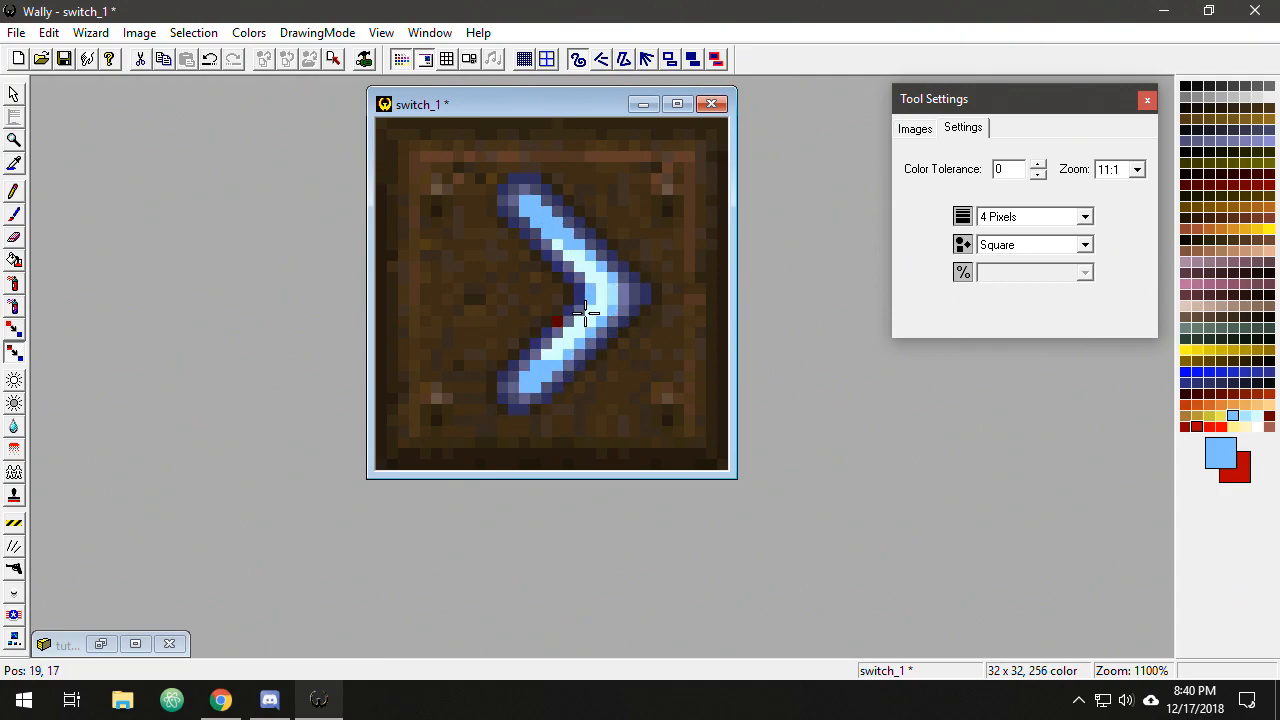
- Close the switch_1 texture window so the Windows desktop shows
{"action": "left_click", "coordinate": [584, 250]}
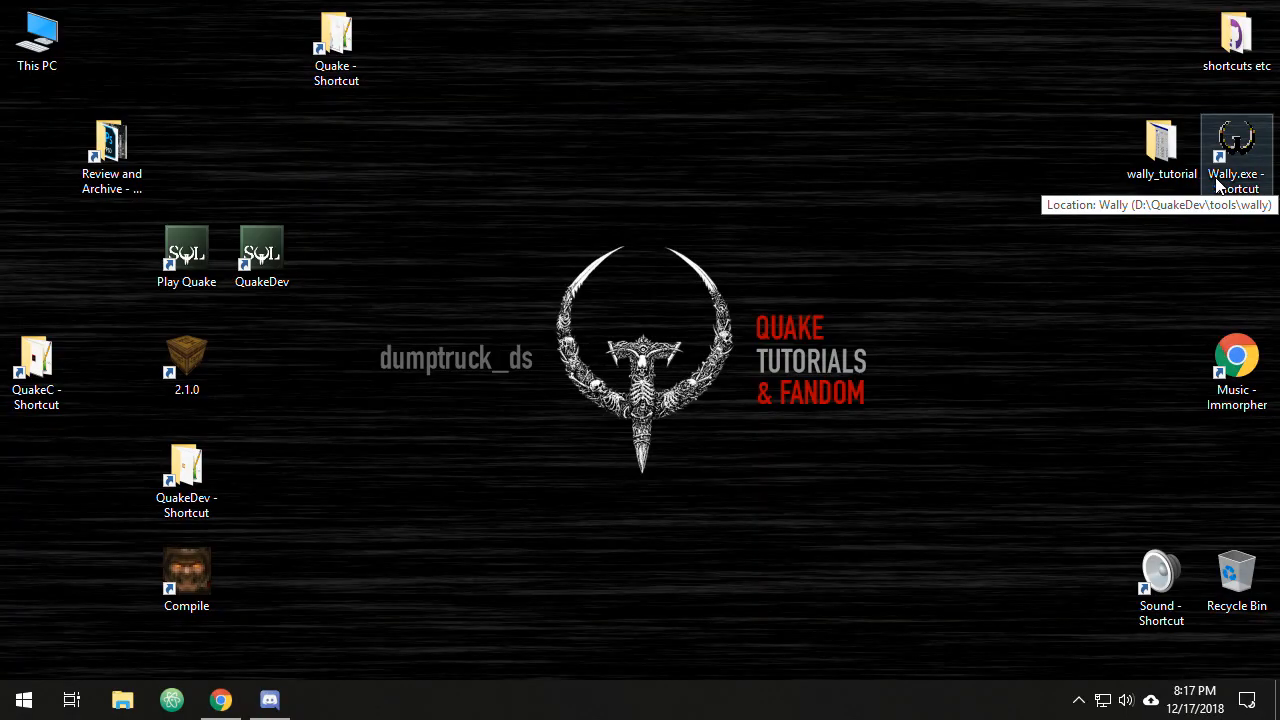
- Launch Wally from its desktop shortcut and show the File menu's recent files
{"action": "double_click", "coordinate": [1236, 144]}
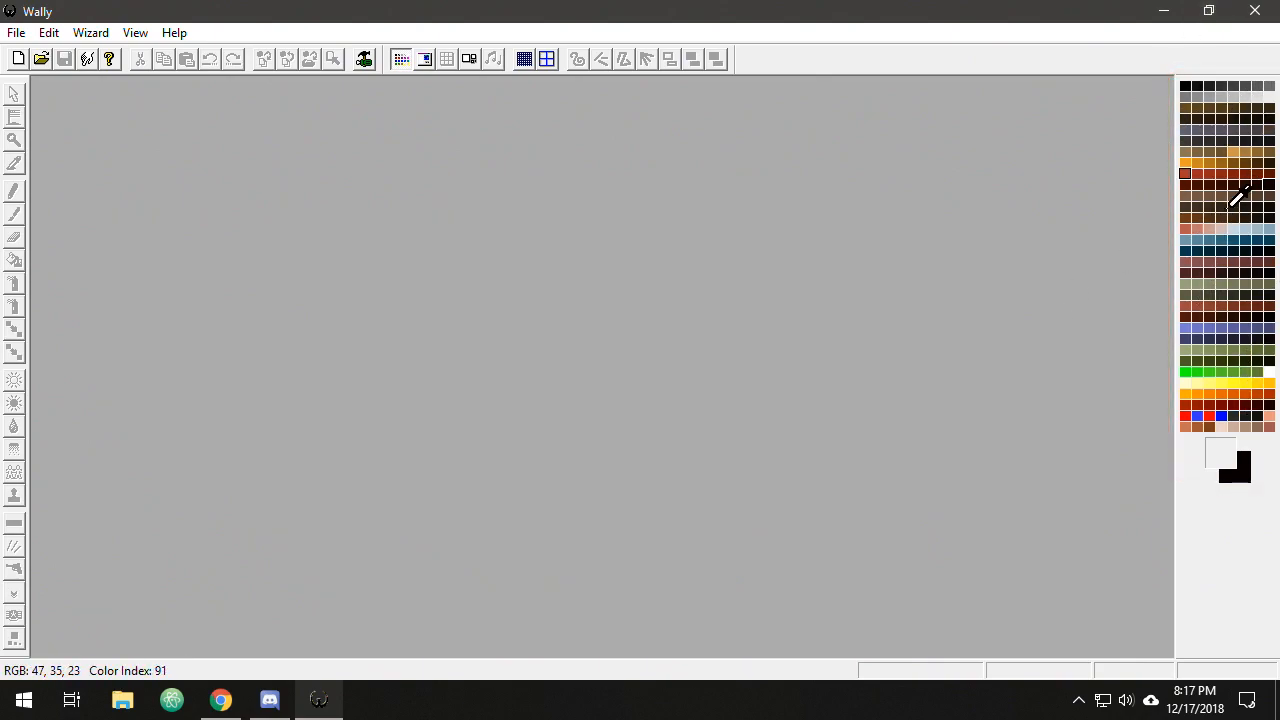
{"action": "mouse_move", "coordinate": [1244, 356]}
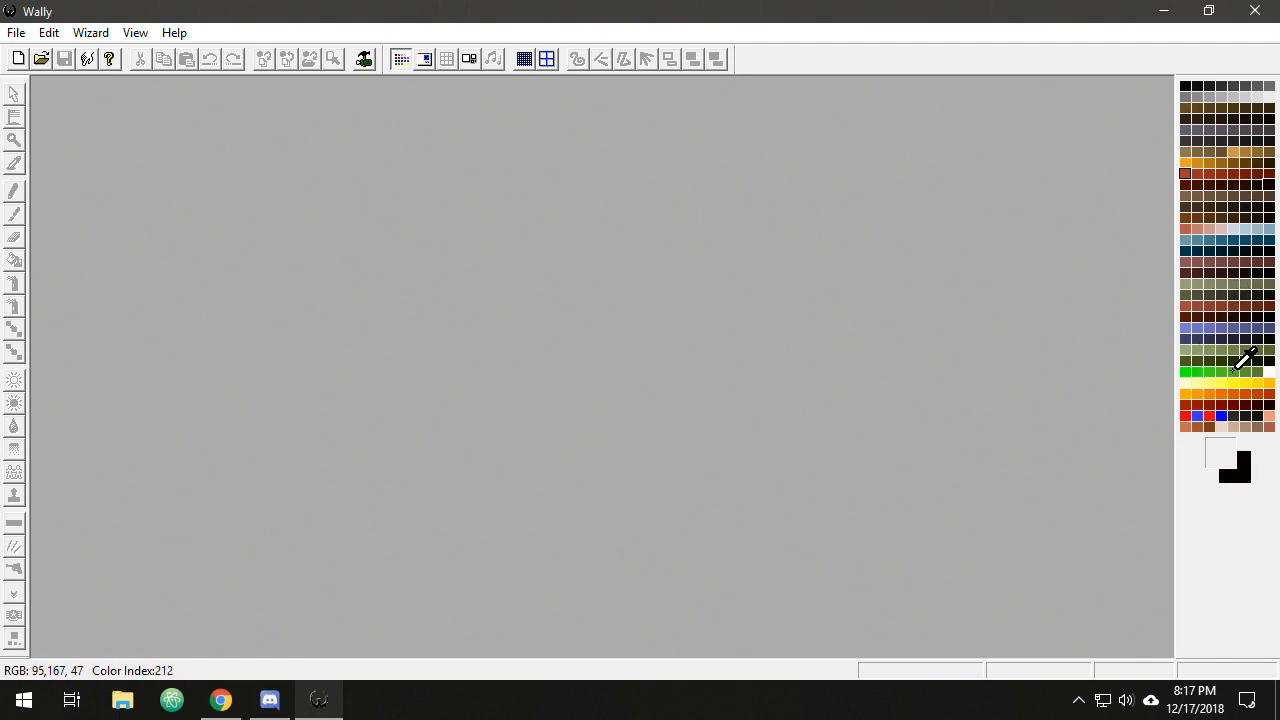
{"action": "mouse_move", "coordinate": [100, 112]}
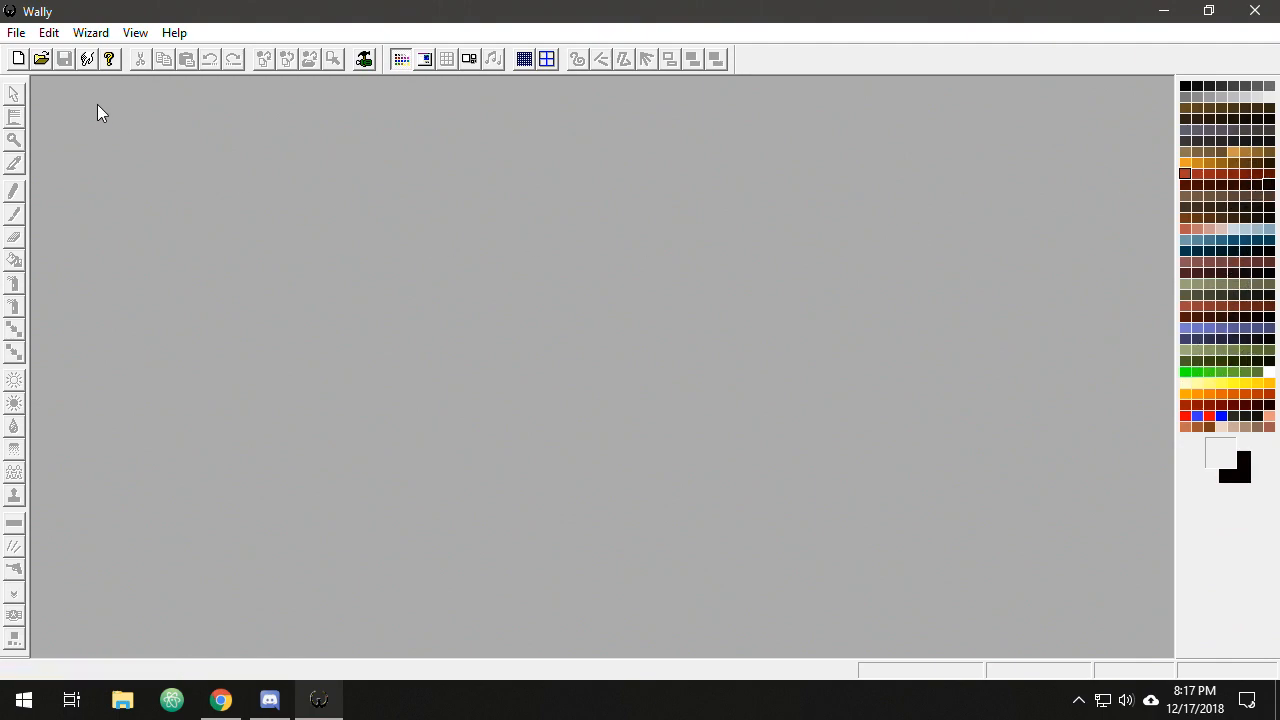
{"action": "left_click", "coordinate": [16, 32]}
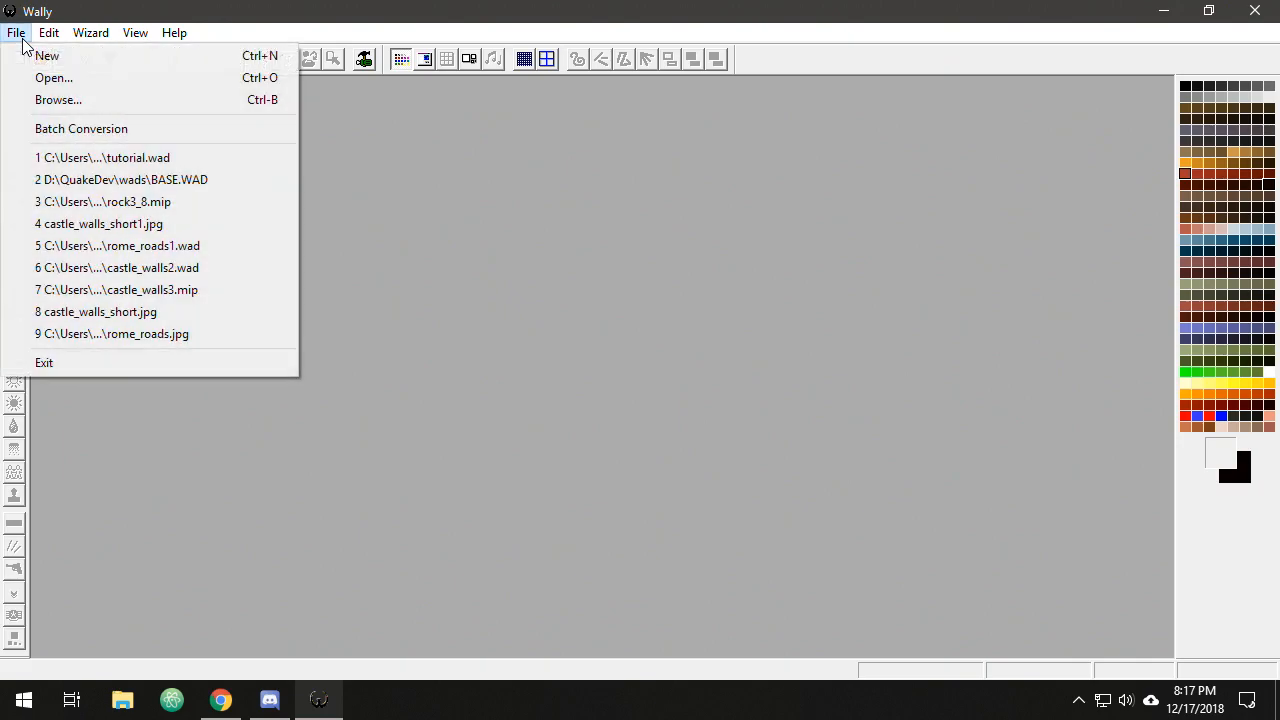
- Open tutorial.wad from the recent list, preview sfloor4_7 tiled, then return to thumbnails
{"action": "left_click", "coordinate": [108, 156]}
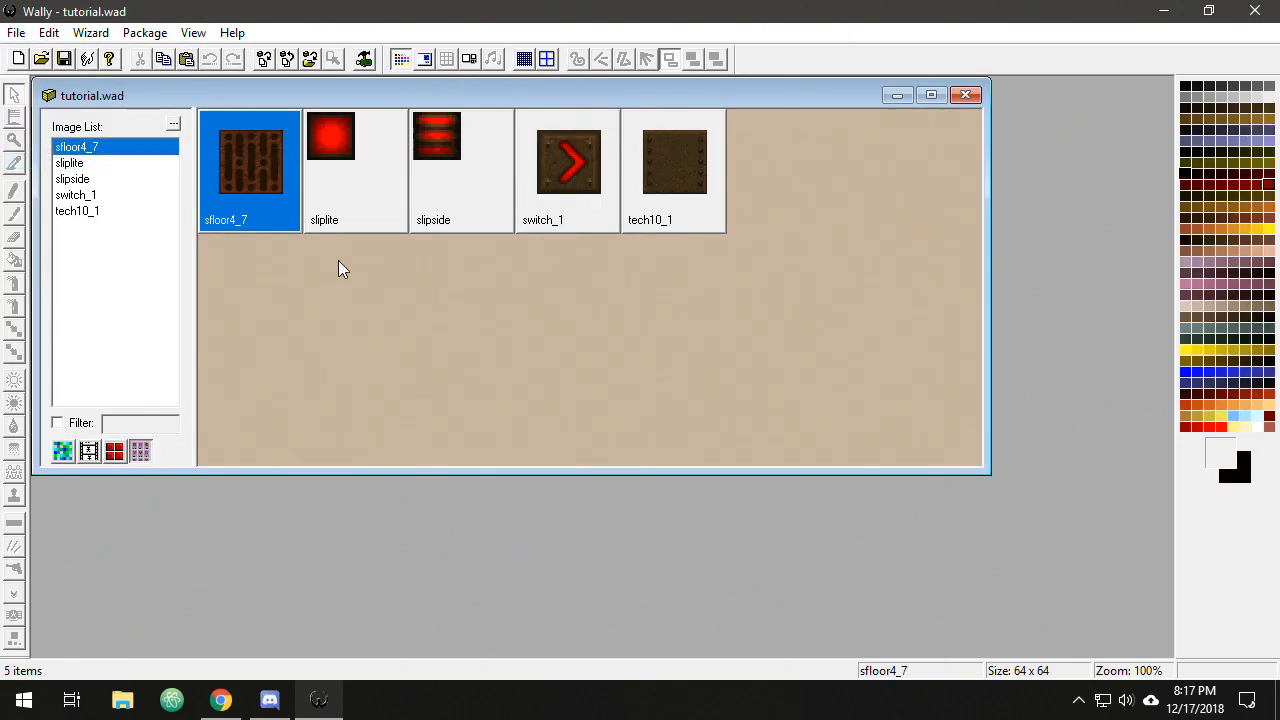
{"action": "double_click", "coordinate": [248, 160]}
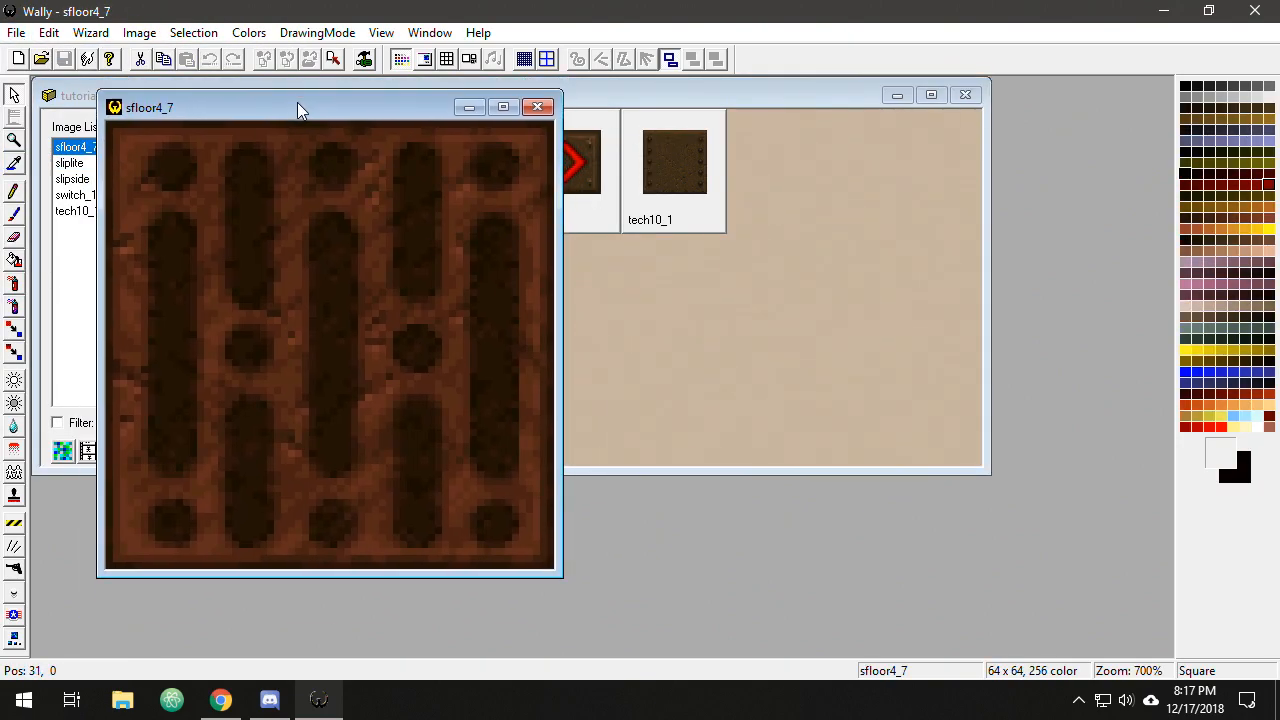
{"action": "left_click", "coordinate": [538, 108]}
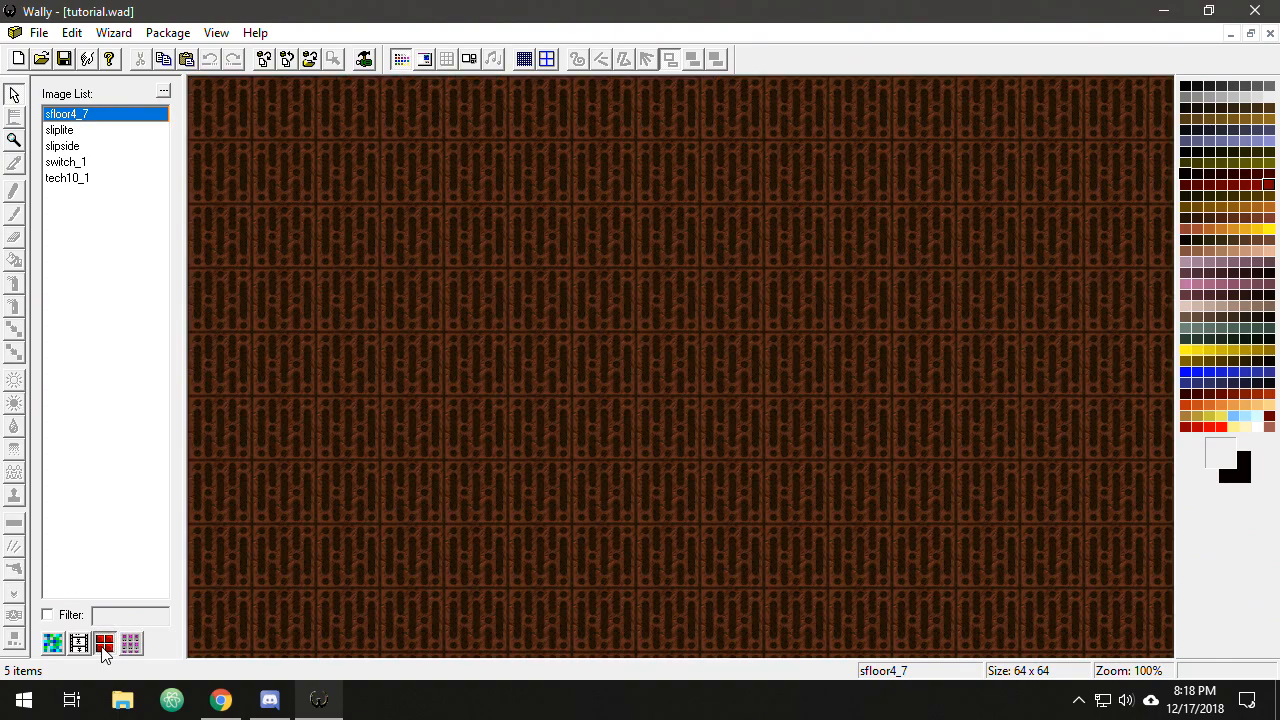
{"action": "mouse_move", "coordinate": [696, 346]}
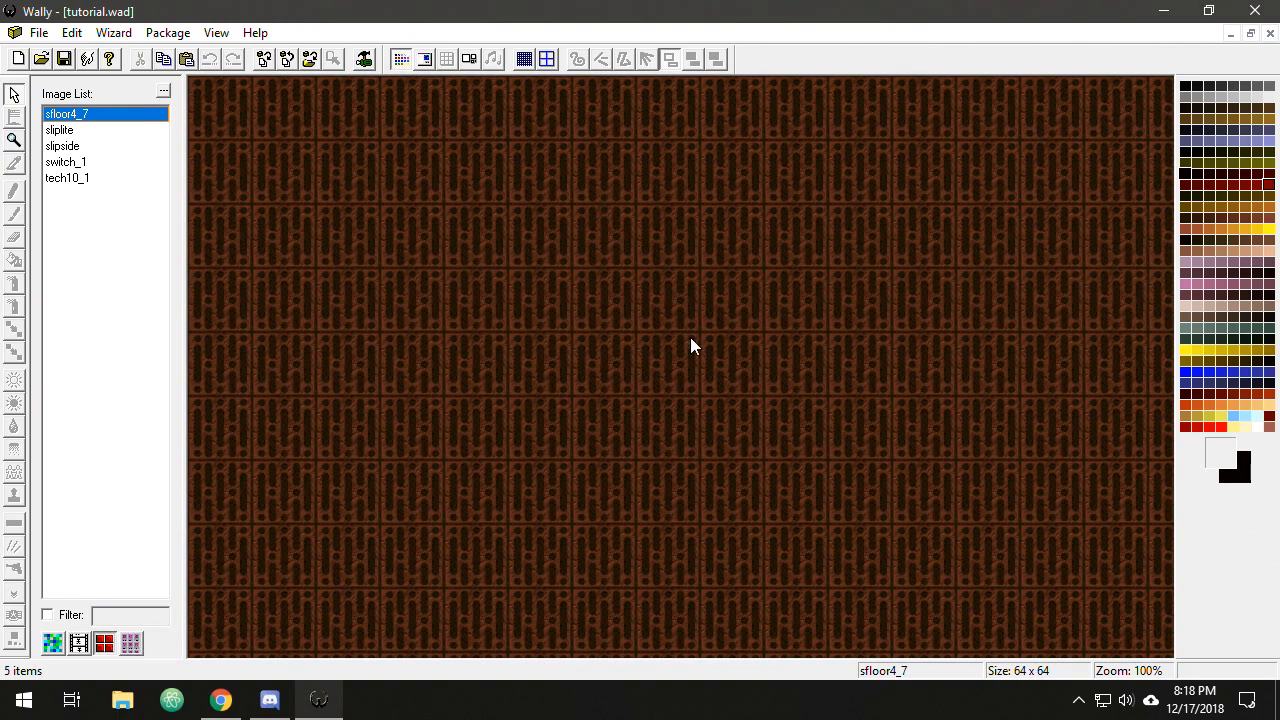
{"action": "mouse_move", "coordinate": [104, 644]}
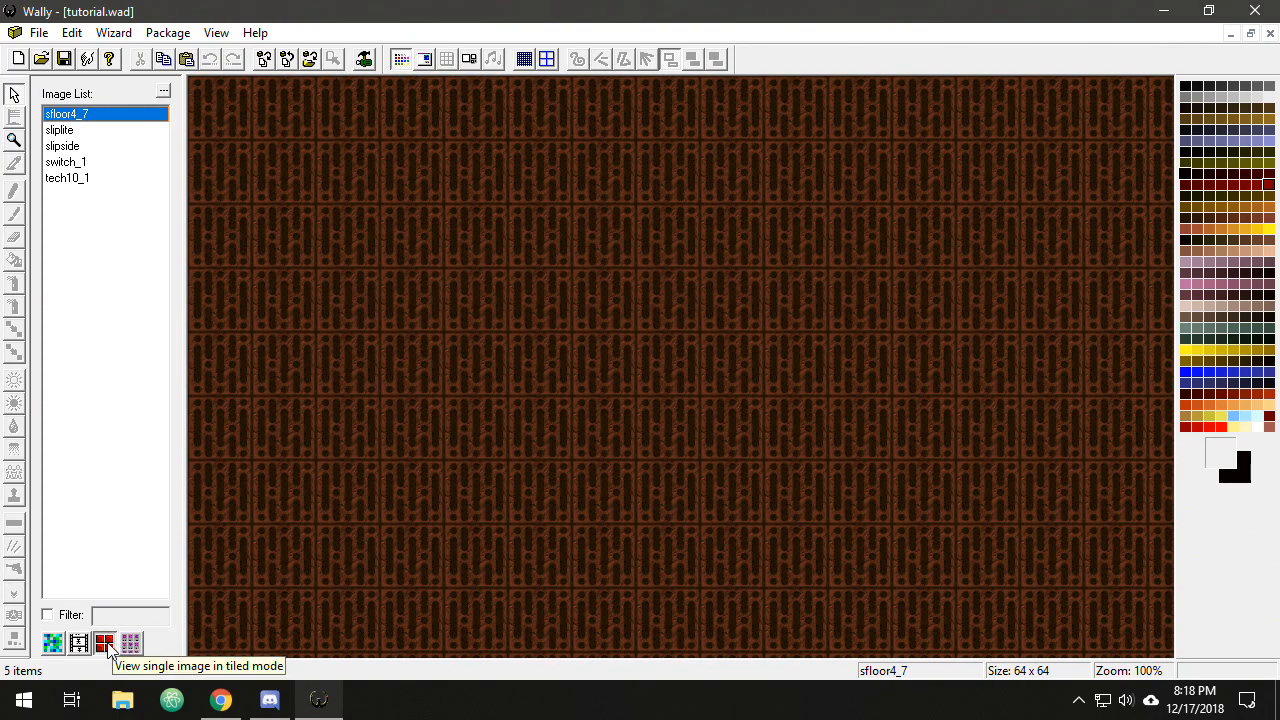
{"action": "left_click", "coordinate": [52, 644]}
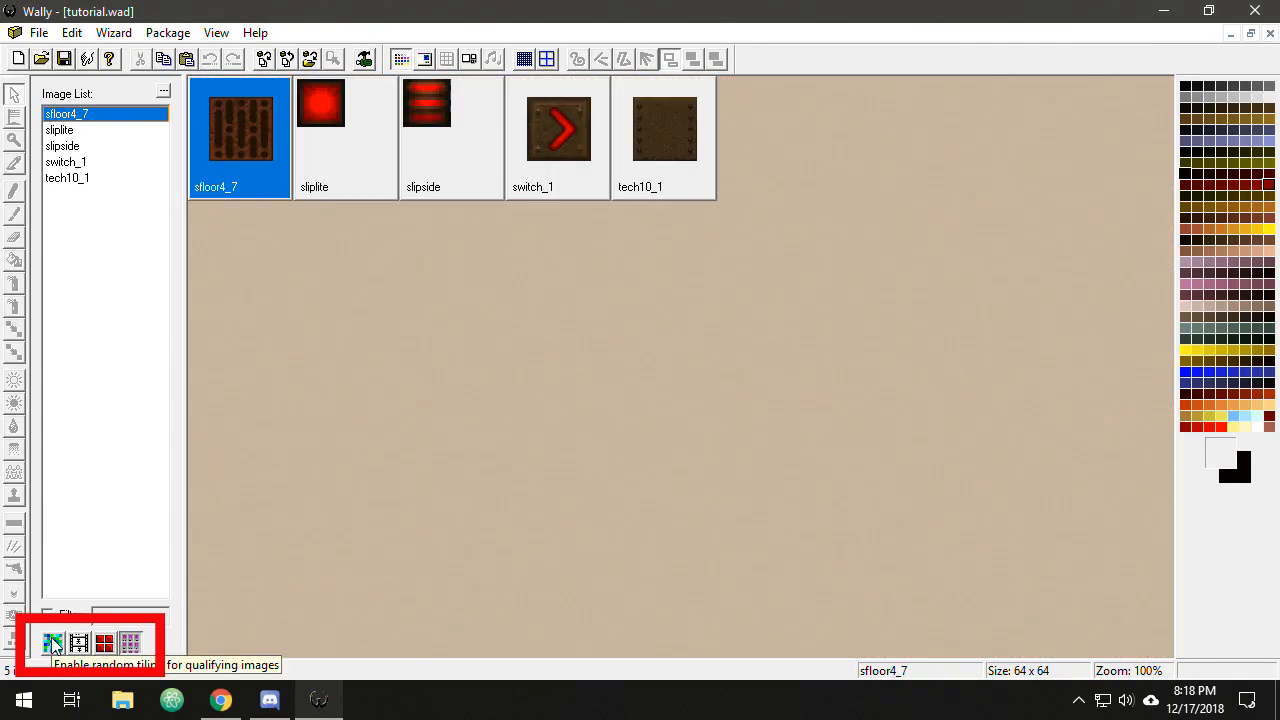
{"action": "mouse_move", "coordinate": [78, 642]}
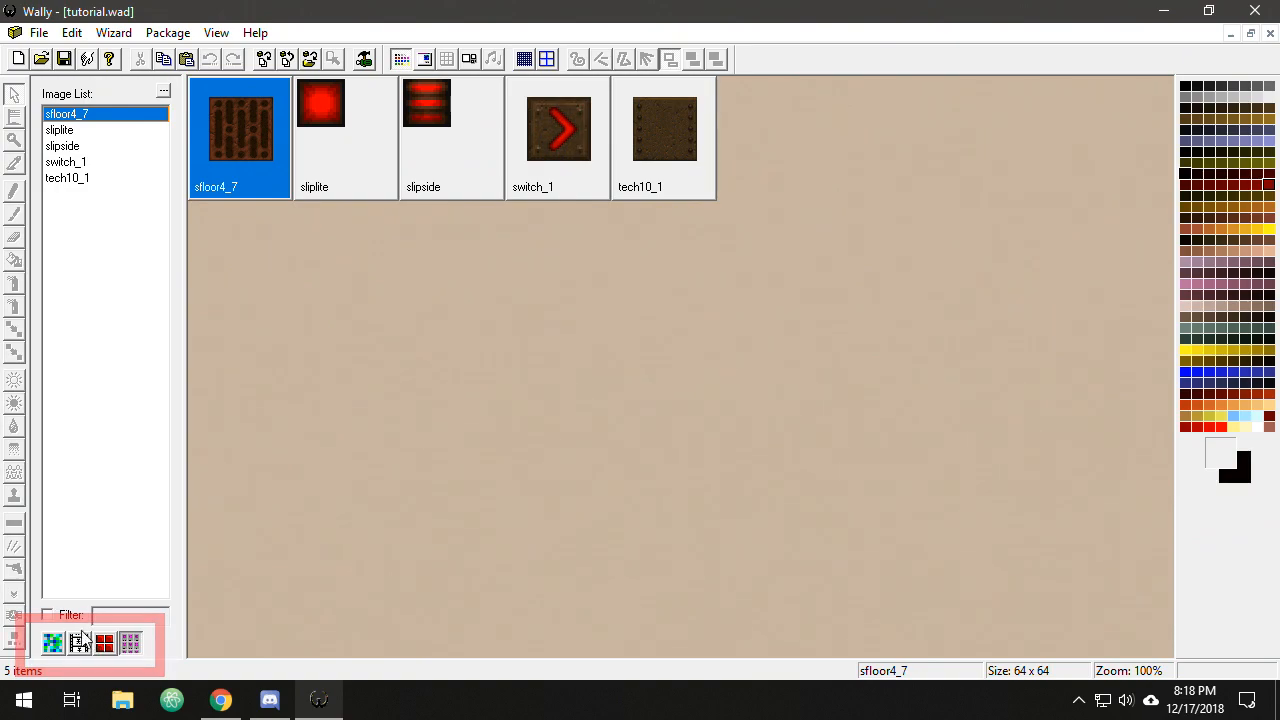
- Open the 16×16 sliplite texture and show the Tool Settings panel beside it
{"action": "double_click", "coordinate": [320, 130]}
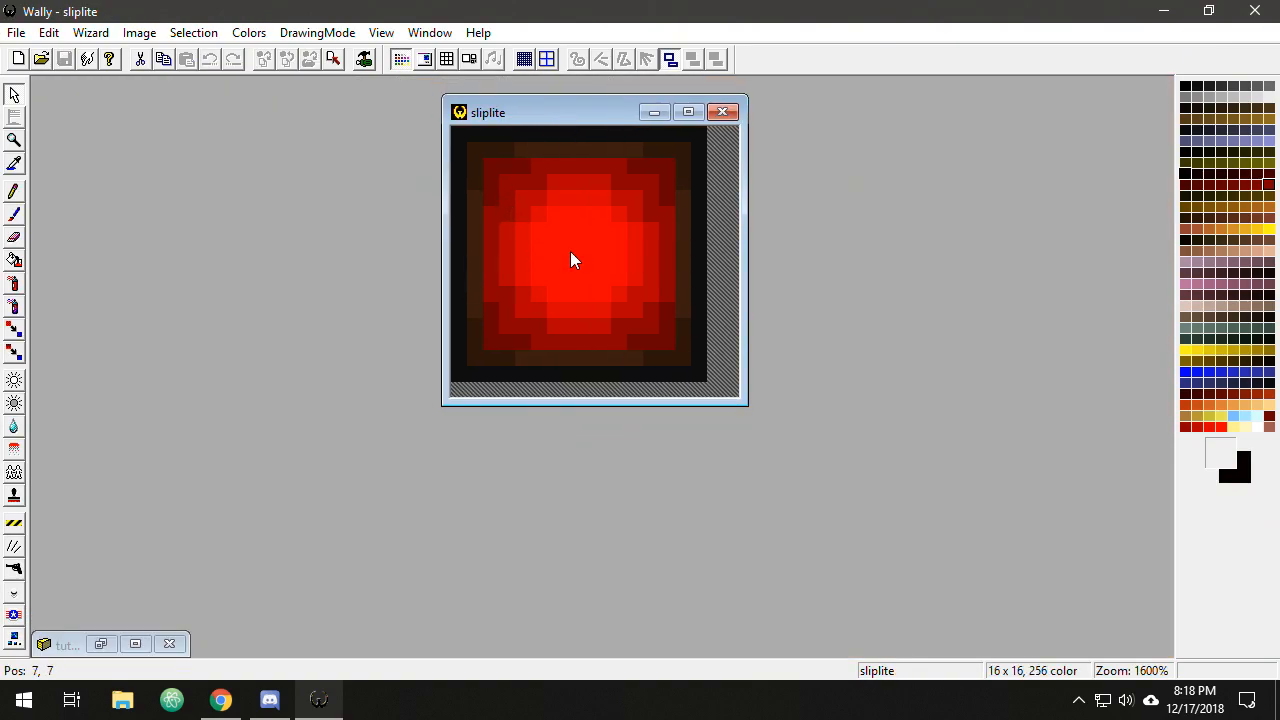
{"action": "mouse_move", "coordinate": [210, 94]}
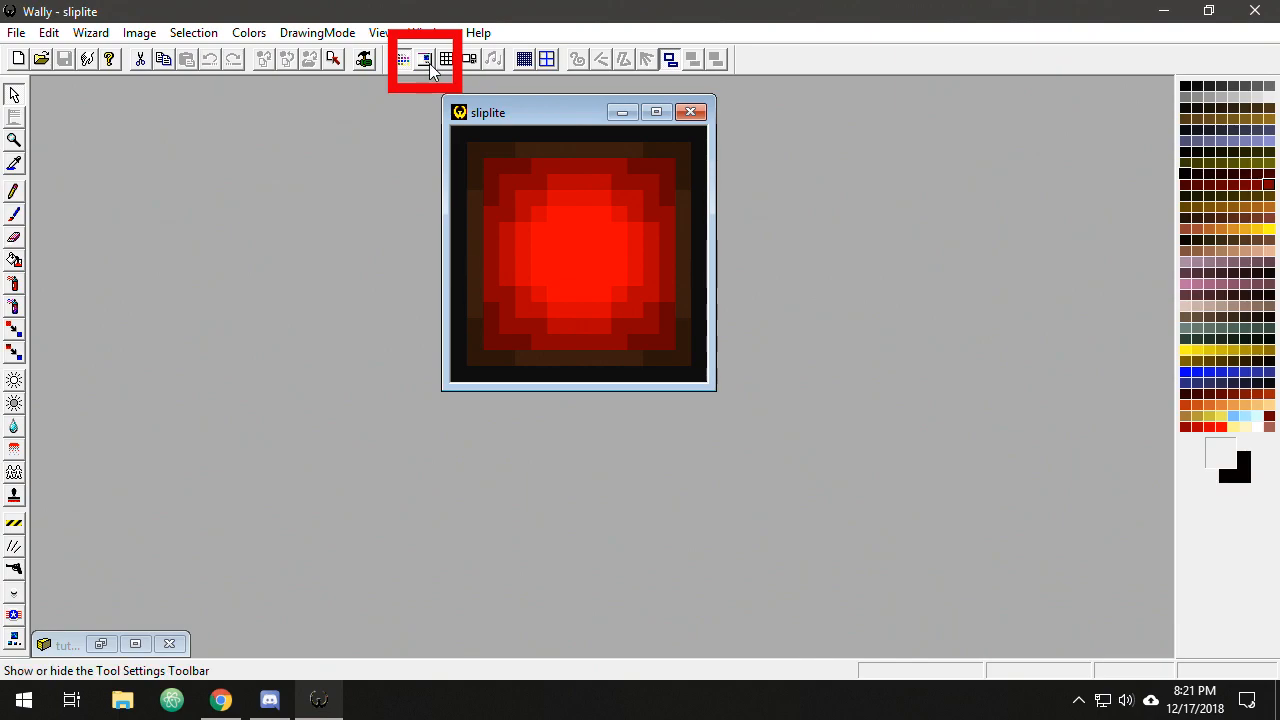
{"action": "left_click", "coordinate": [424, 58]}
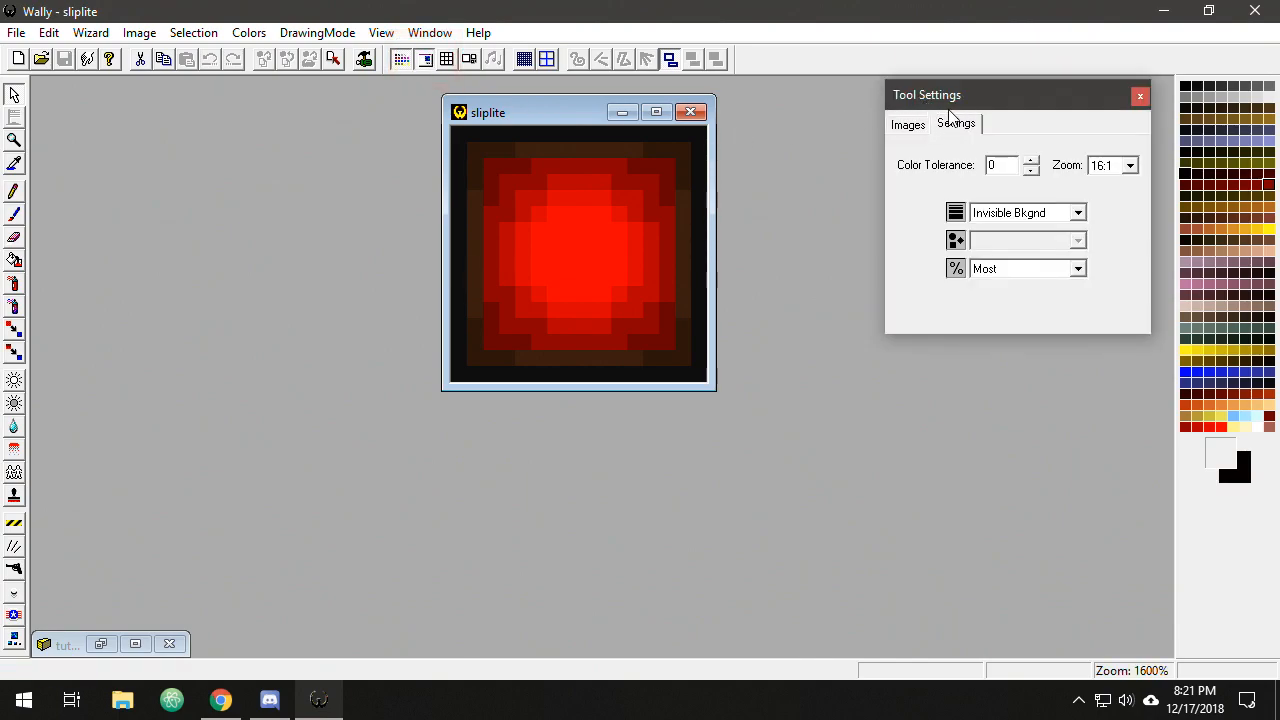
{"action": "mouse_move", "coordinate": [932, 128]}
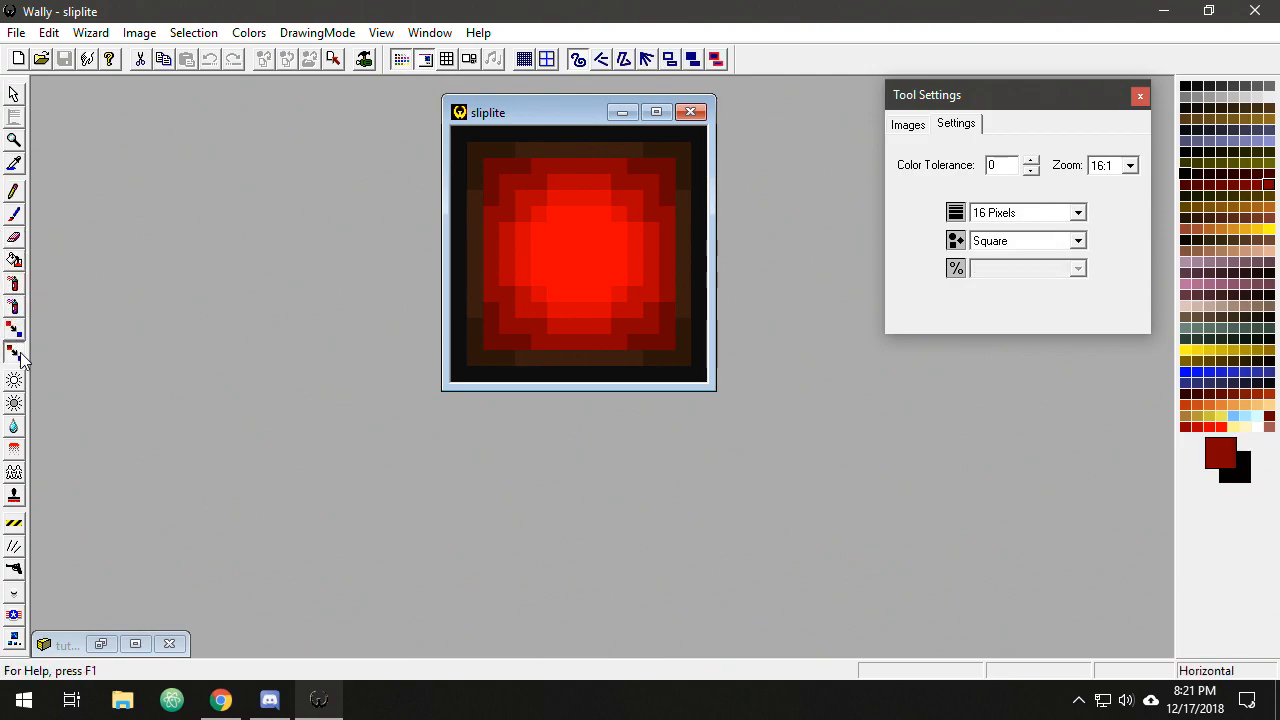
- Choose the effect brush at 4 pixels, square shape, strength Most, and test strokes on the glow
{"action": "left_click", "coordinate": [14, 262]}
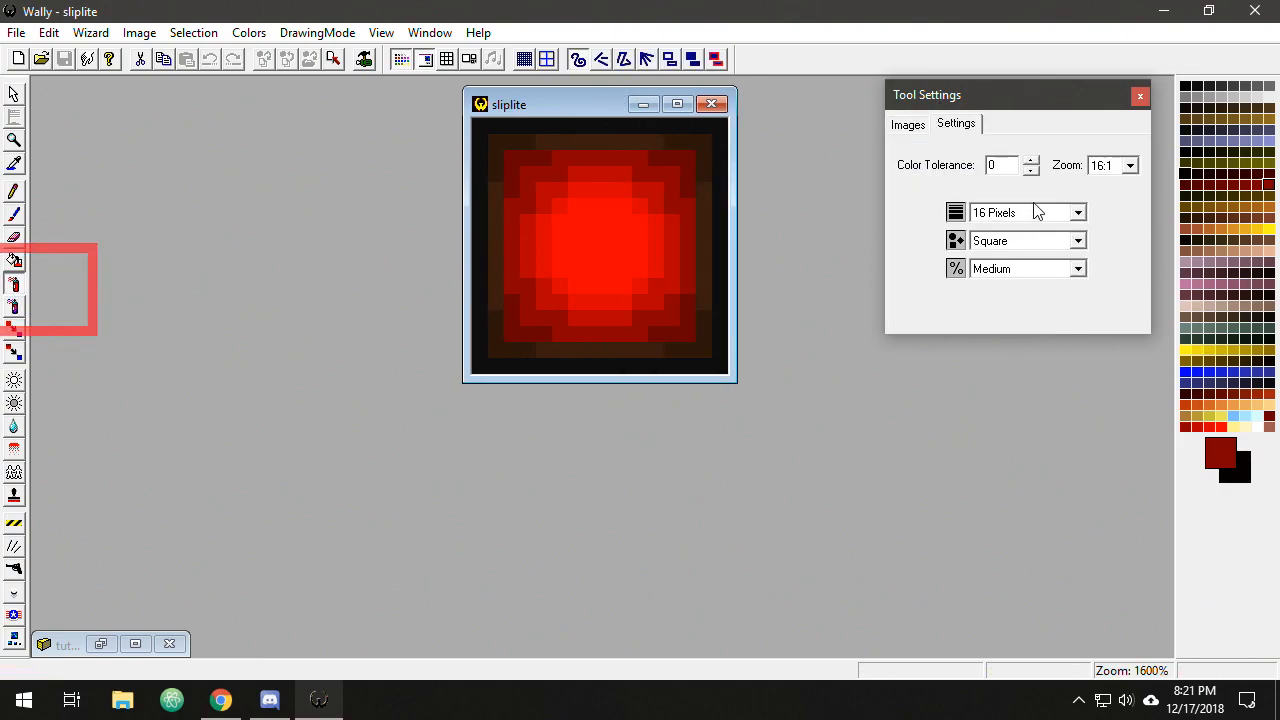
{"action": "left_click", "coordinate": [1078, 212]}
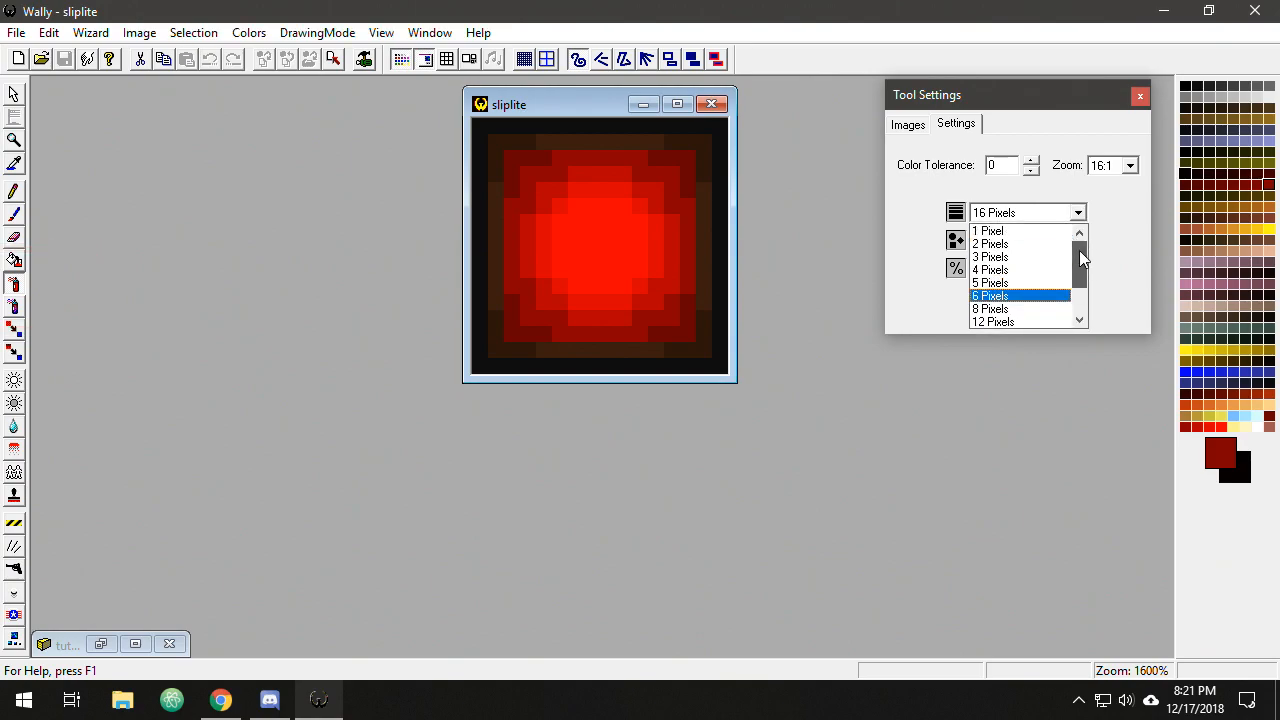
{"action": "left_click", "coordinate": [990, 268]}
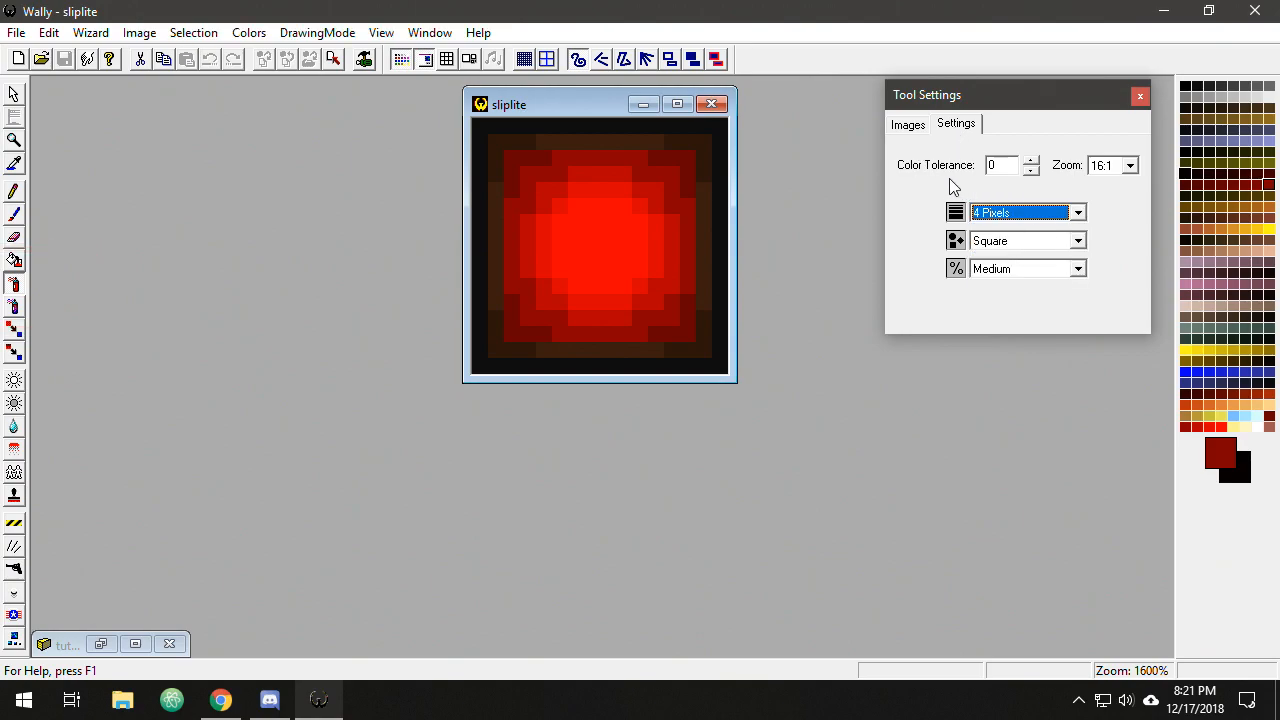
{"action": "mouse_move", "coordinate": [1116, 174]}
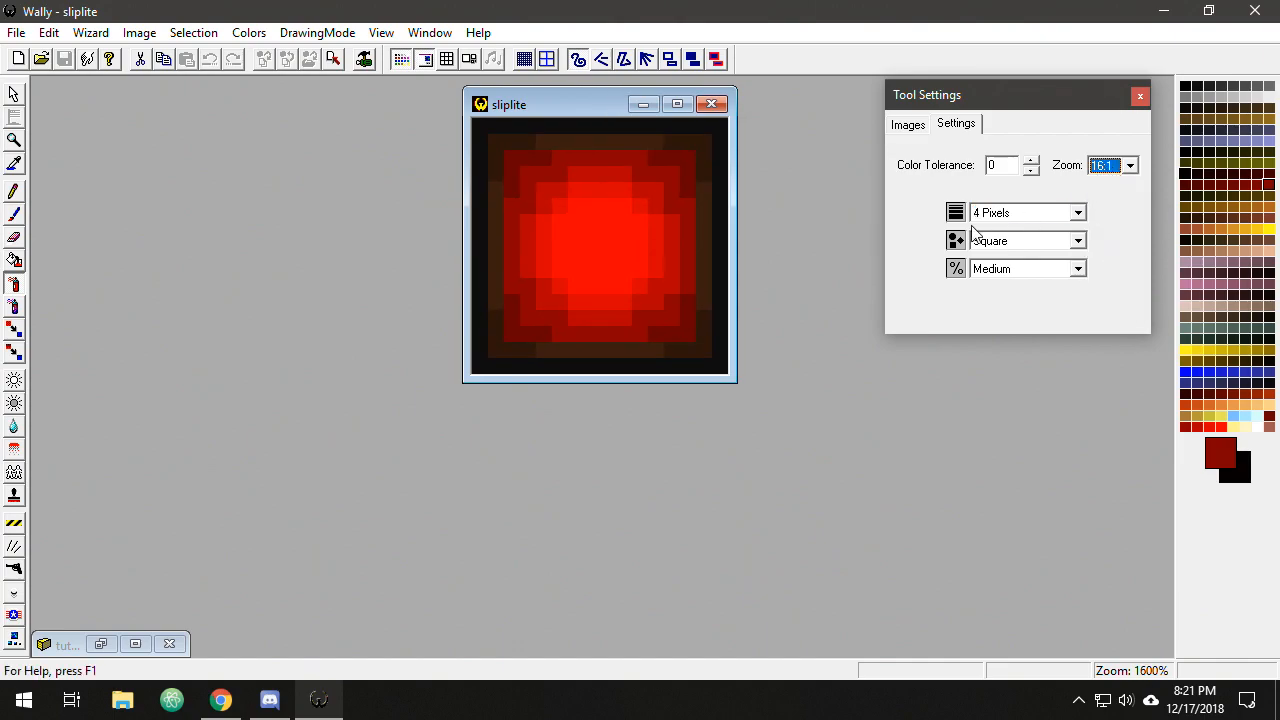
{"action": "left_click", "coordinate": [1020, 240]}
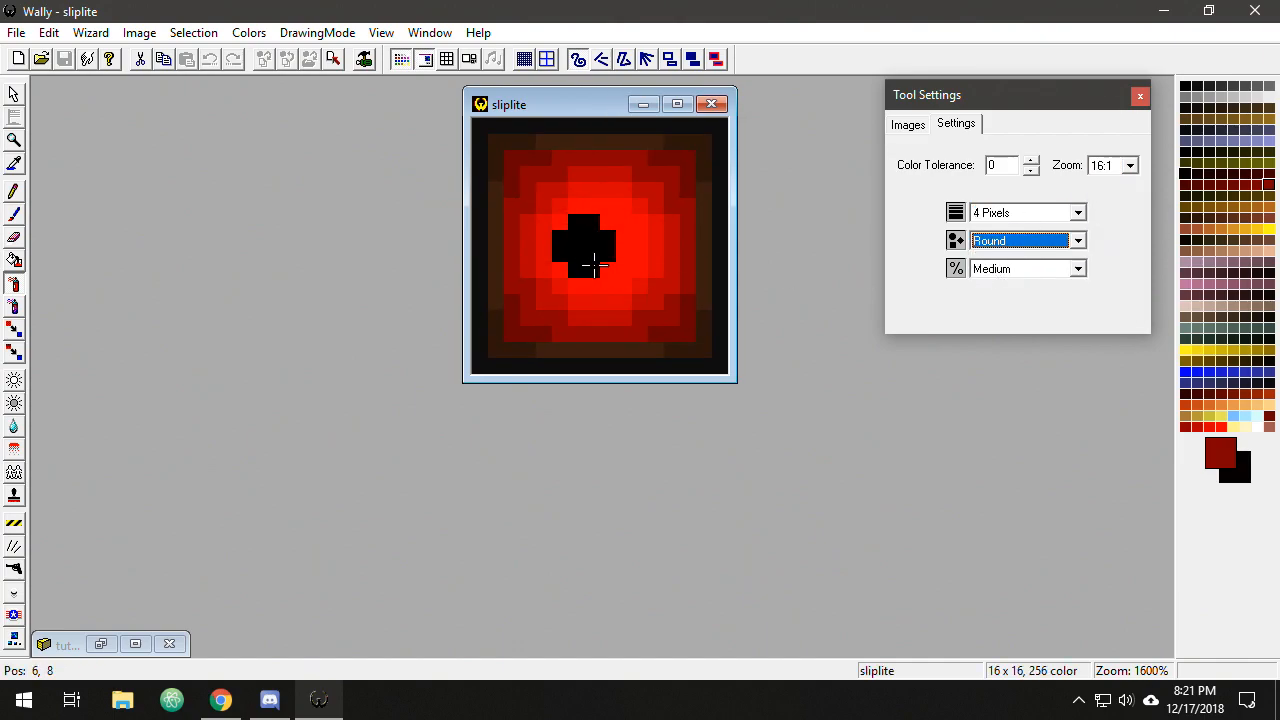
{"action": "left_click", "coordinate": [1076, 240]}
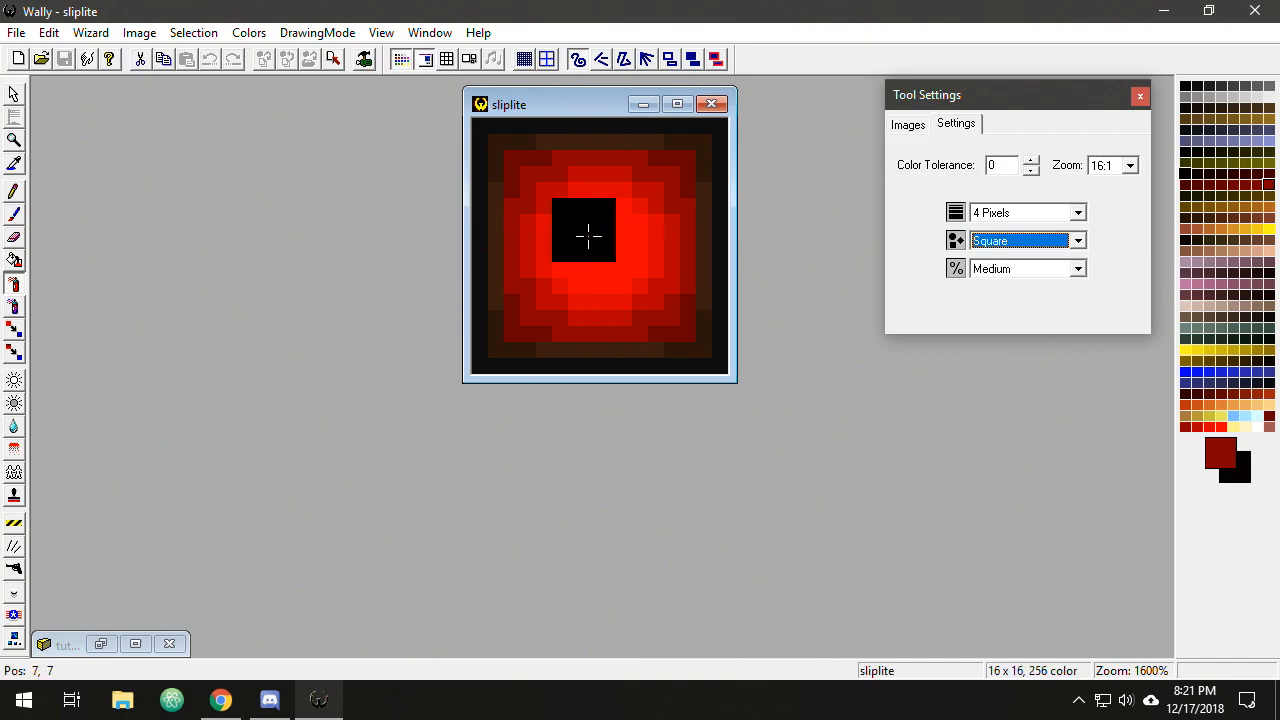
{"action": "left_click", "coordinate": [1024, 268]}
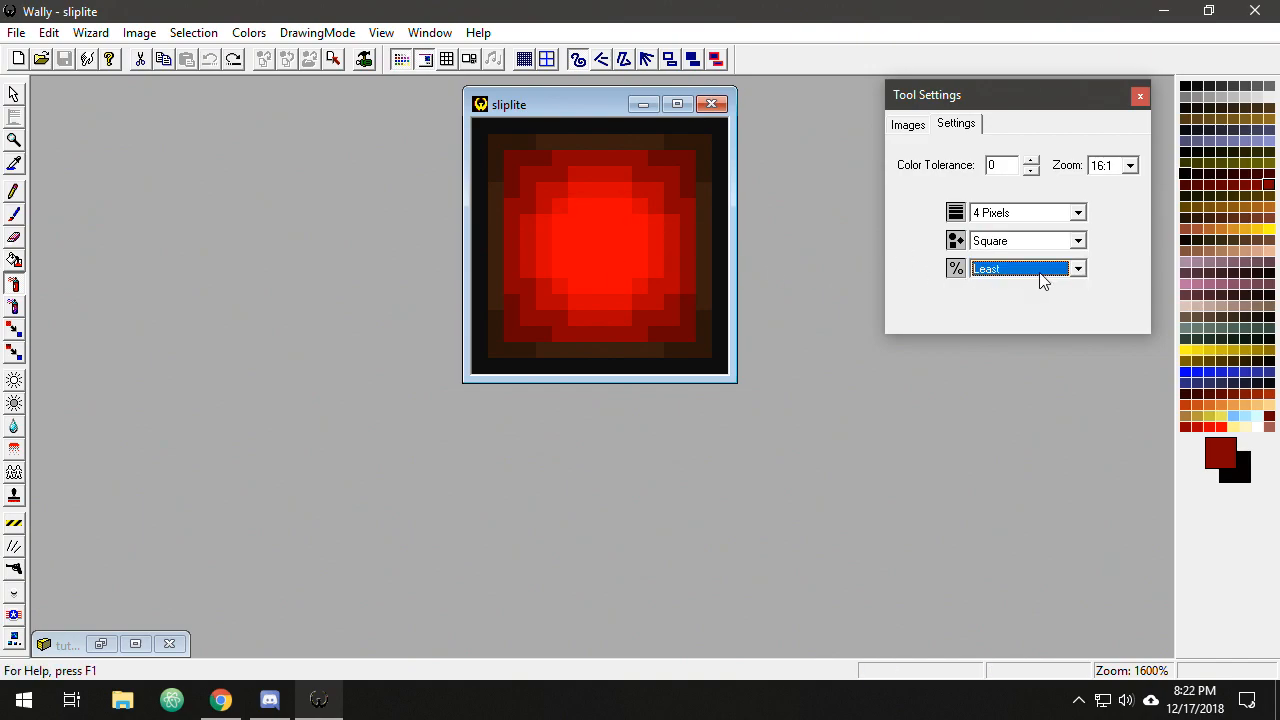
{"action": "left_click", "coordinate": [1076, 268]}
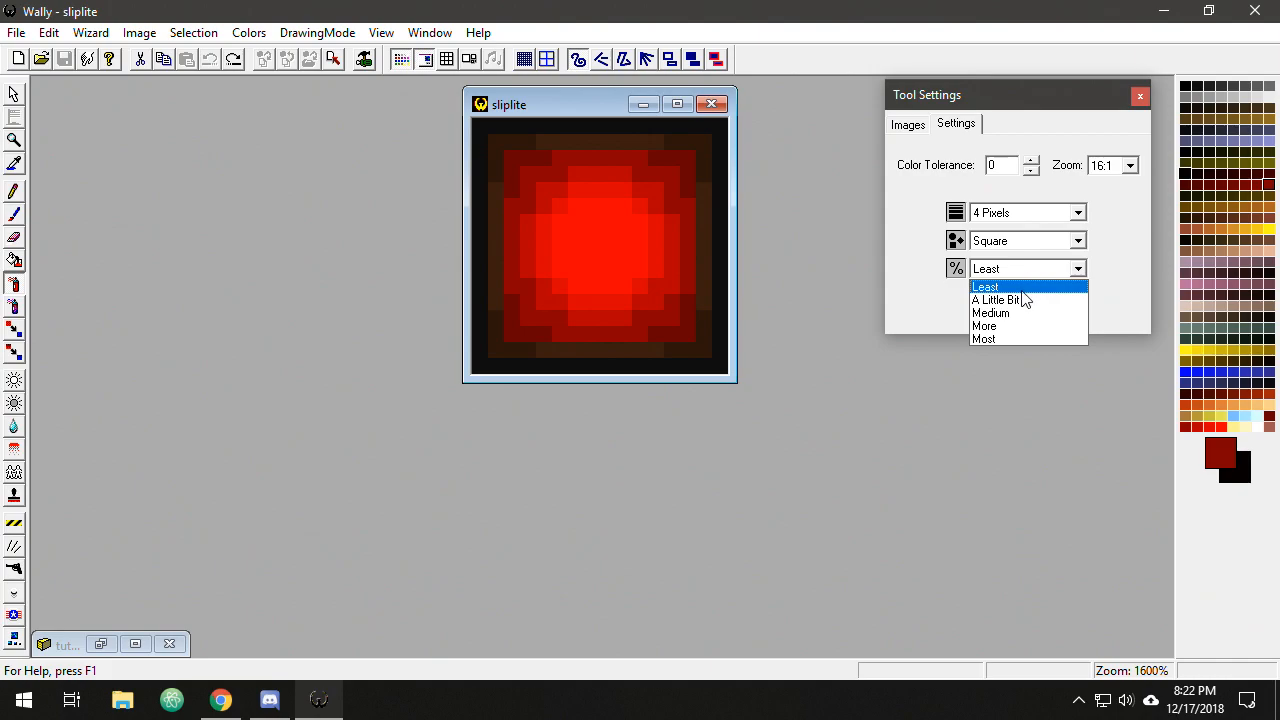
{"action": "mouse_move", "coordinate": [1030, 326]}
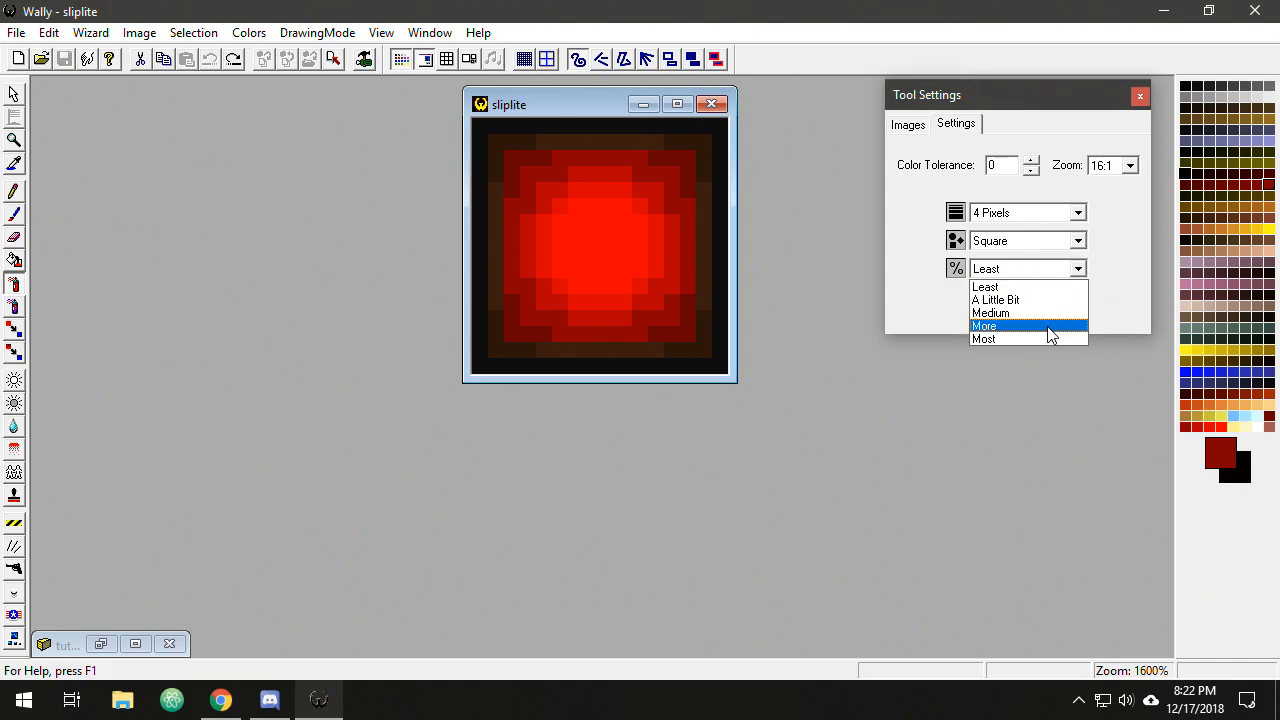
{"action": "left_click", "coordinate": [984, 286]}
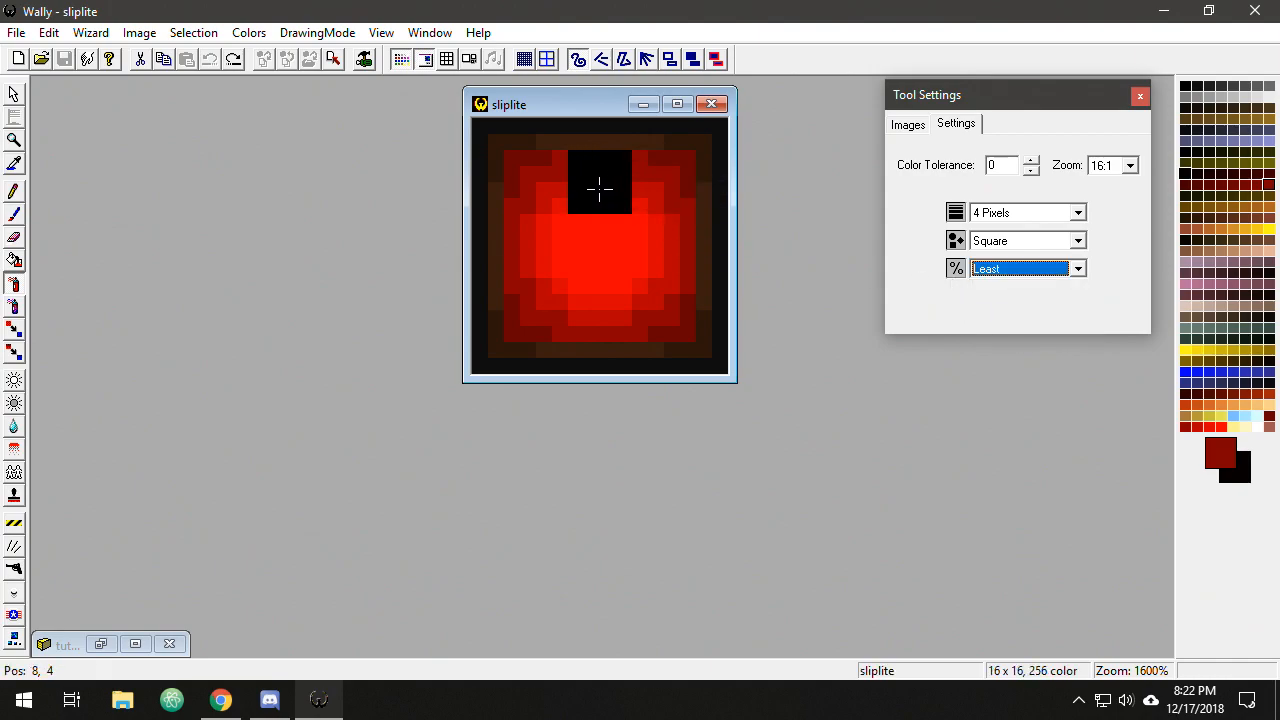
{"action": "mouse_move", "coordinate": [584, 182]}
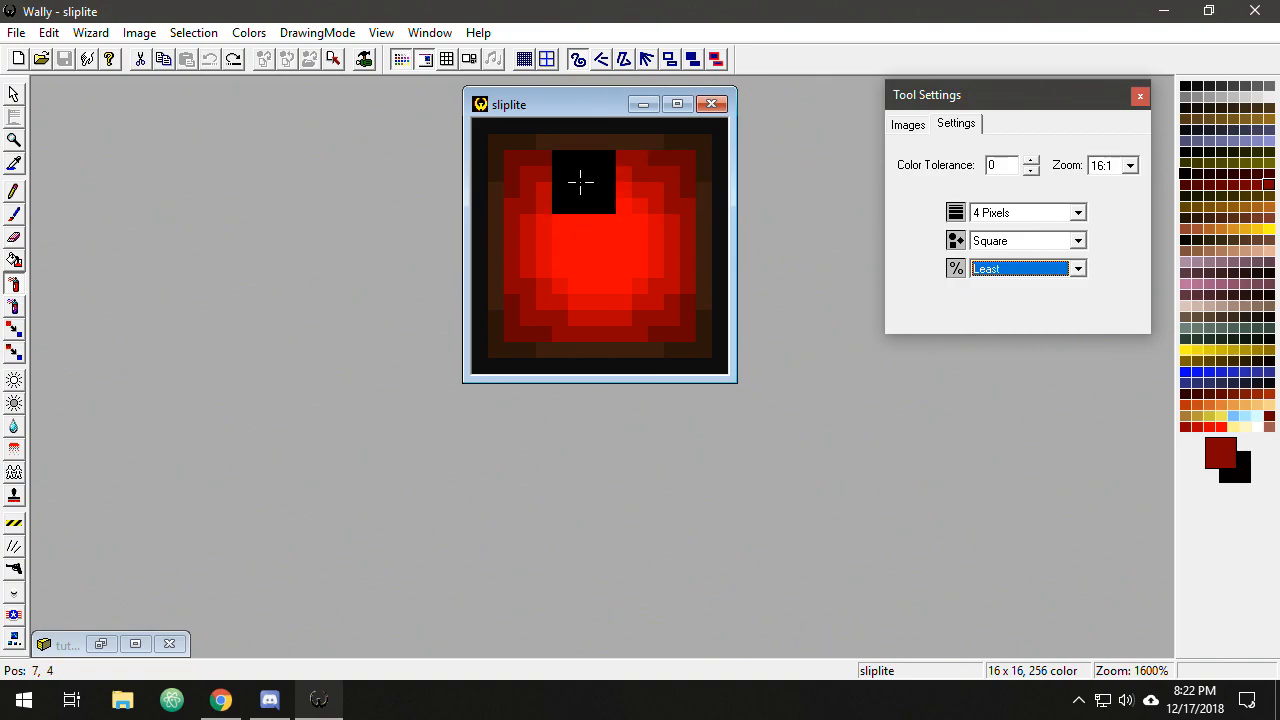
{"action": "mouse_move", "coordinate": [650, 252]}
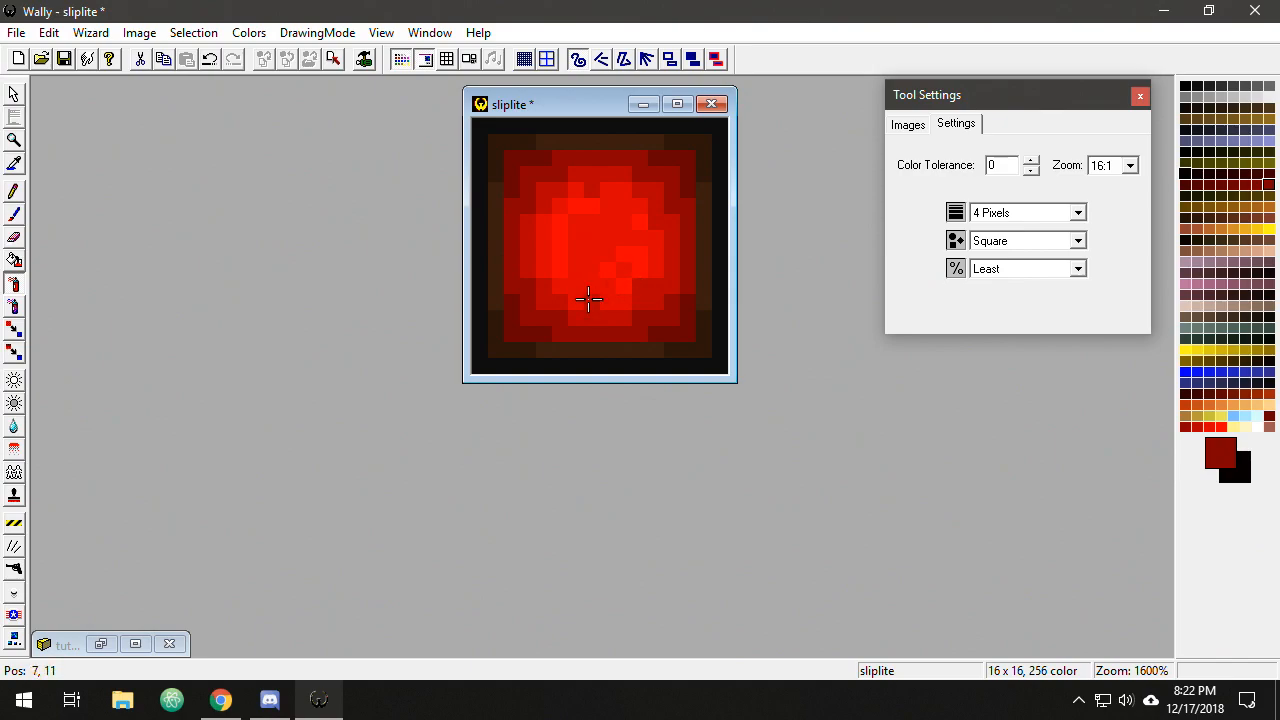
{"action": "left_click", "coordinate": [1076, 268]}
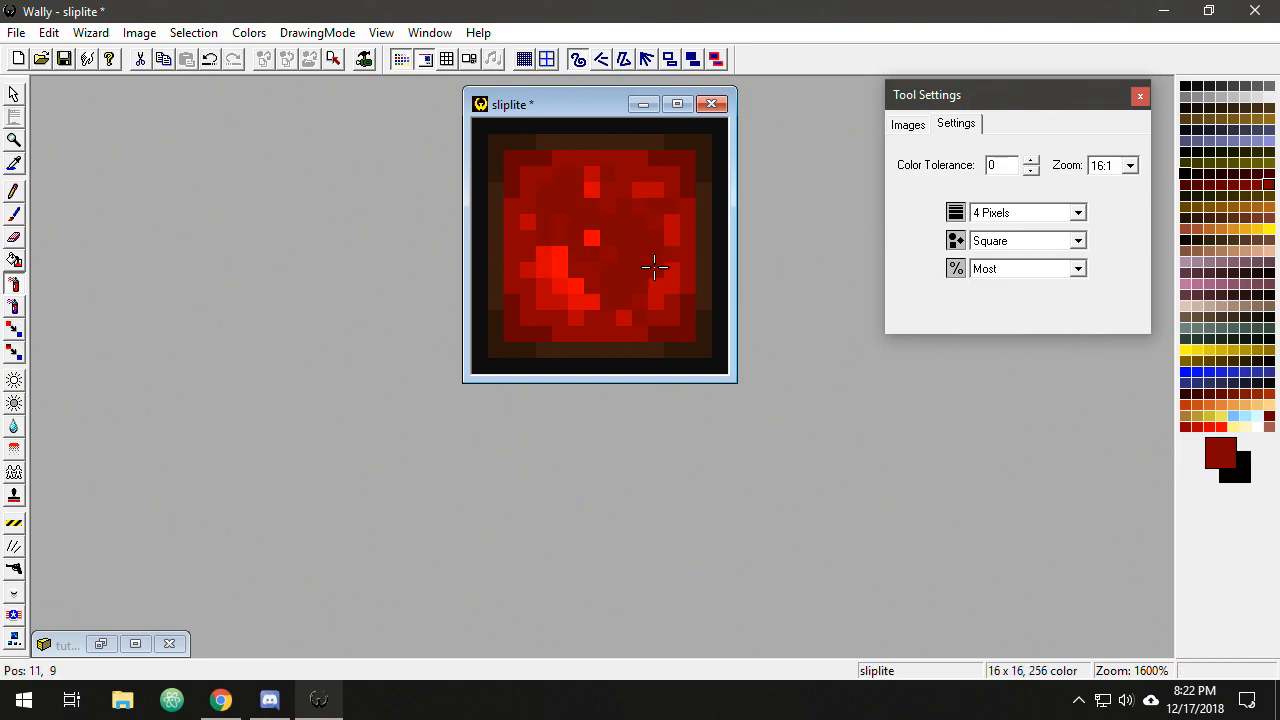
{"action": "left_click", "coordinate": [584, 262]}
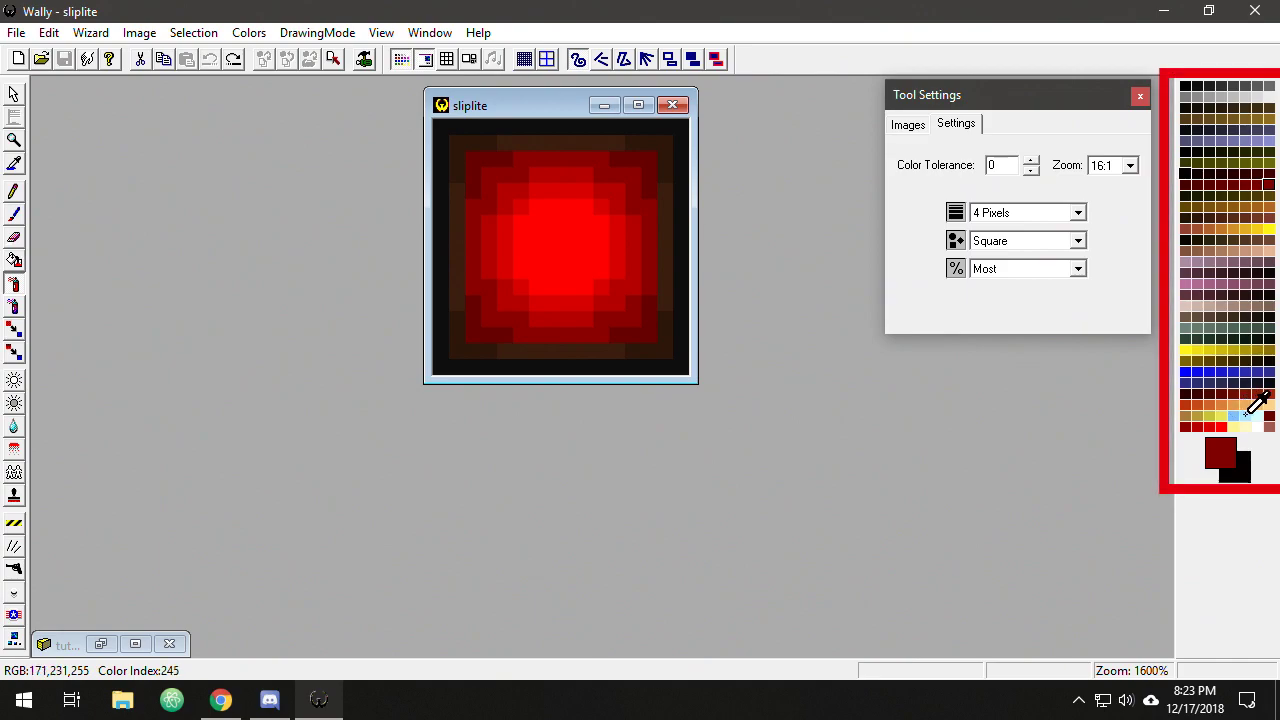
{"action": "mouse_move", "coordinate": [1244, 404]}
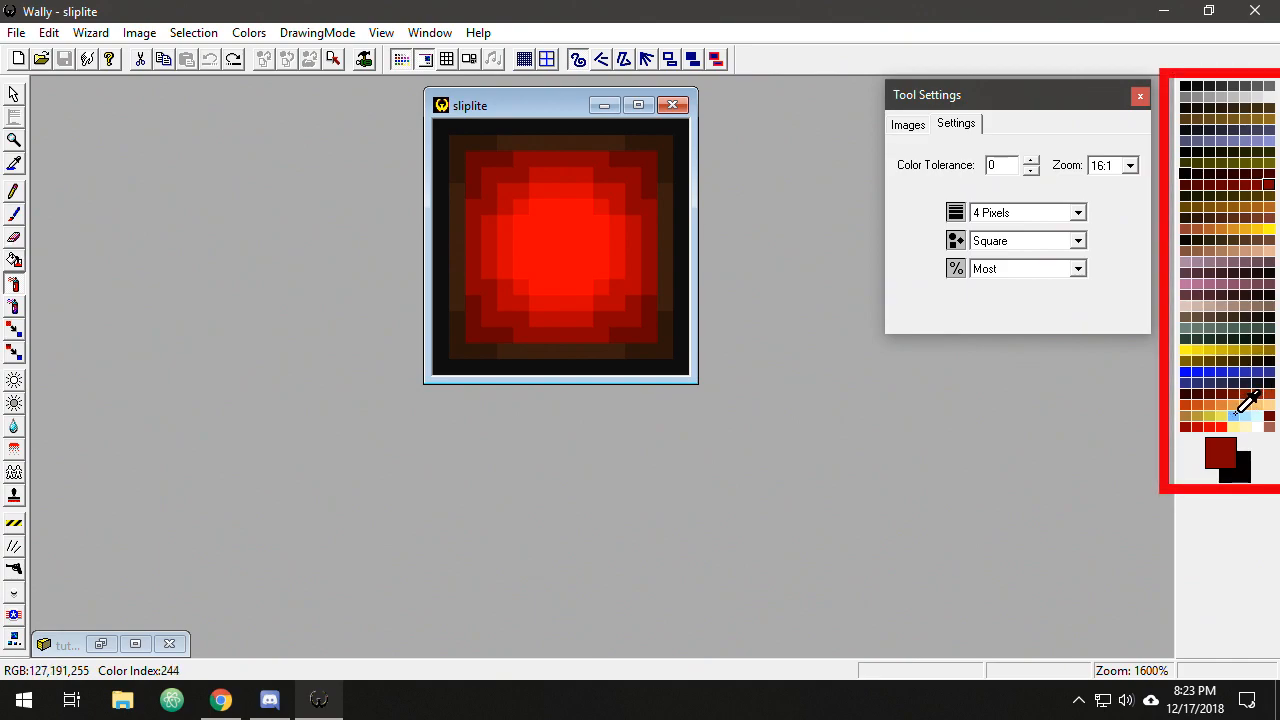
- Make pale cyan the foreground colour and try a few patches over the red glow
{"action": "left_click", "coordinate": [544, 236]}
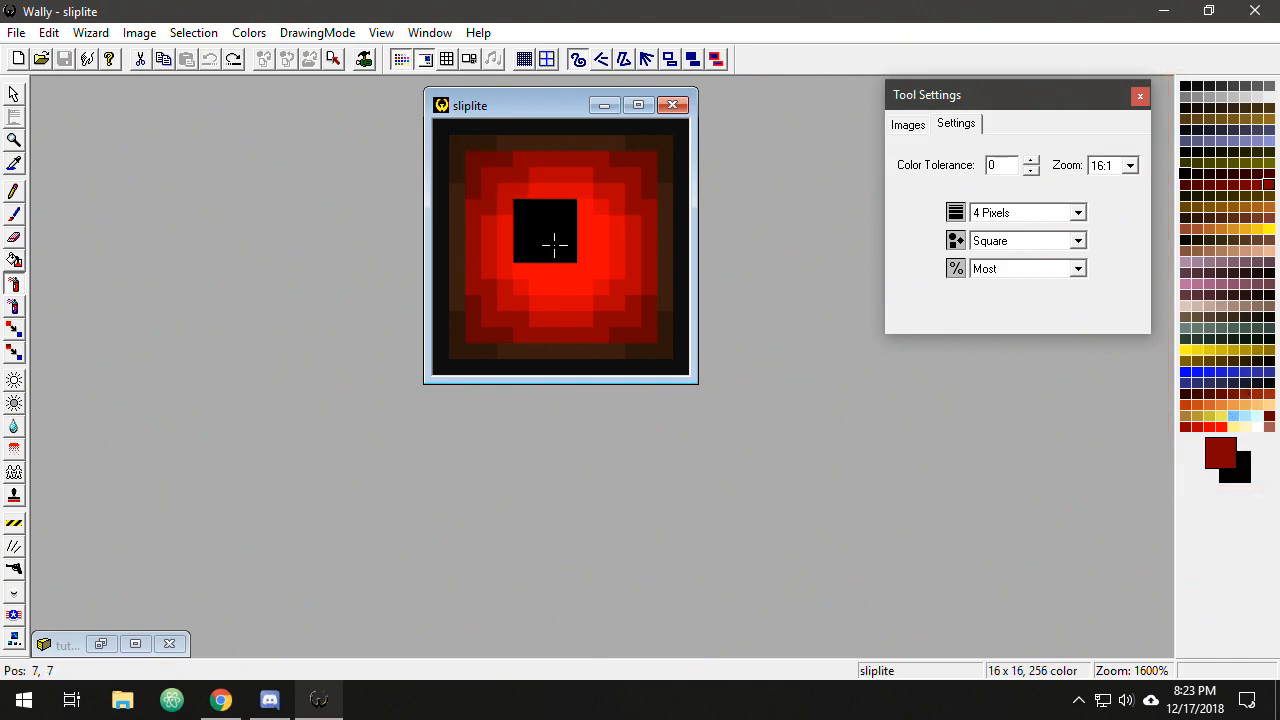
{"action": "left_click", "coordinate": [544, 232]}
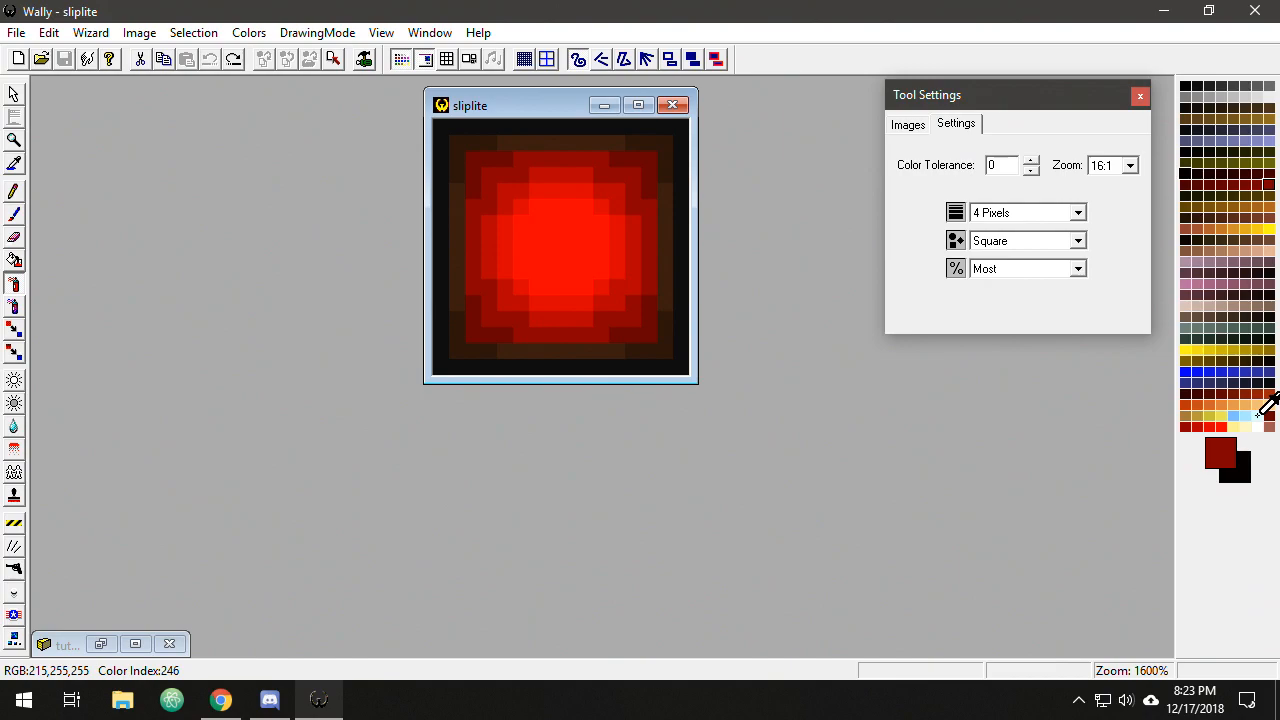
{"action": "left_click", "coordinate": [1258, 414]}
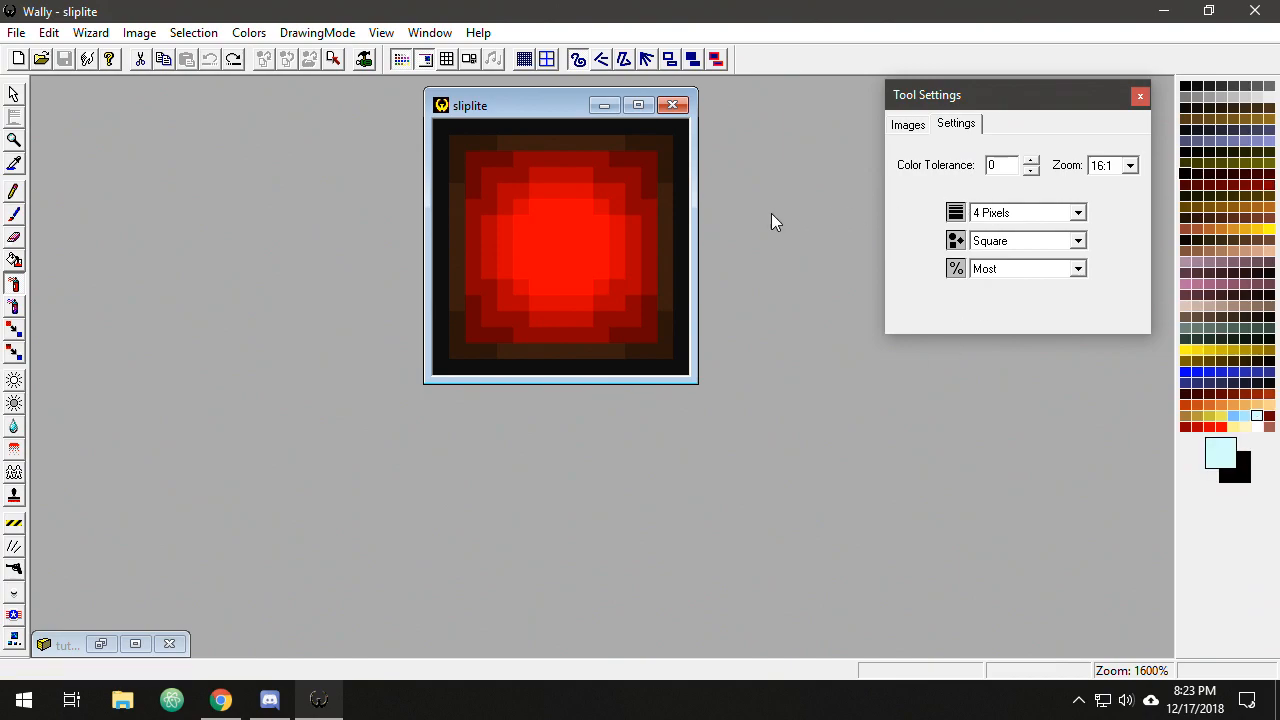
{"action": "left_click", "coordinate": [556, 190]}
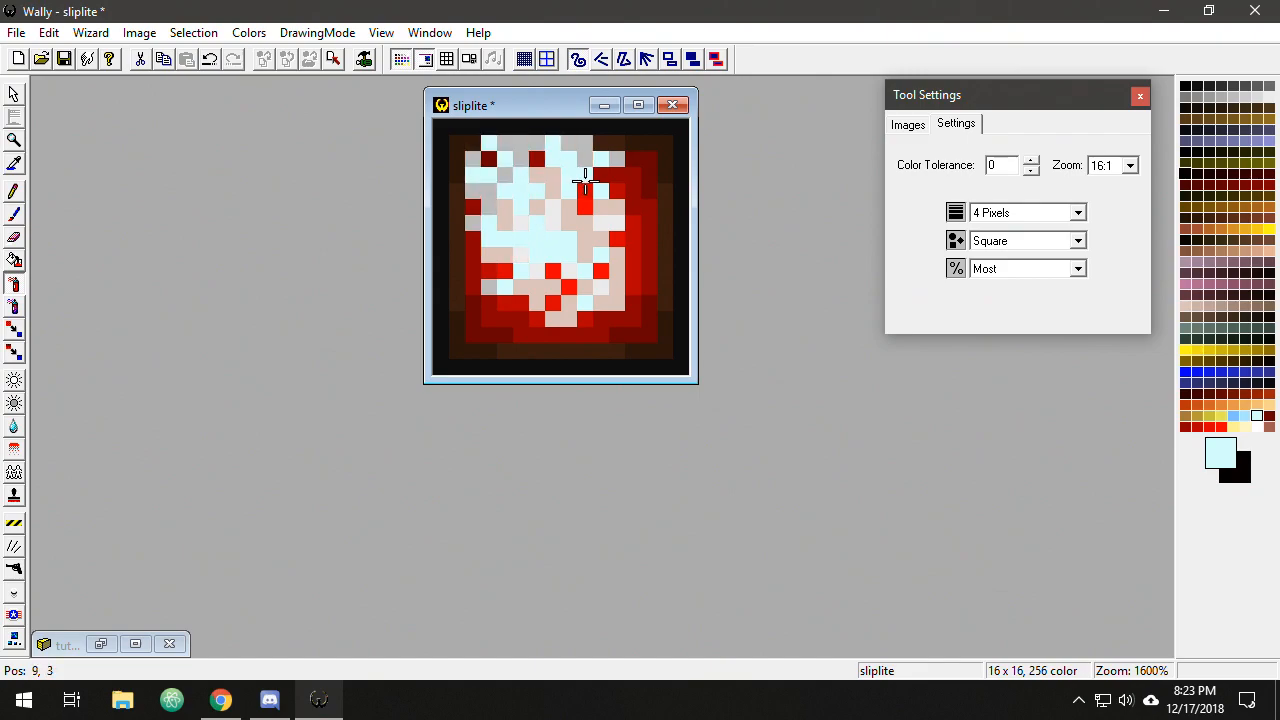
{"action": "left_click", "coordinate": [596, 318]}
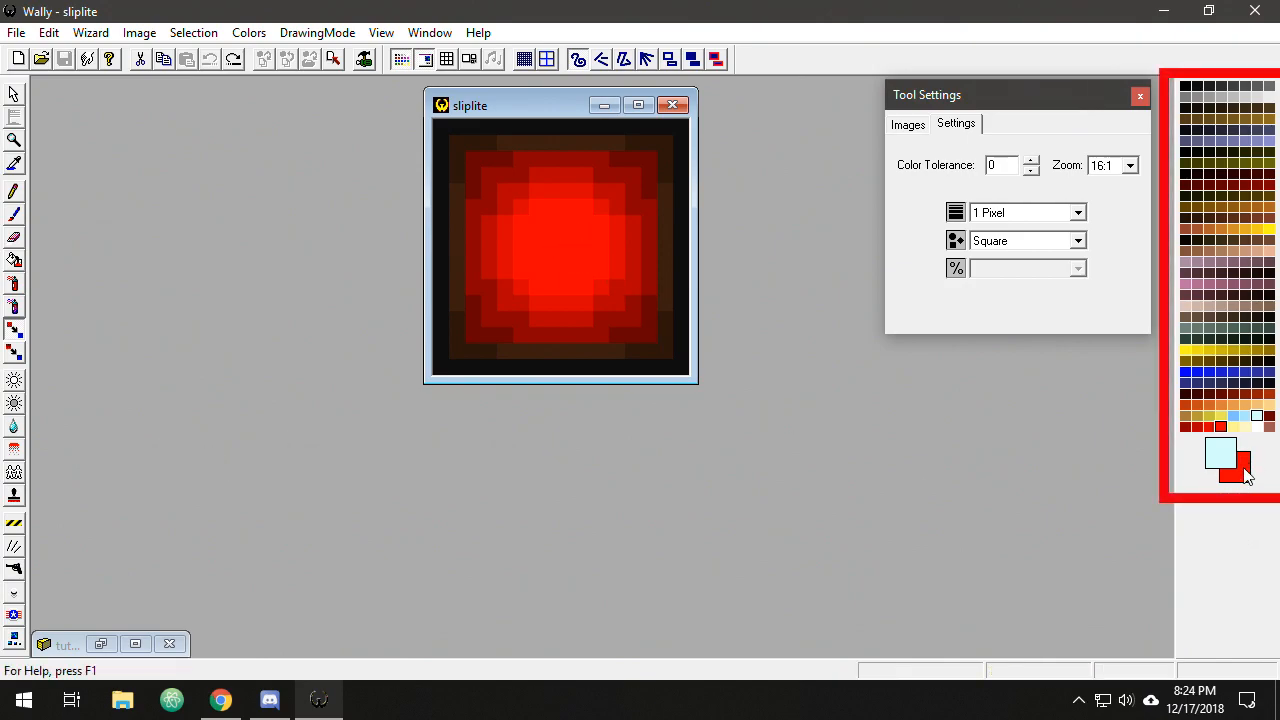
{"action": "mouse_move", "coordinate": [1236, 448]}
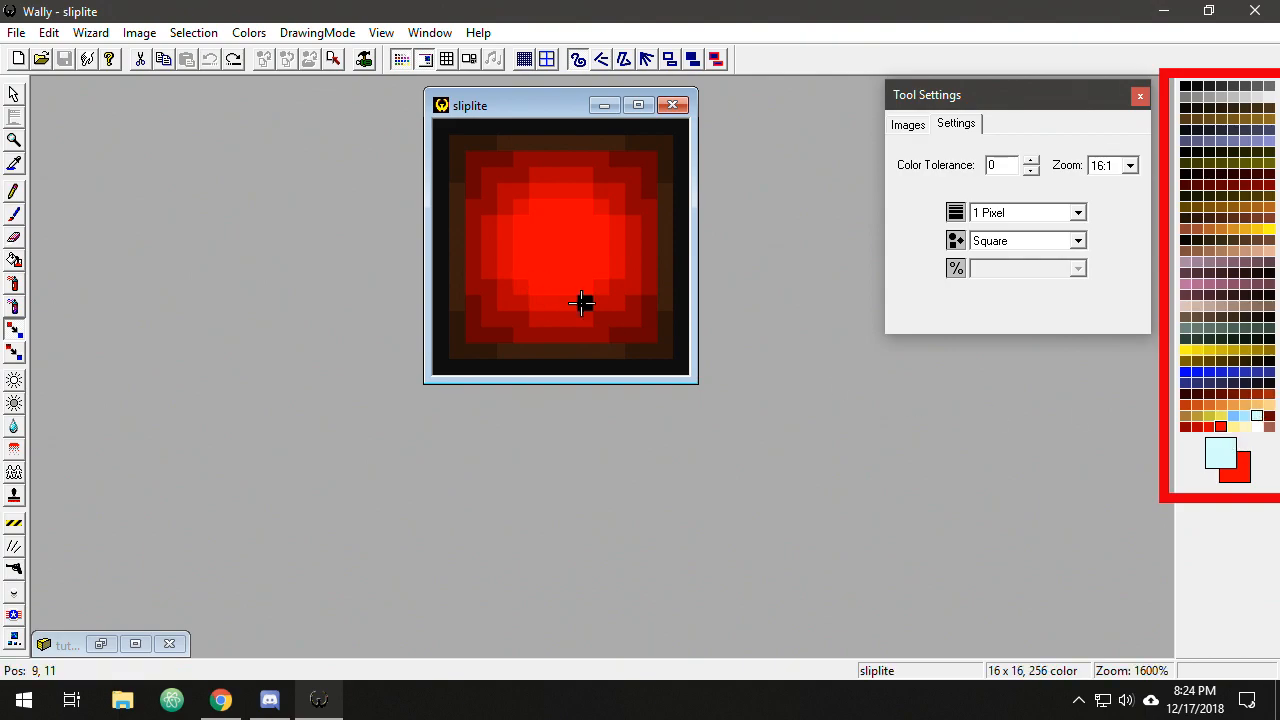
- Set the brush size to 6 Pixels for painting the pale cyan centre disc
{"action": "left_click", "coordinate": [1078, 212]}
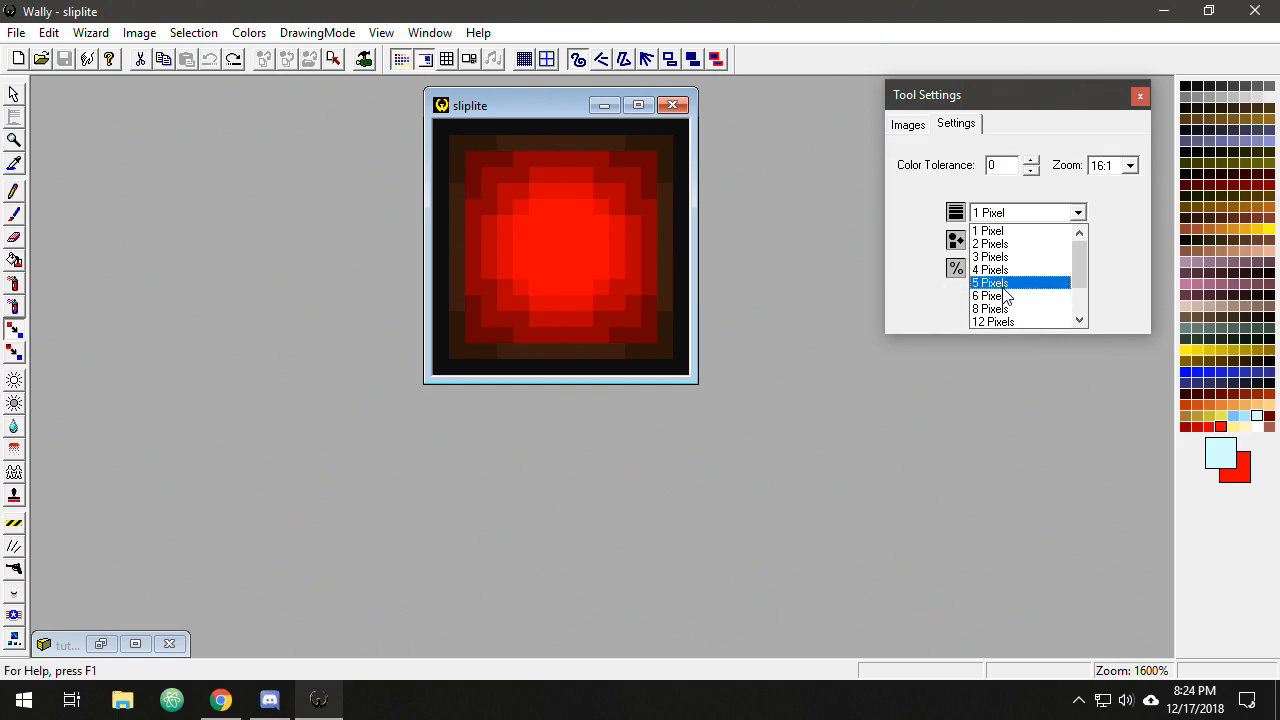
{"action": "left_click", "coordinate": [990, 296]}
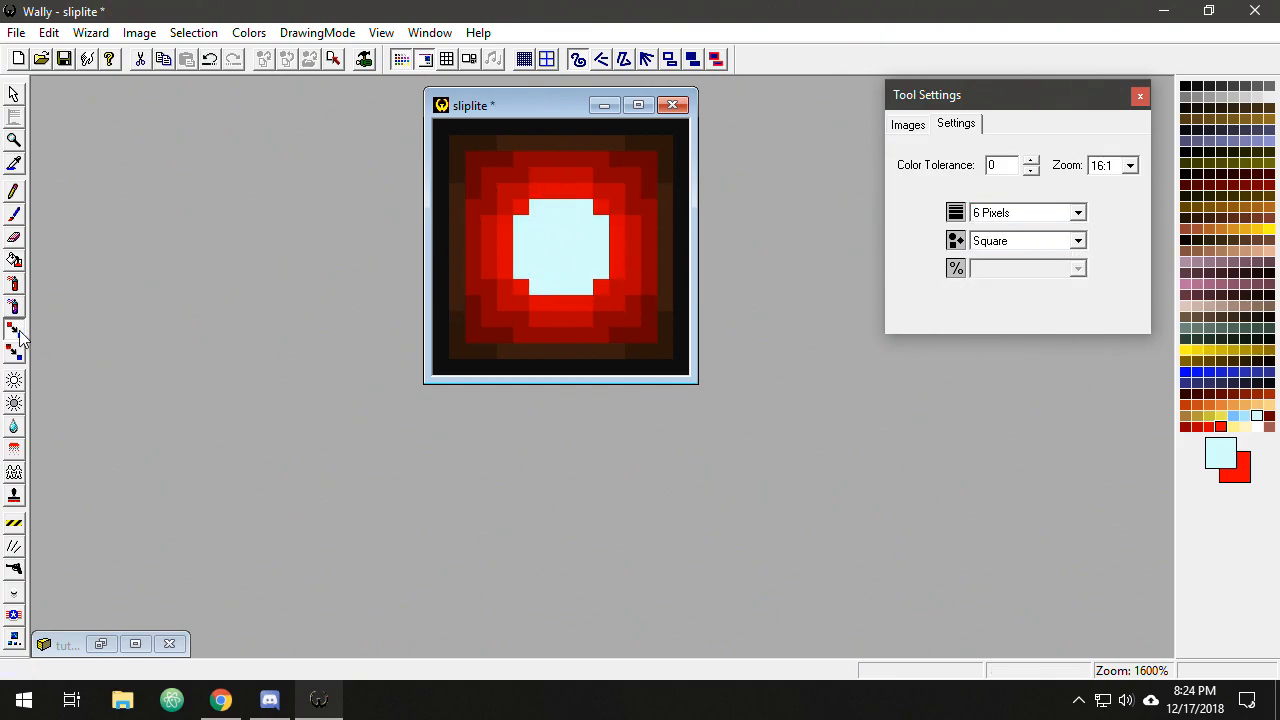
{"action": "mouse_move", "coordinate": [416, 350]}
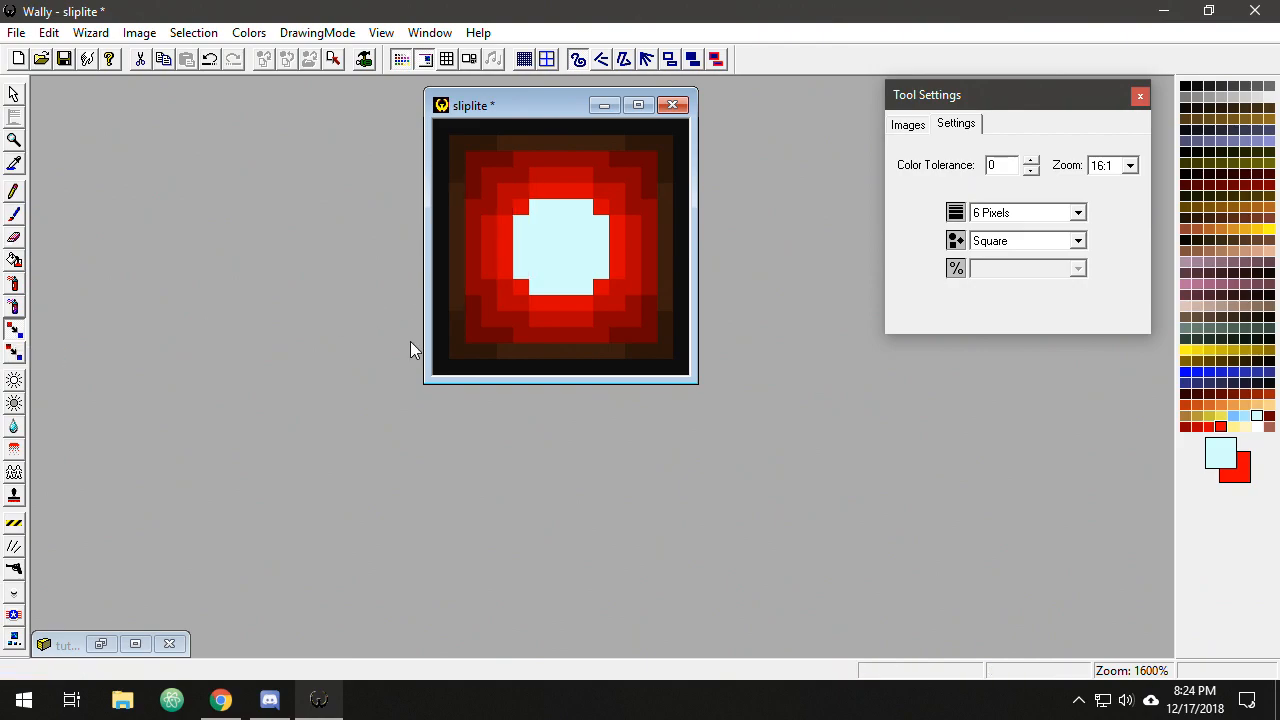
{"action": "mouse_move", "coordinate": [1146, 478]}
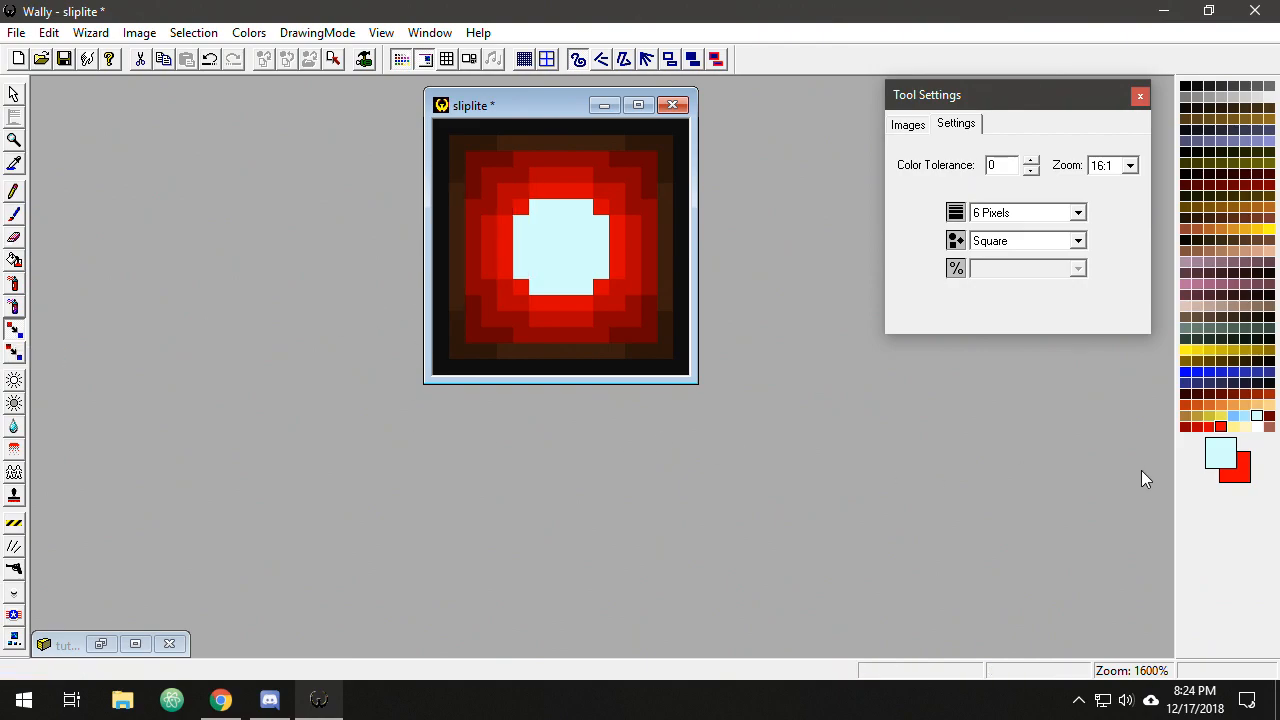
{"action": "mouse_move", "coordinate": [16, 356]}
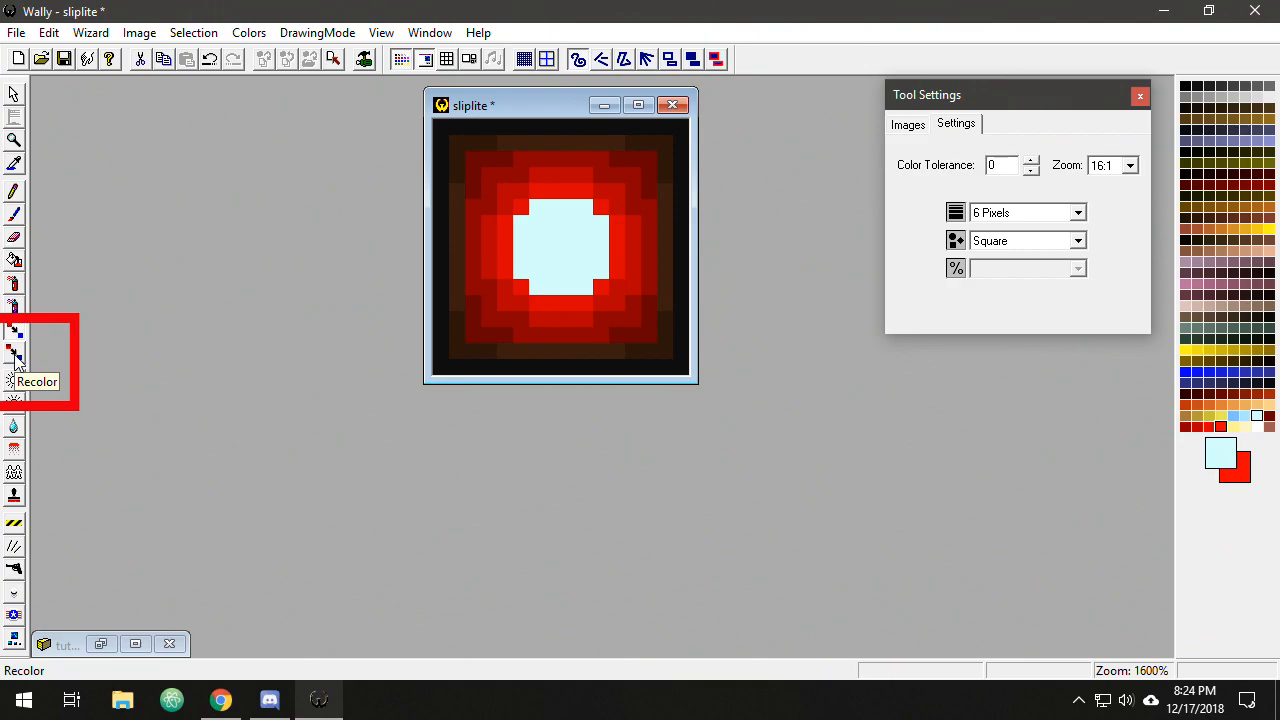
{"action": "mouse_move", "coordinate": [1228, 460]}
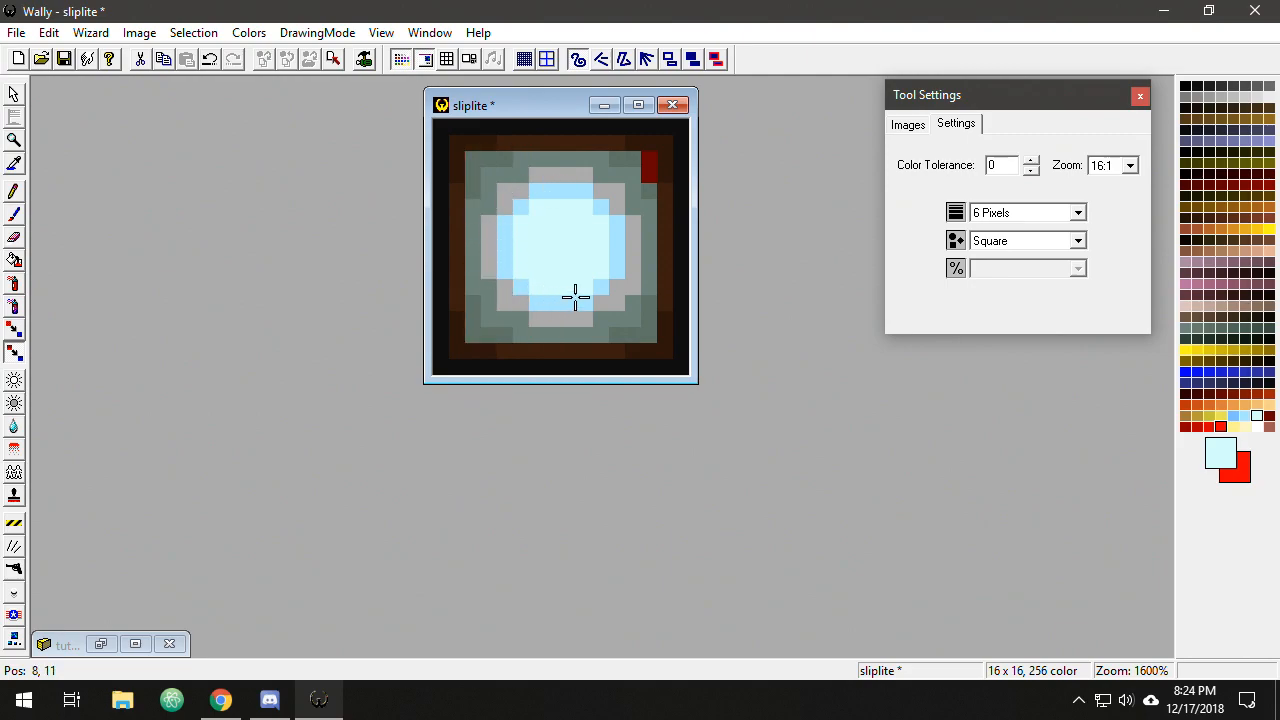
- Undo the trial recolour, then recolour the outer red shading into blue and purple
{"action": "left_click", "coordinate": [650, 220]}
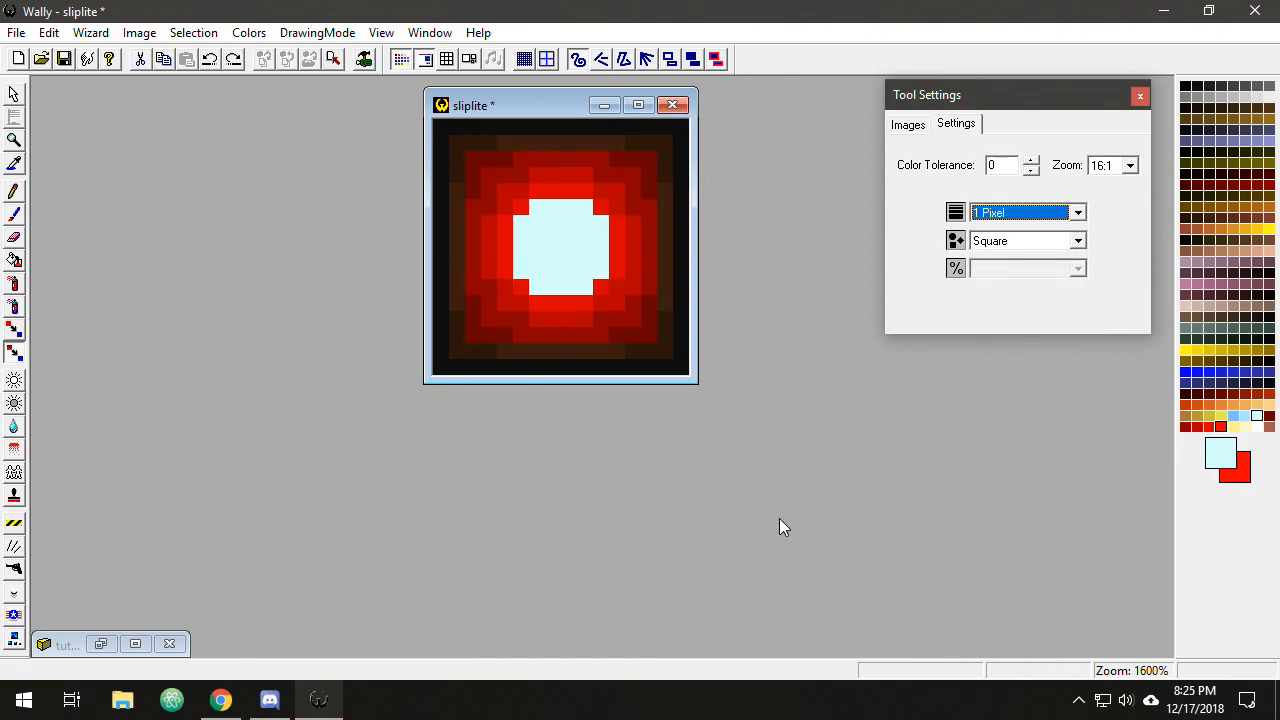
{"action": "mouse_move", "coordinate": [922, 224]}
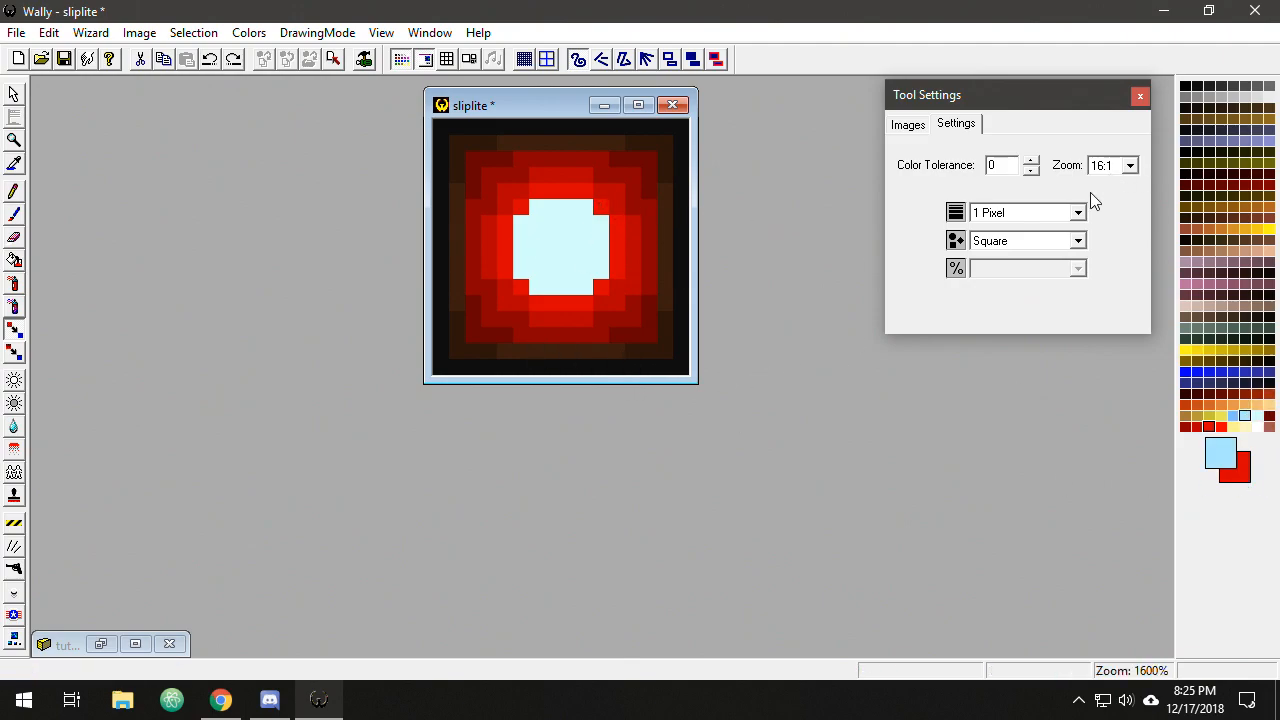
{"action": "left_click", "coordinate": [590, 210]}
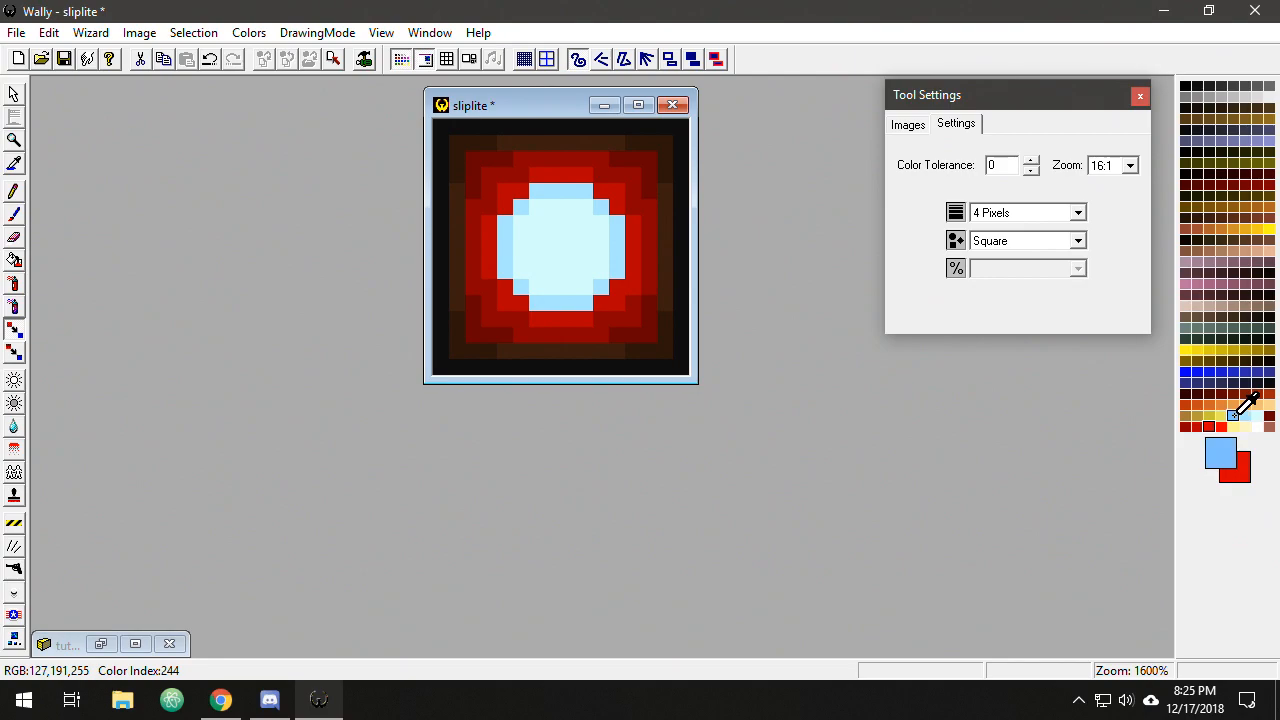
{"action": "mouse_move", "coordinate": [616, 178]}
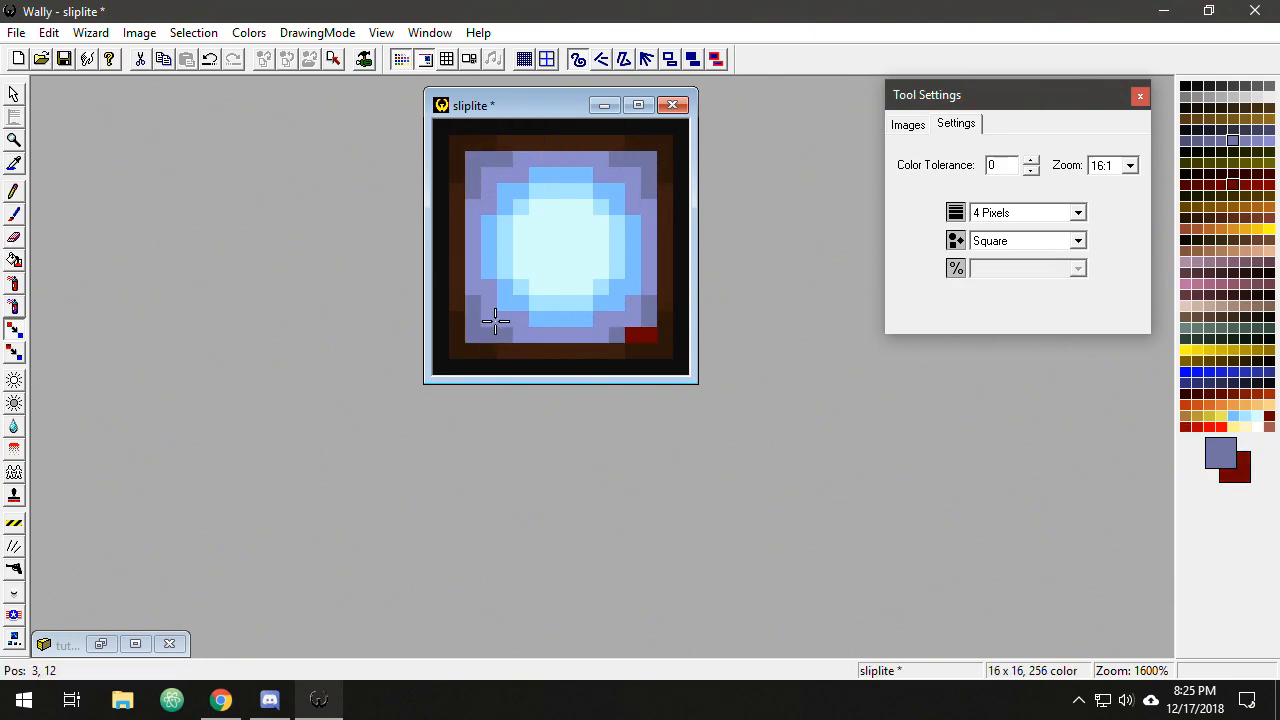
{"action": "left_click", "coordinate": [640, 336]}
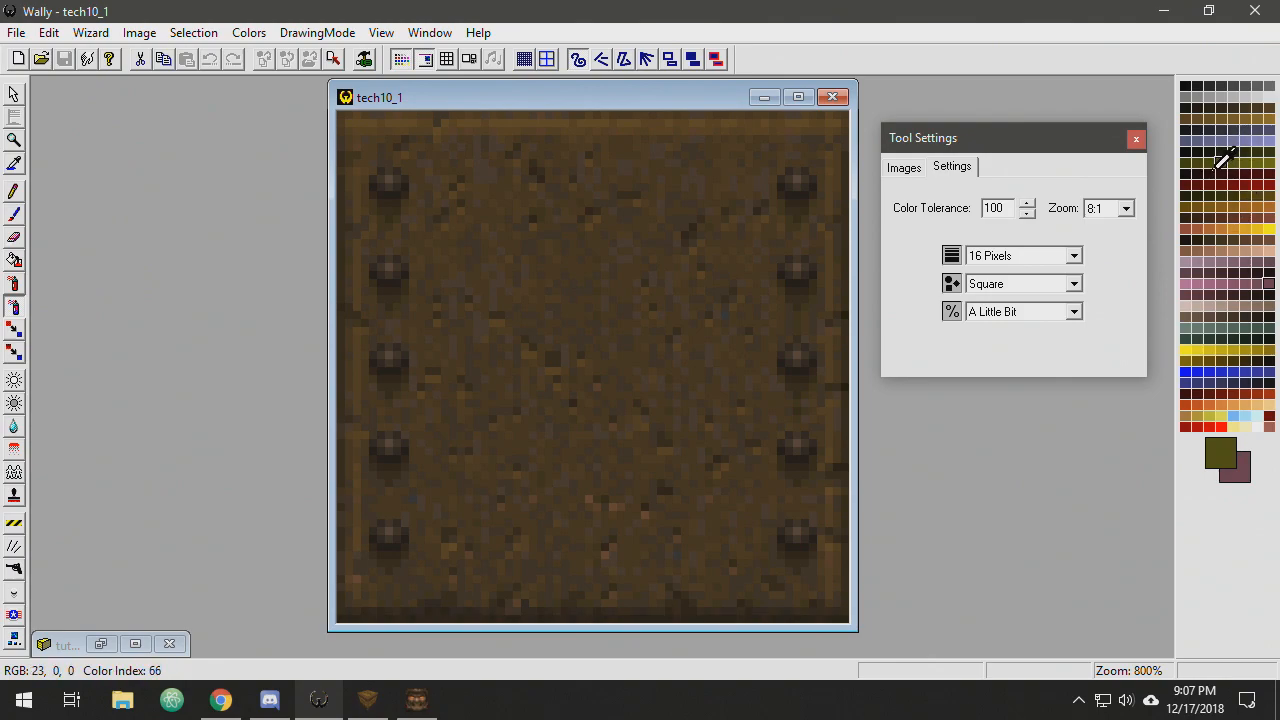
- Recolour tech10_1 from brown to olive and close it back to the package thumbnails
{"action": "left_click", "coordinate": [392, 158]}
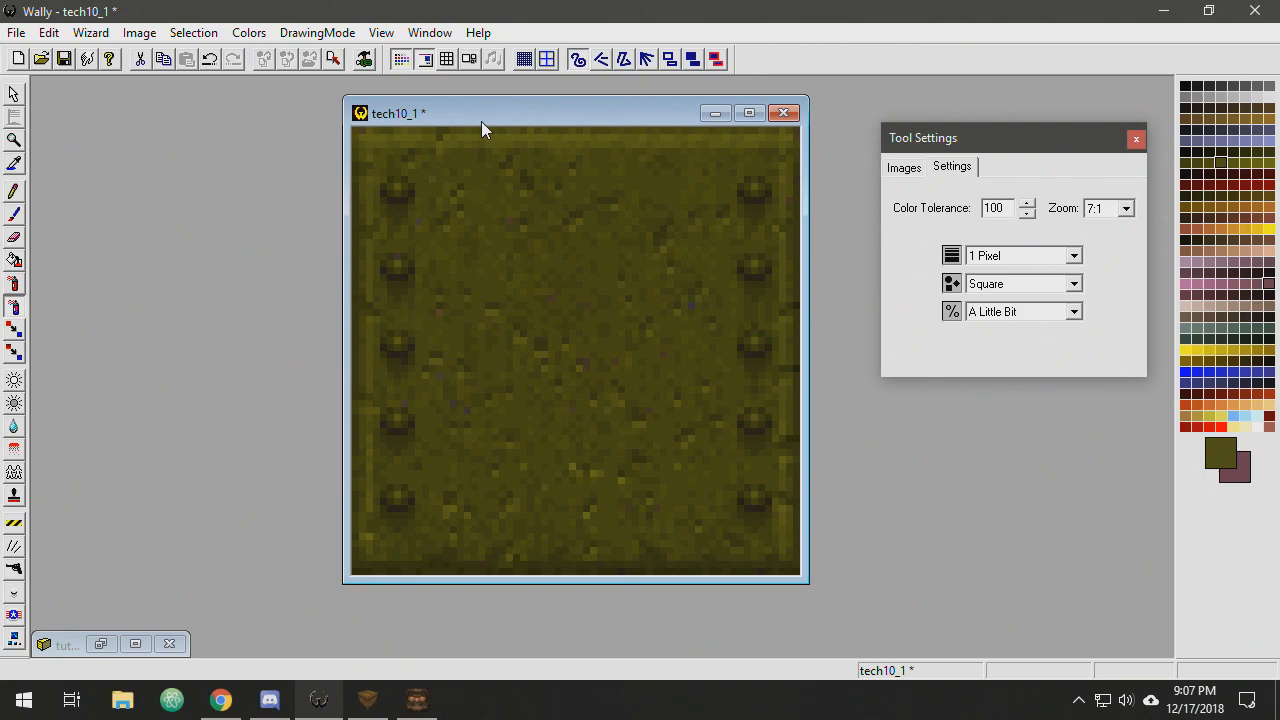
{"action": "mouse_move", "coordinate": [728, 328]}
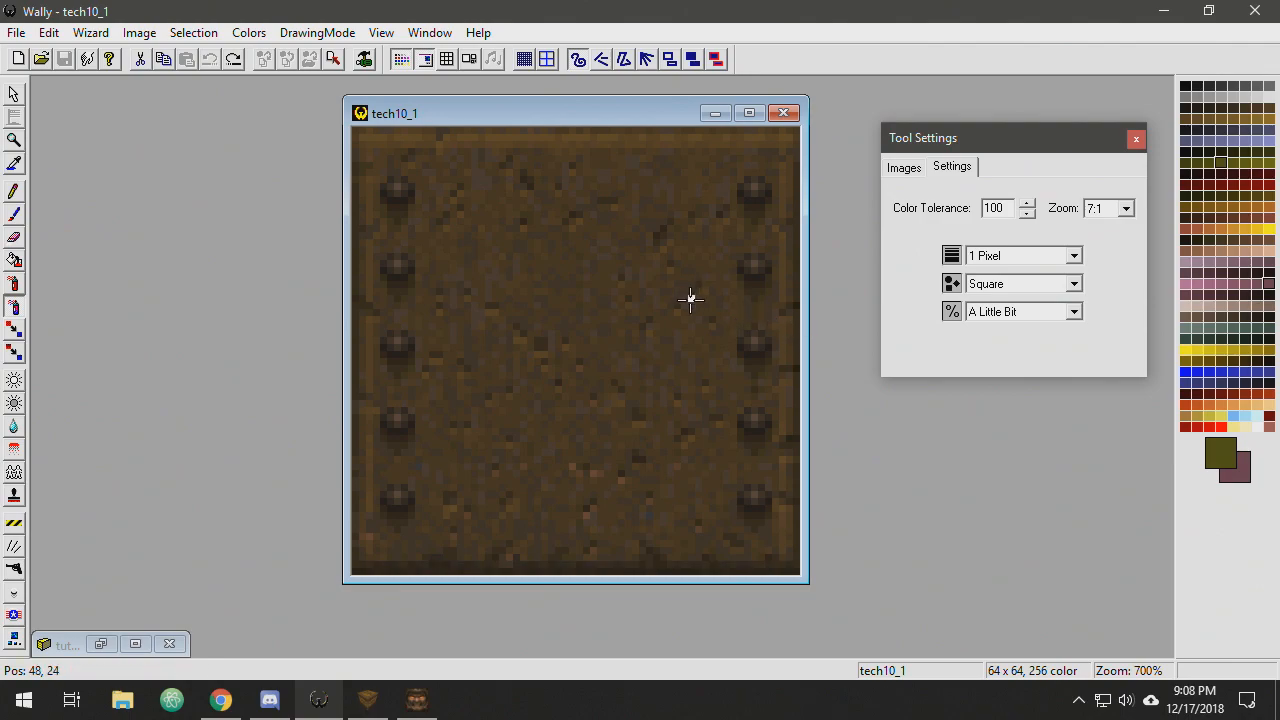
{"action": "mouse_move", "coordinate": [848, 498]}
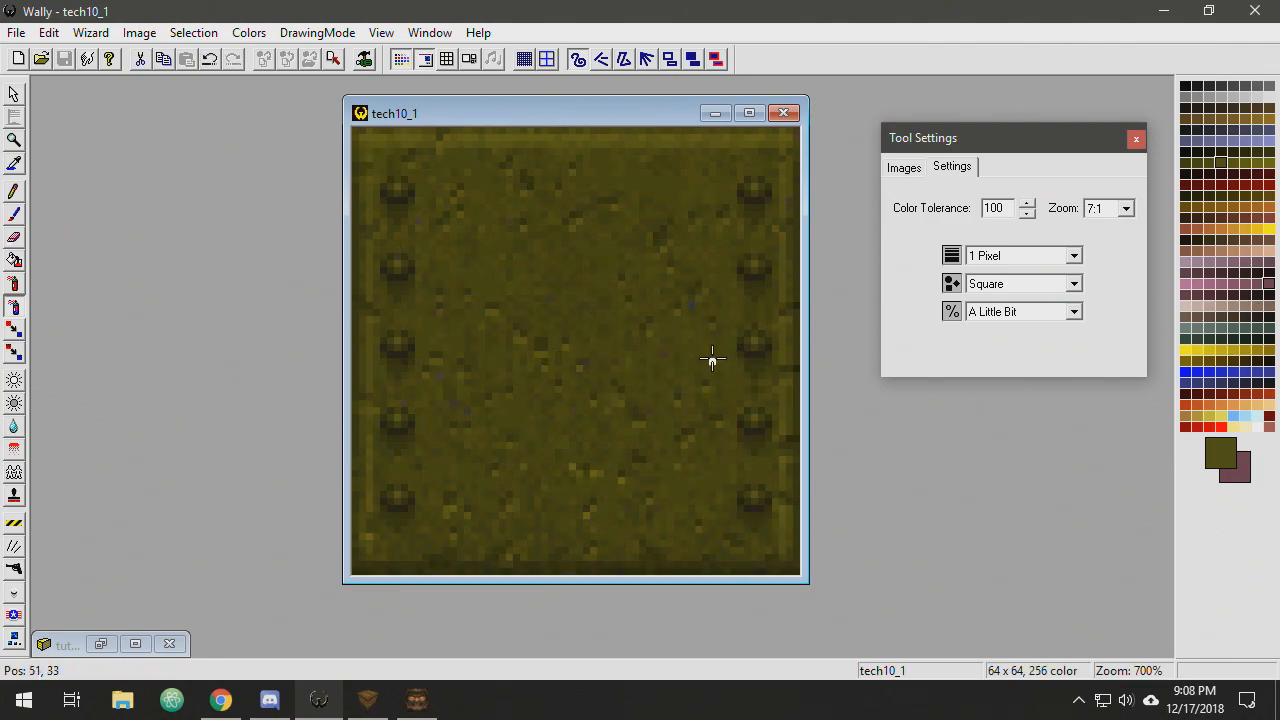
{"action": "left_click", "coordinate": [784, 112]}
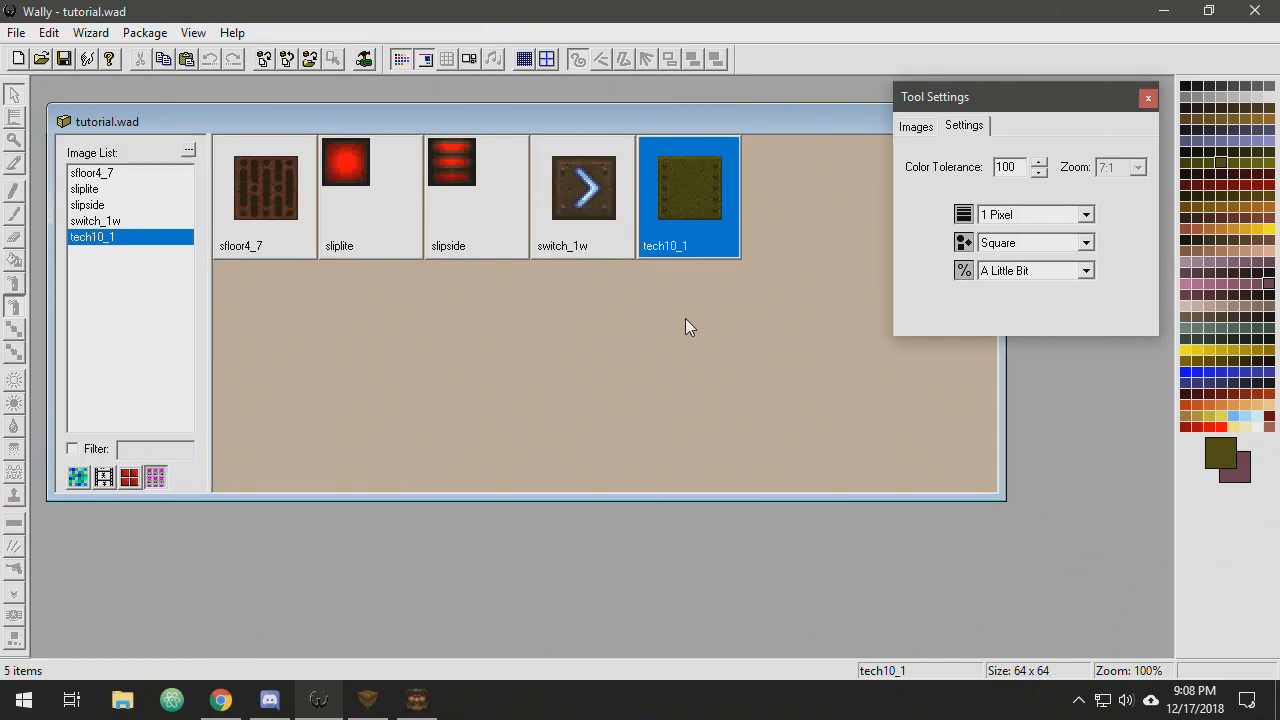
{"action": "mouse_move", "coordinate": [620, 332]}
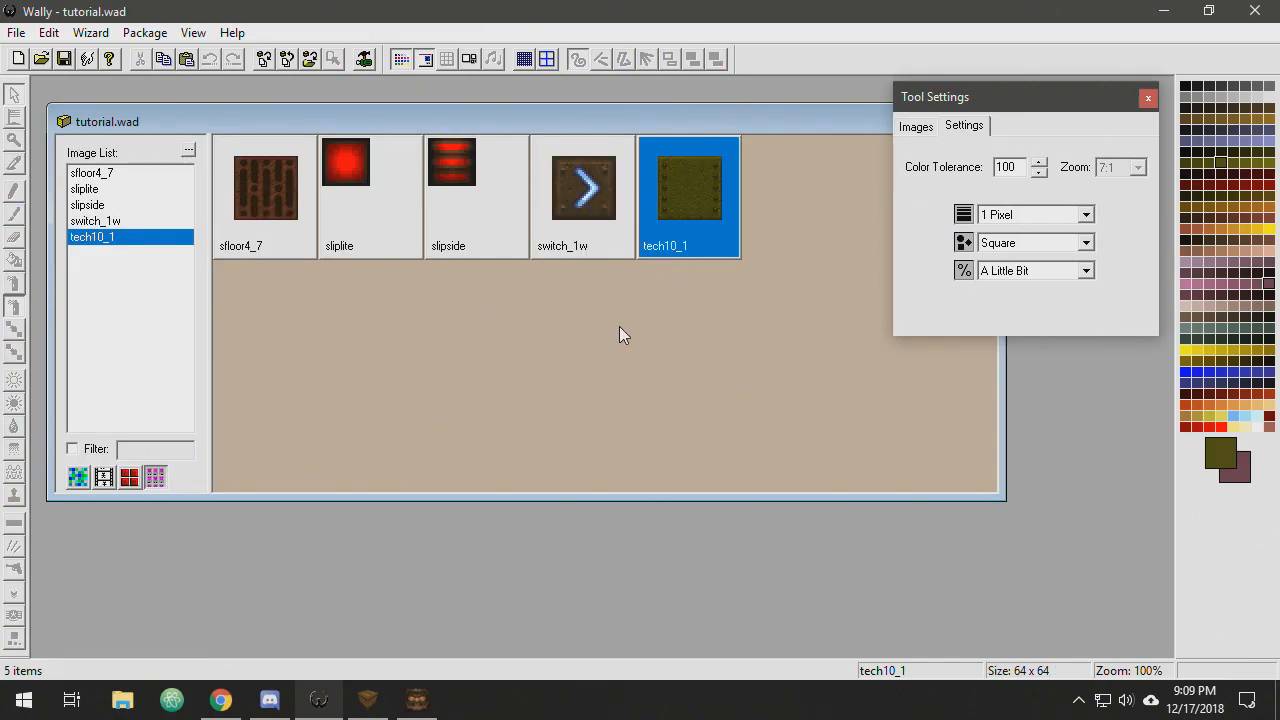
{"action": "mouse_move", "coordinate": [540, 350]}
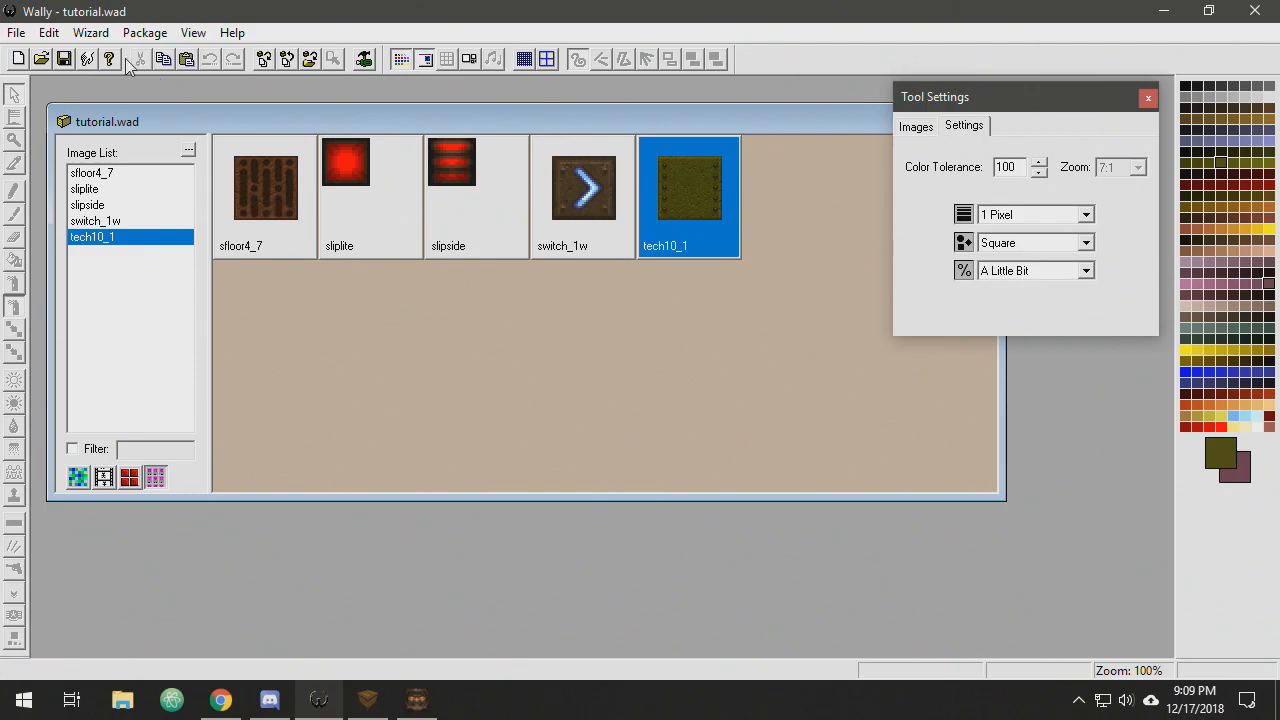
- Create a new 64×64 Quake1 Texture (.mip) named tut1 and confirm it
{"action": "left_click", "coordinate": [18, 60]}
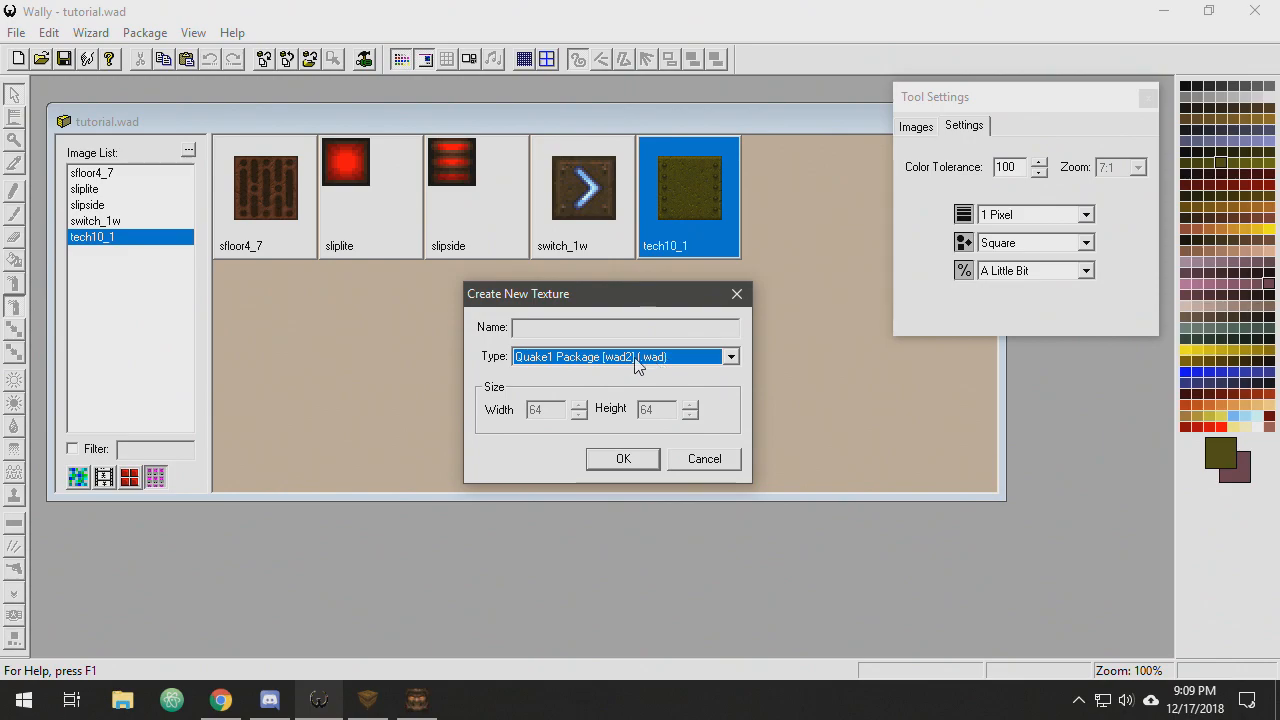
{"action": "left_click", "coordinate": [730, 356]}
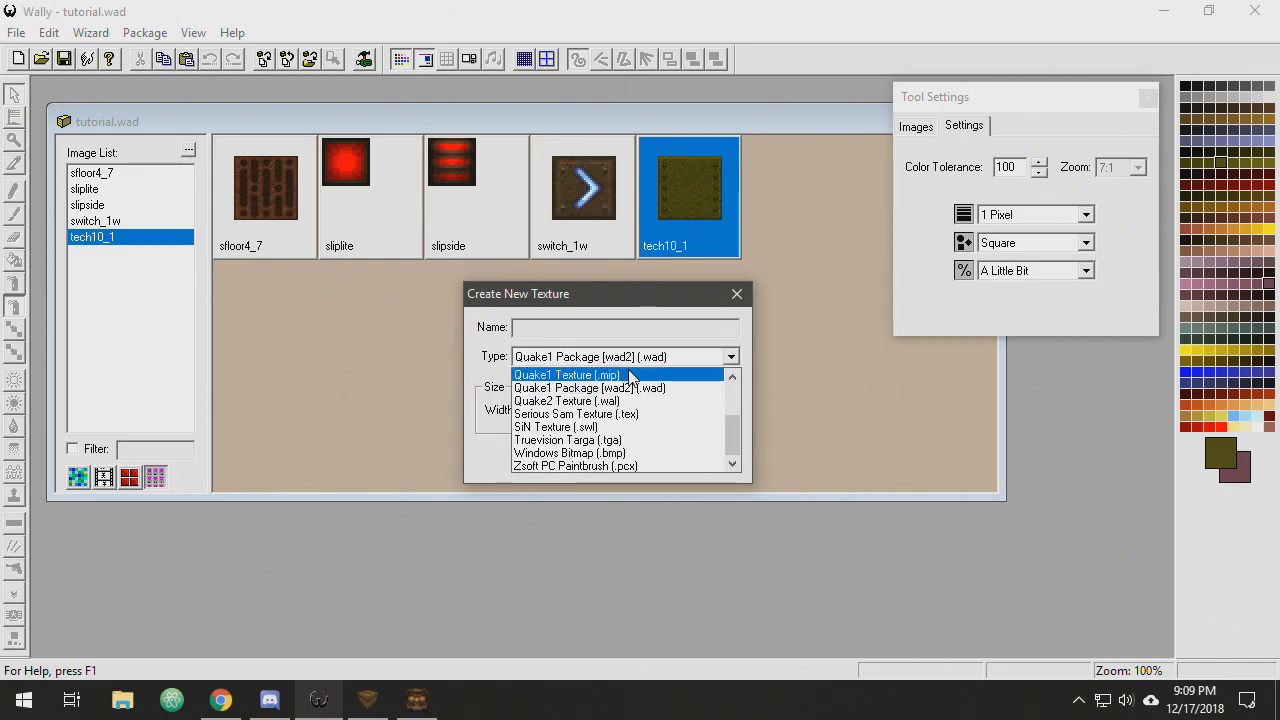
{"action": "left_click", "coordinate": [568, 374]}
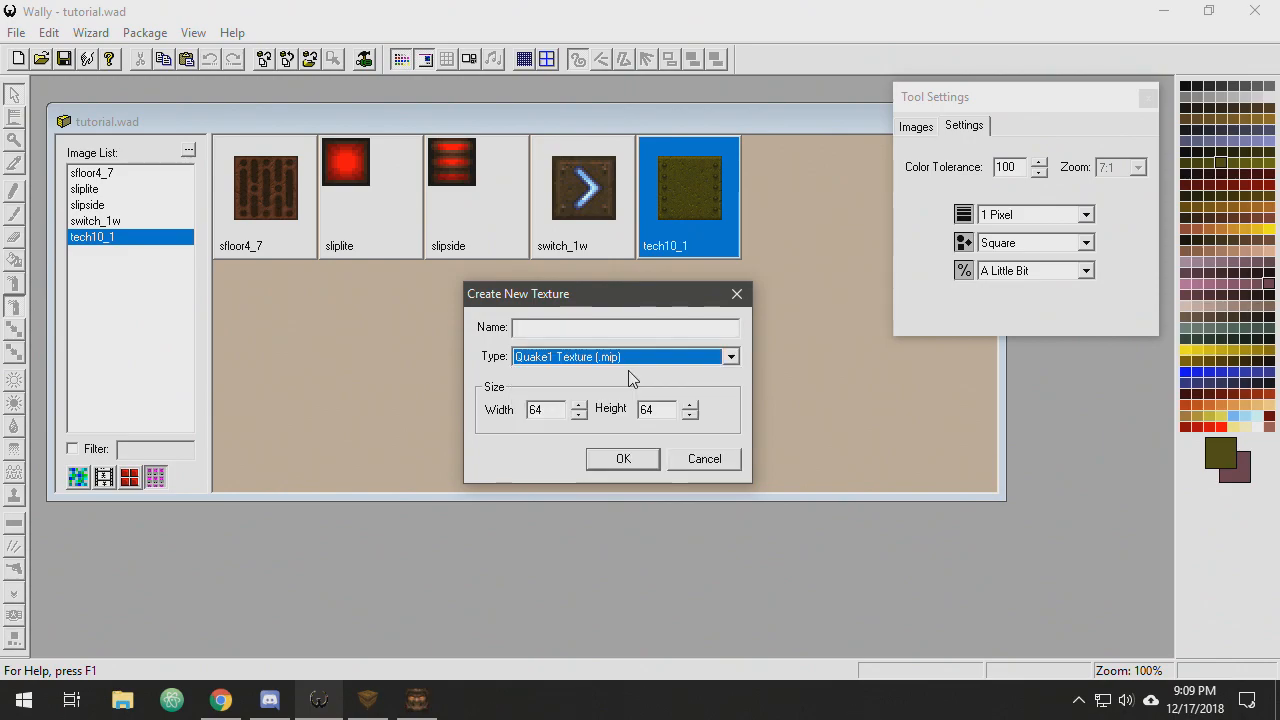
{"action": "mouse_move", "coordinate": [624, 462]}
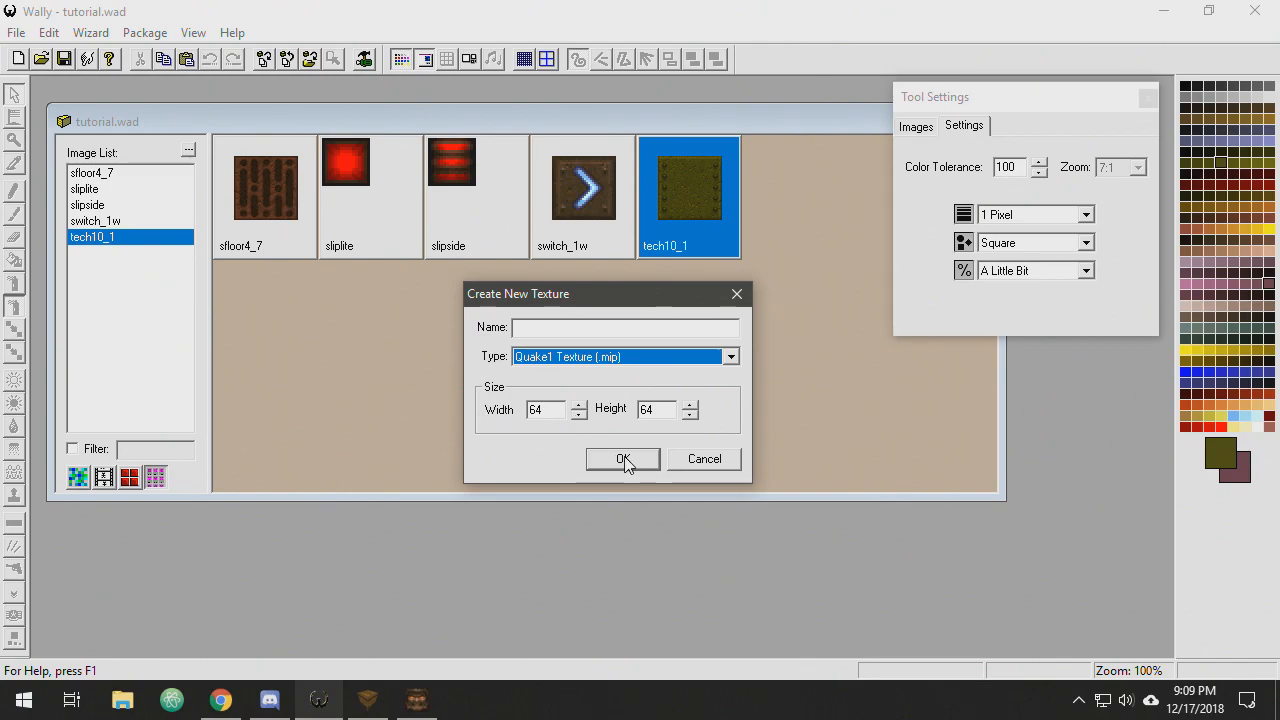
{"action": "left_click", "coordinate": [622, 458]}
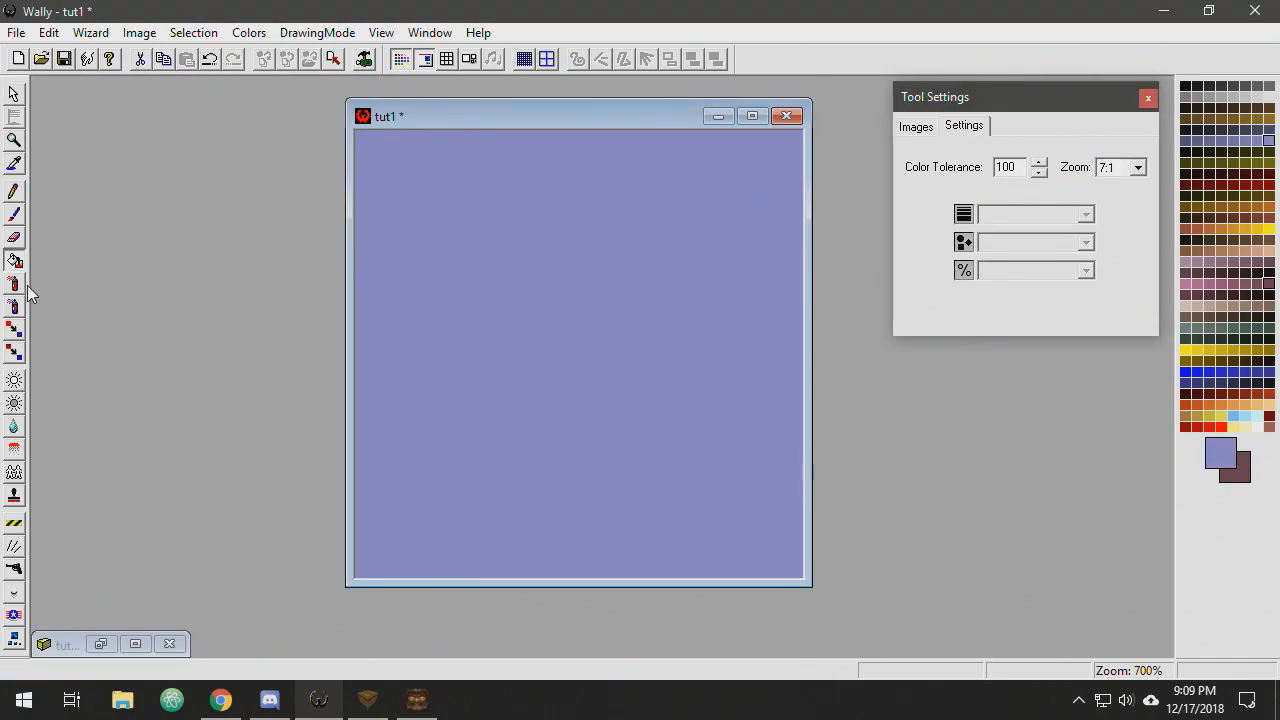
{"action": "mouse_move", "coordinate": [14, 288]}
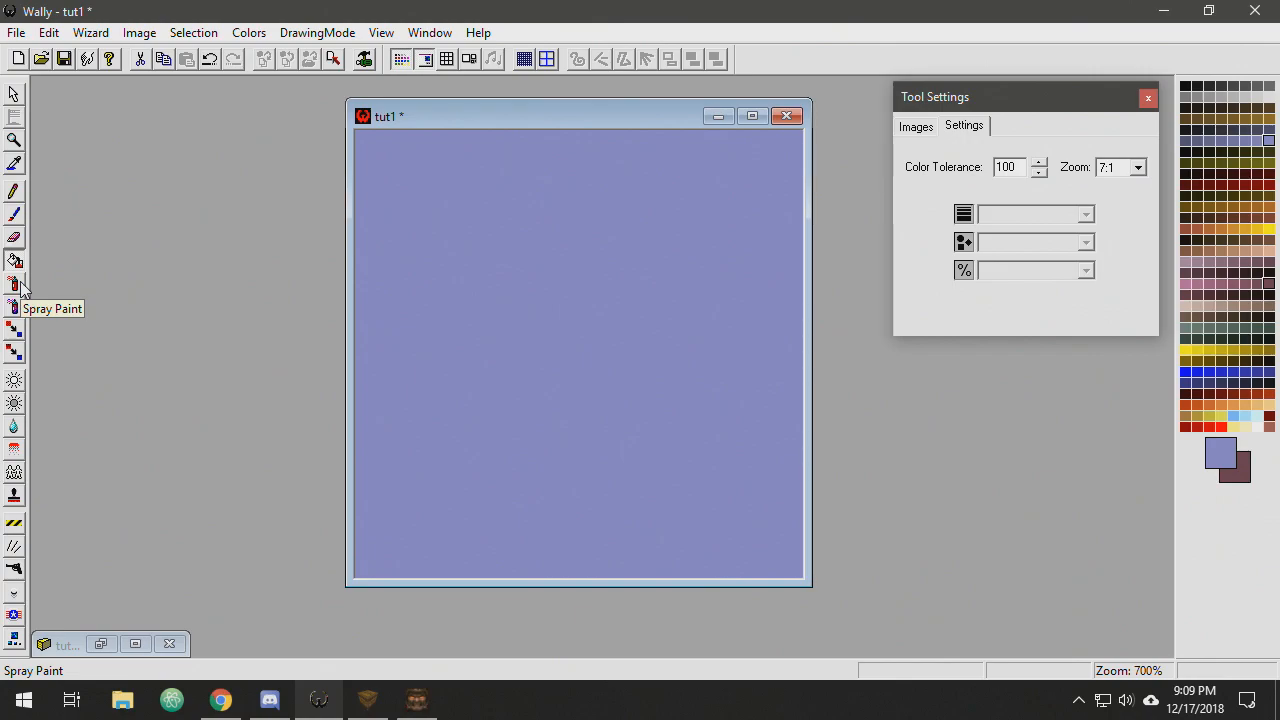
- Spray dark mottled blue-grey paint over the tut1 canvas with a 48-pixel brush, undoing stray yellow strokes
{"action": "left_click", "coordinate": [14, 284]}
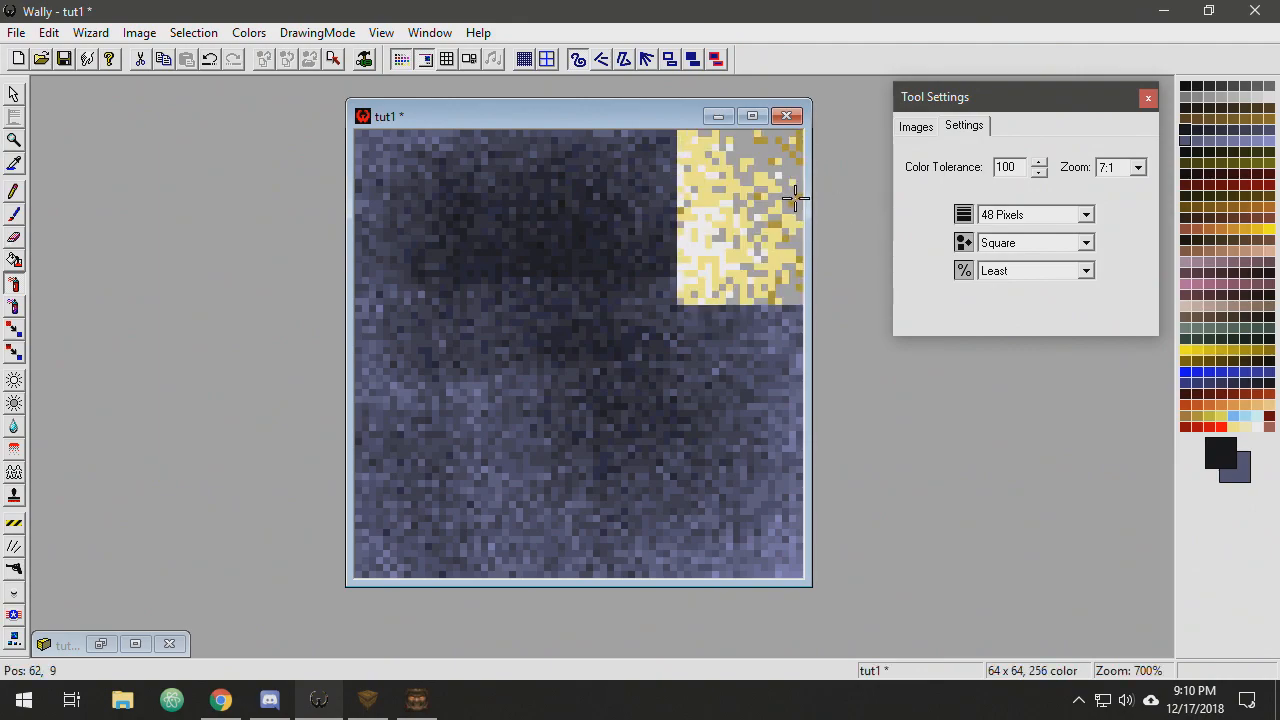
{"action": "left_click", "coordinate": [536, 320]}
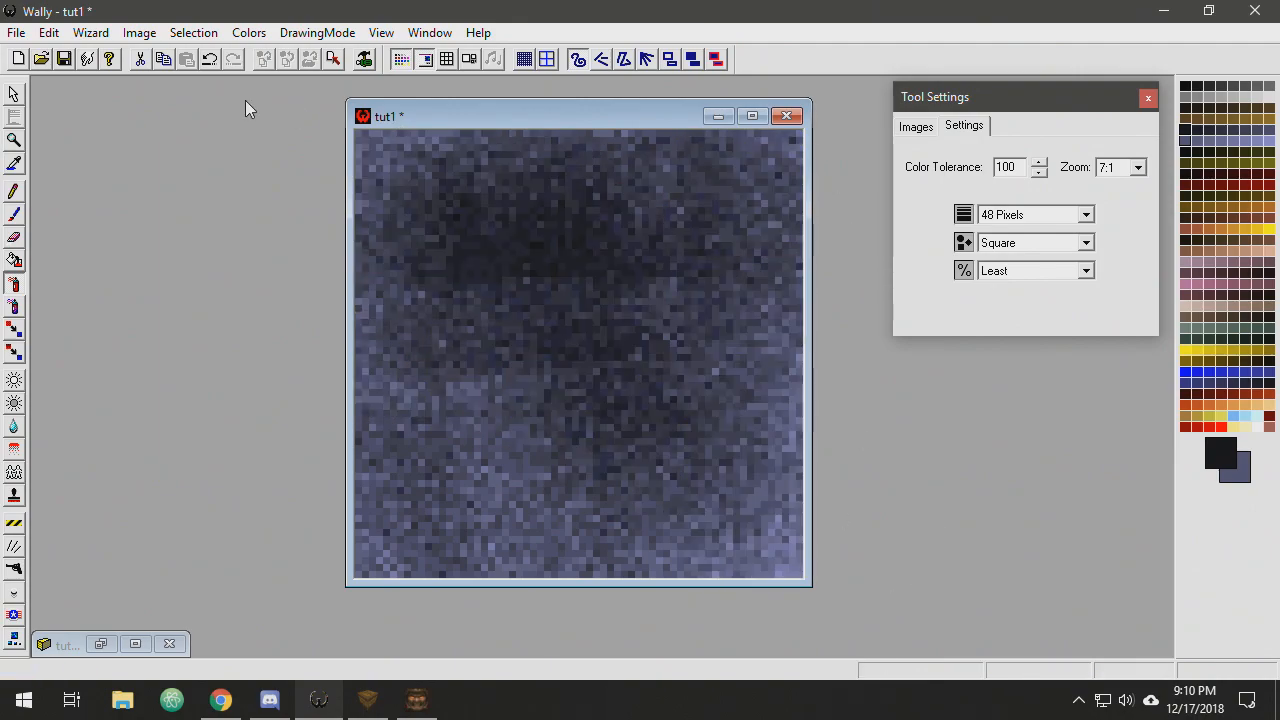
- Tile the tut1 noise texture to check it wraps seamlessly, leaving no yellow patches
{"action": "left_click", "coordinate": [448, 60]}
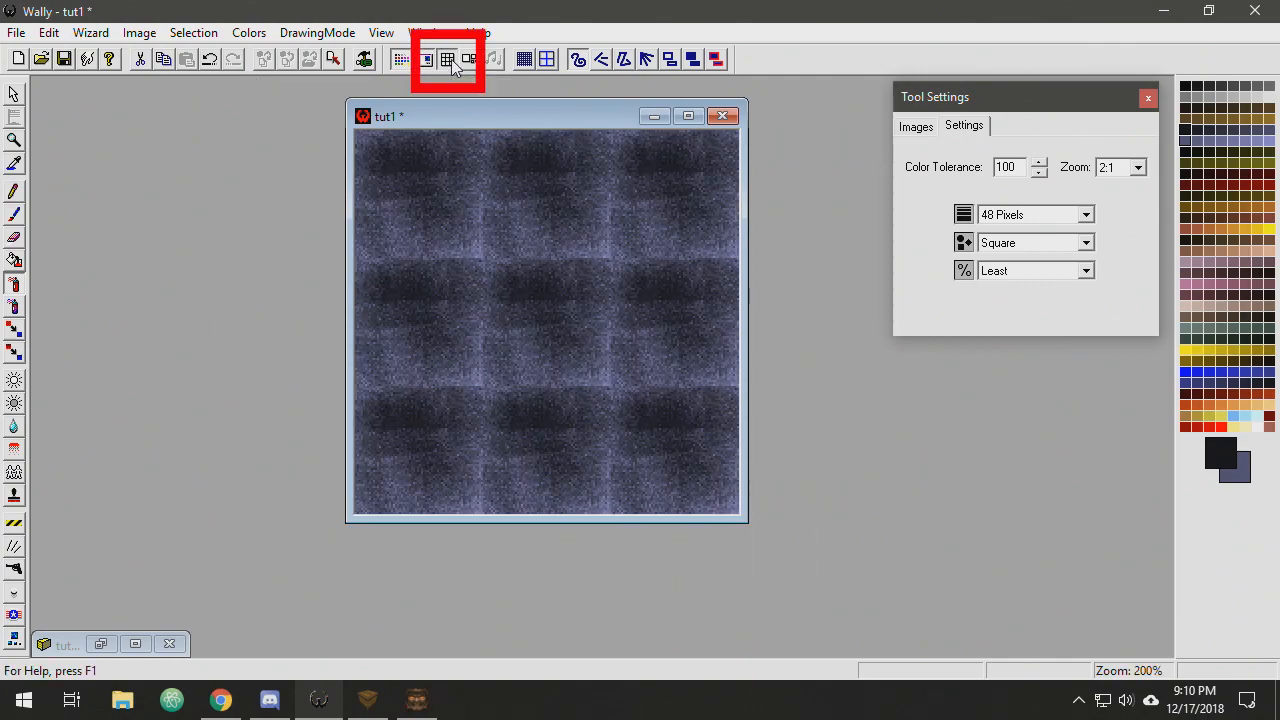
{"action": "left_click", "coordinate": [448, 60]}
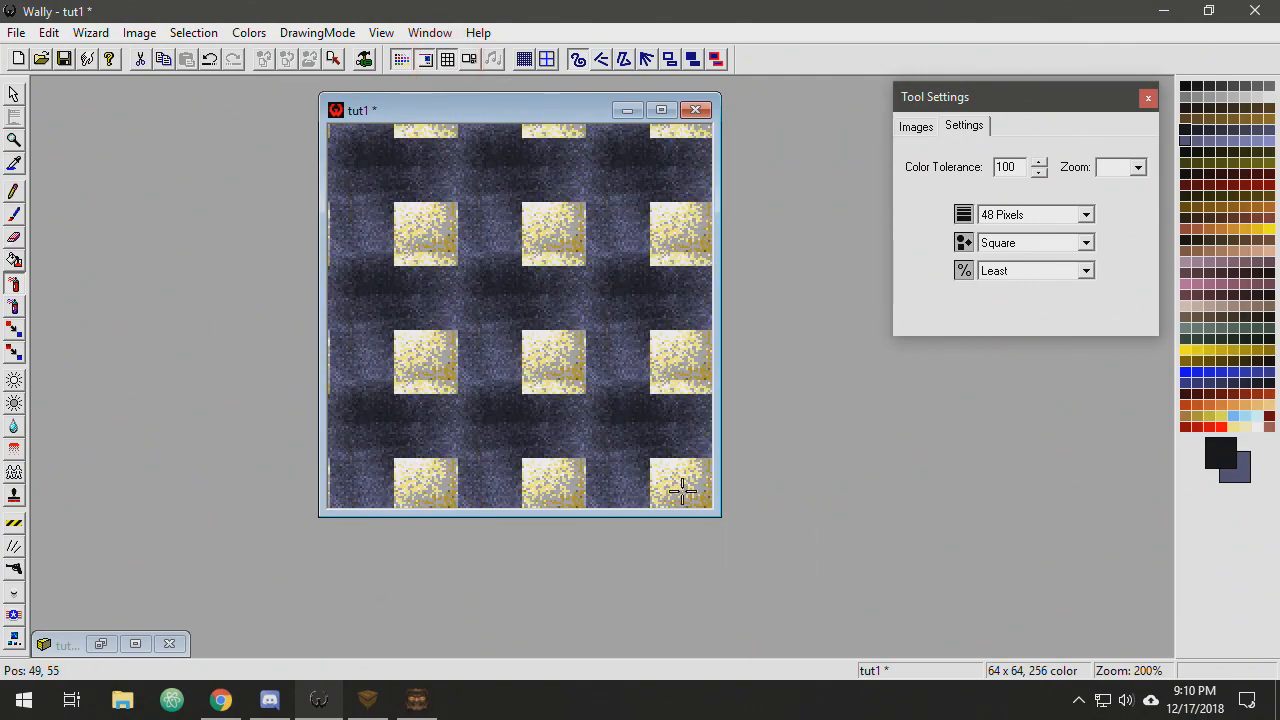
{"action": "left_click", "coordinate": [1136, 168]}
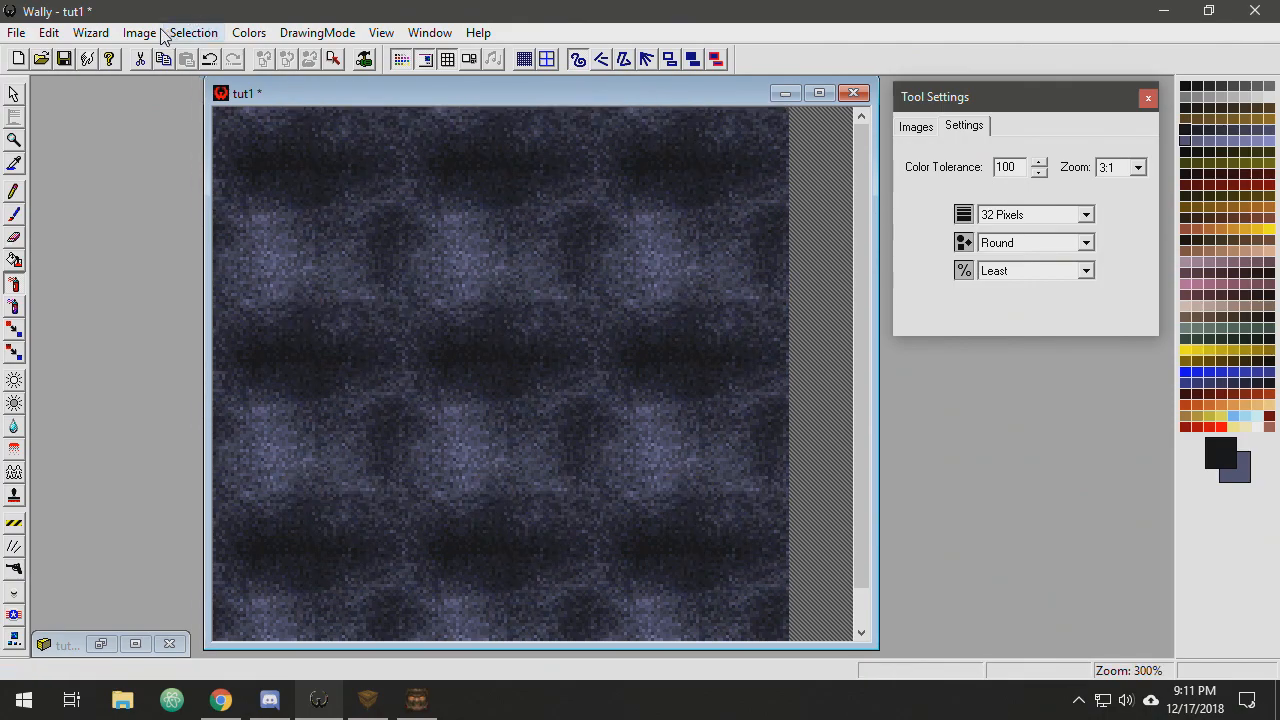
- Preview a Light diffuse on the tiled tut1 texture from Image > Diffuse
{"action": "left_click", "coordinate": [140, 32]}
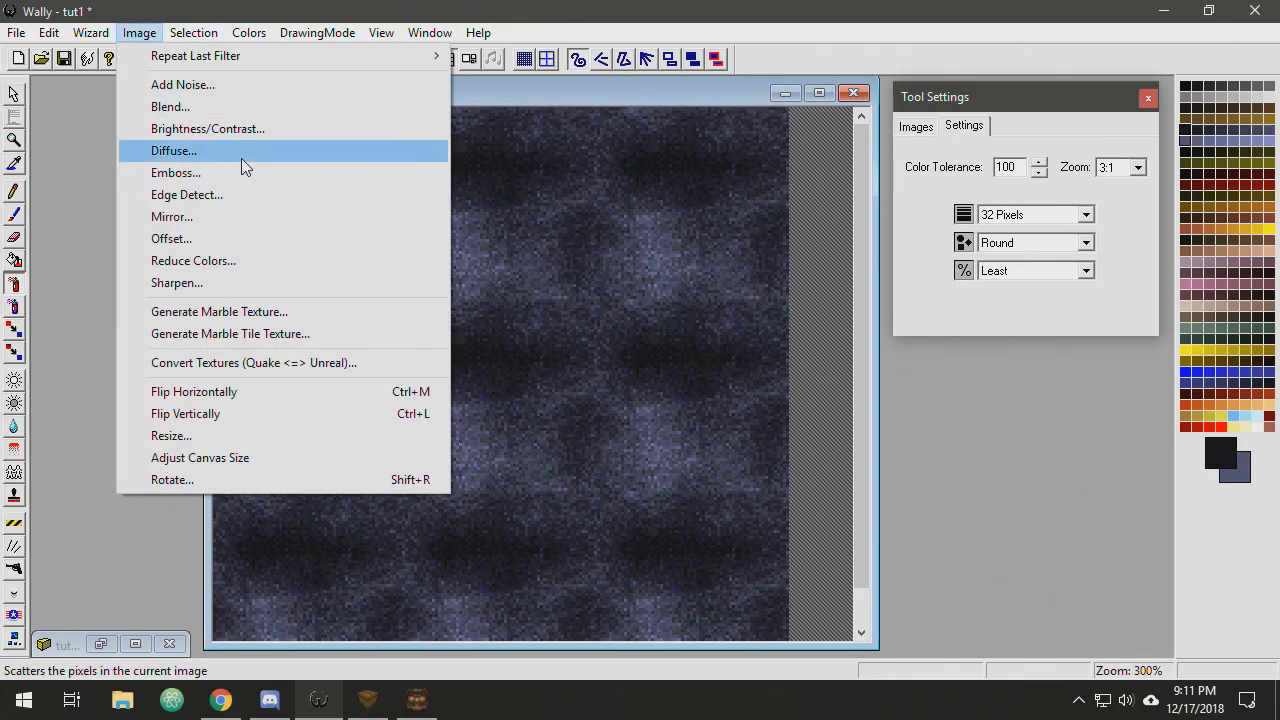
{"action": "mouse_move", "coordinate": [188, 194]}
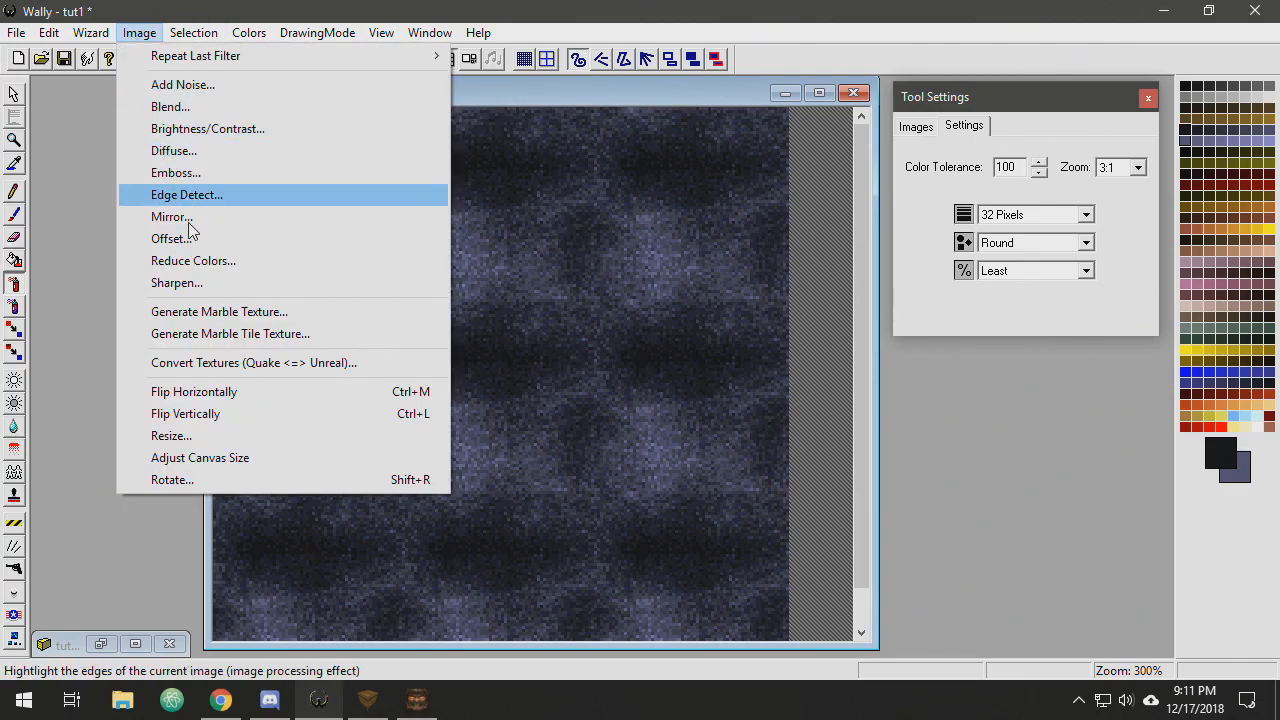
{"action": "mouse_move", "coordinate": [200, 172]}
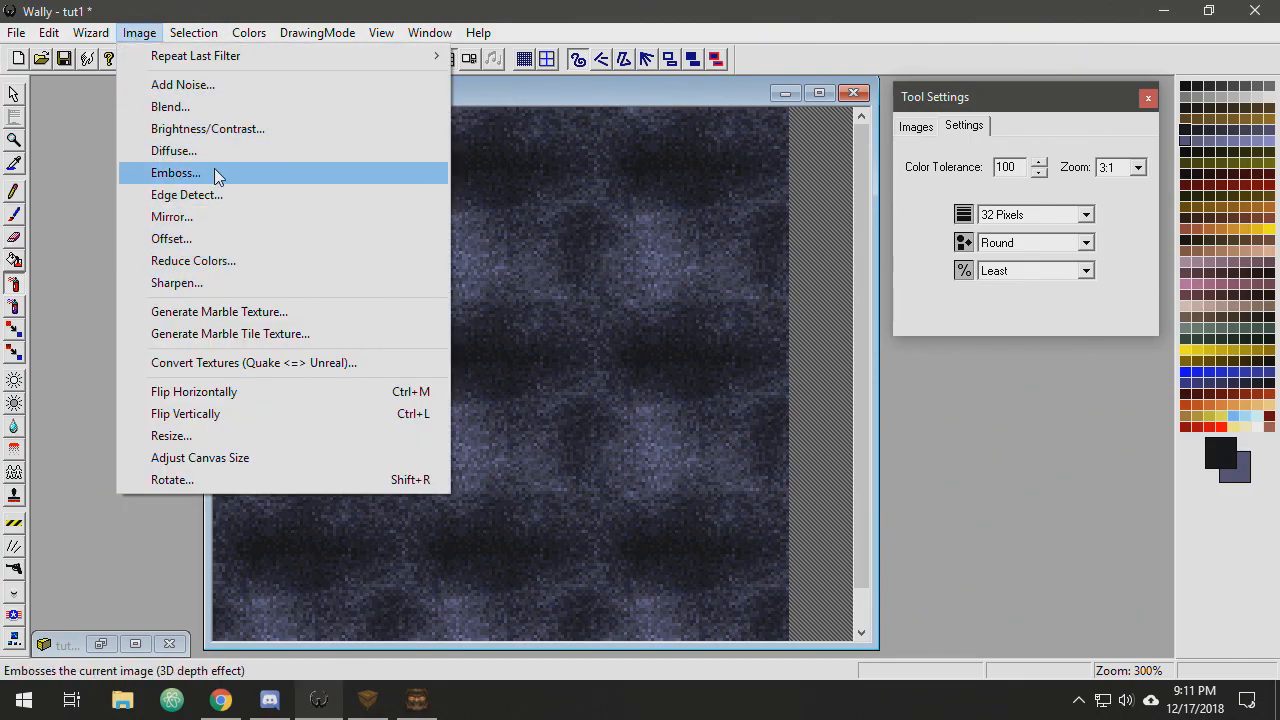
{"action": "mouse_move", "coordinate": [230, 150]}
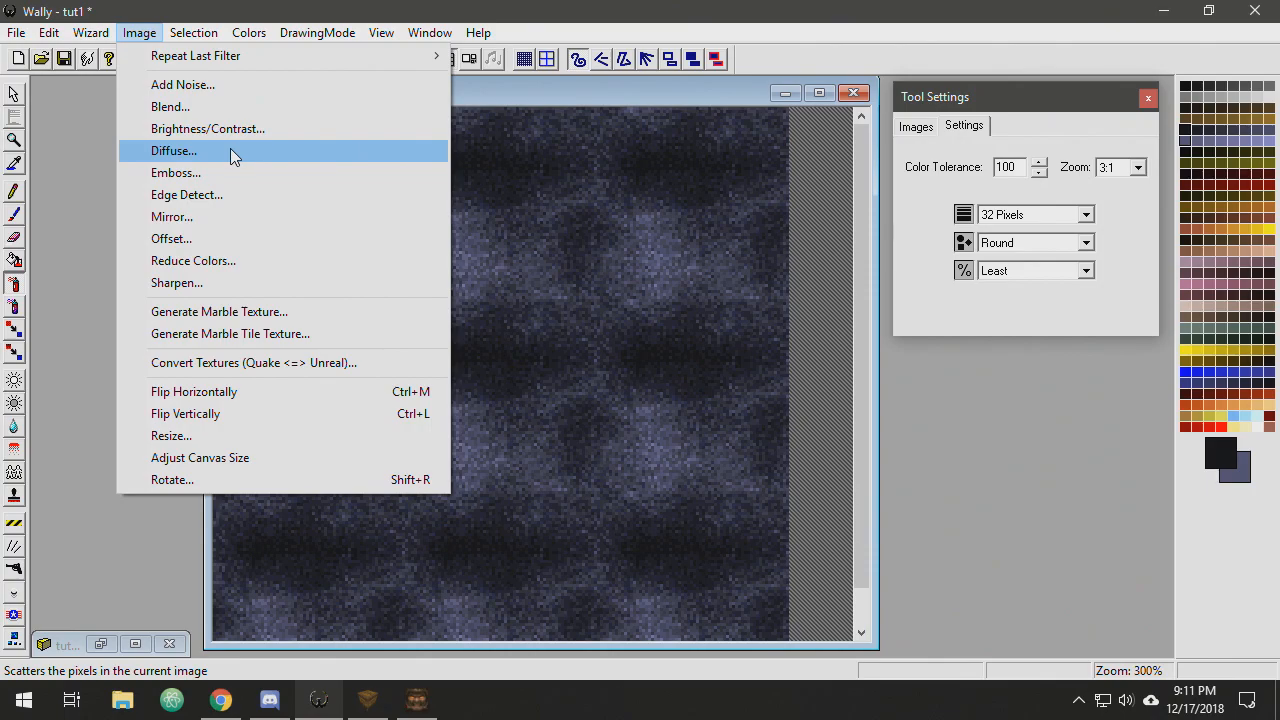
{"action": "left_click", "coordinate": [172, 150]}
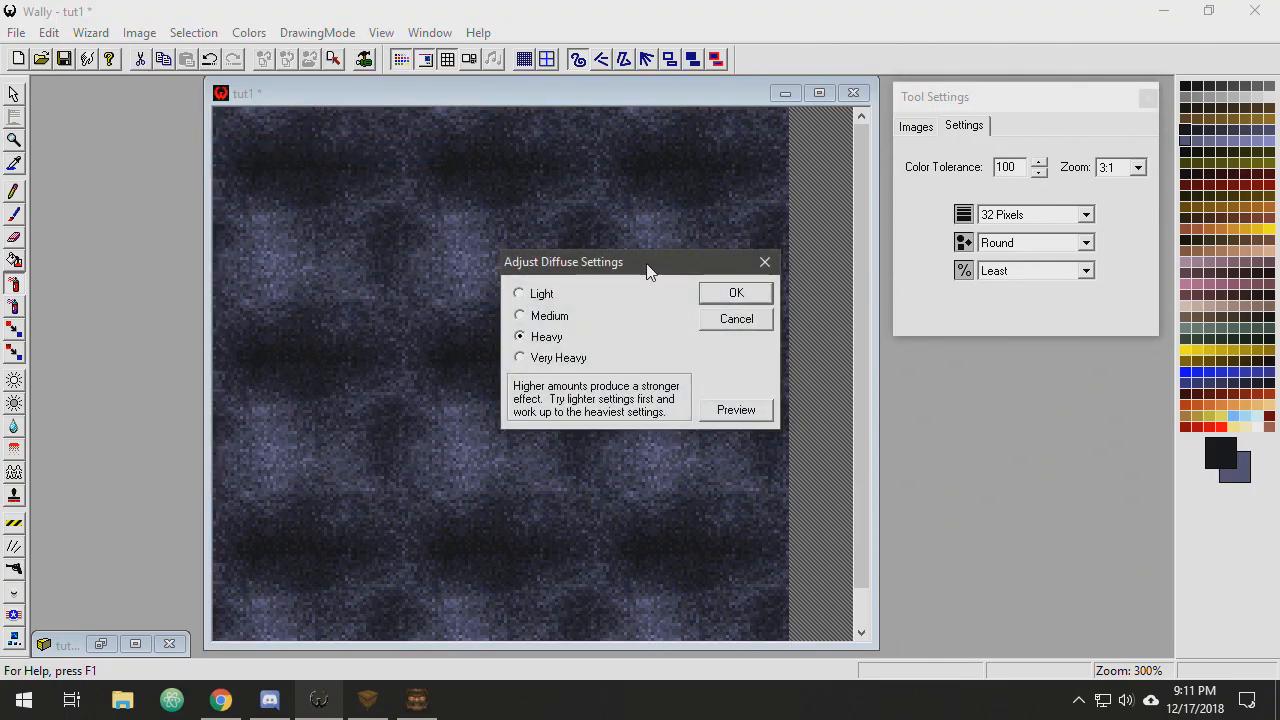
{"action": "left_click_drag", "start_coordinate": [564, 260], "coordinate": [956, 368]}
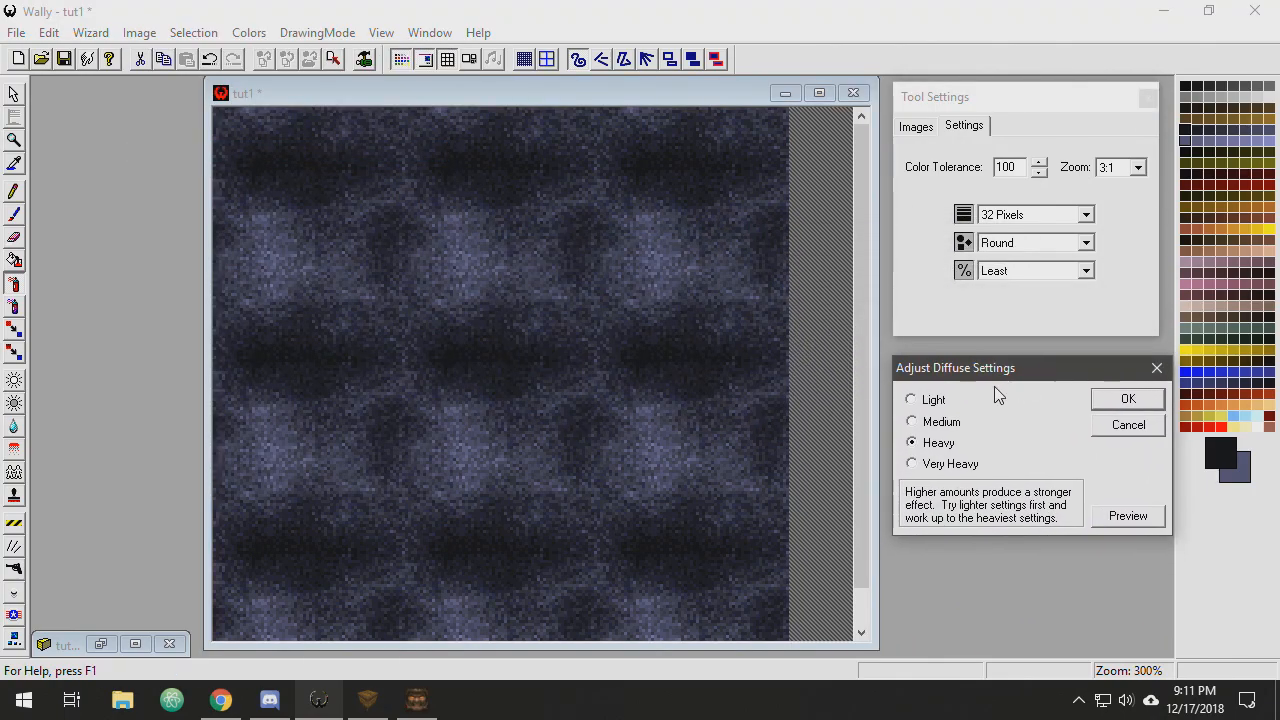
{"action": "left_click", "coordinate": [912, 400]}
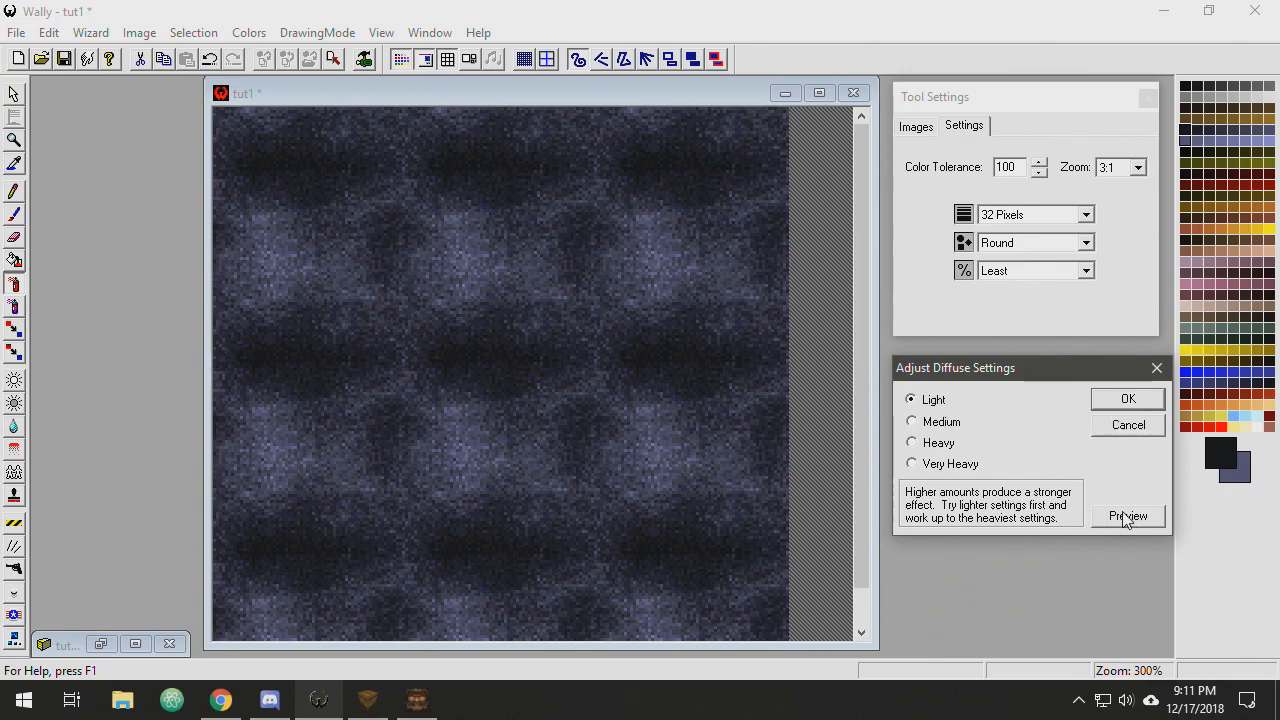
{"action": "left_click", "coordinate": [1128, 516]}
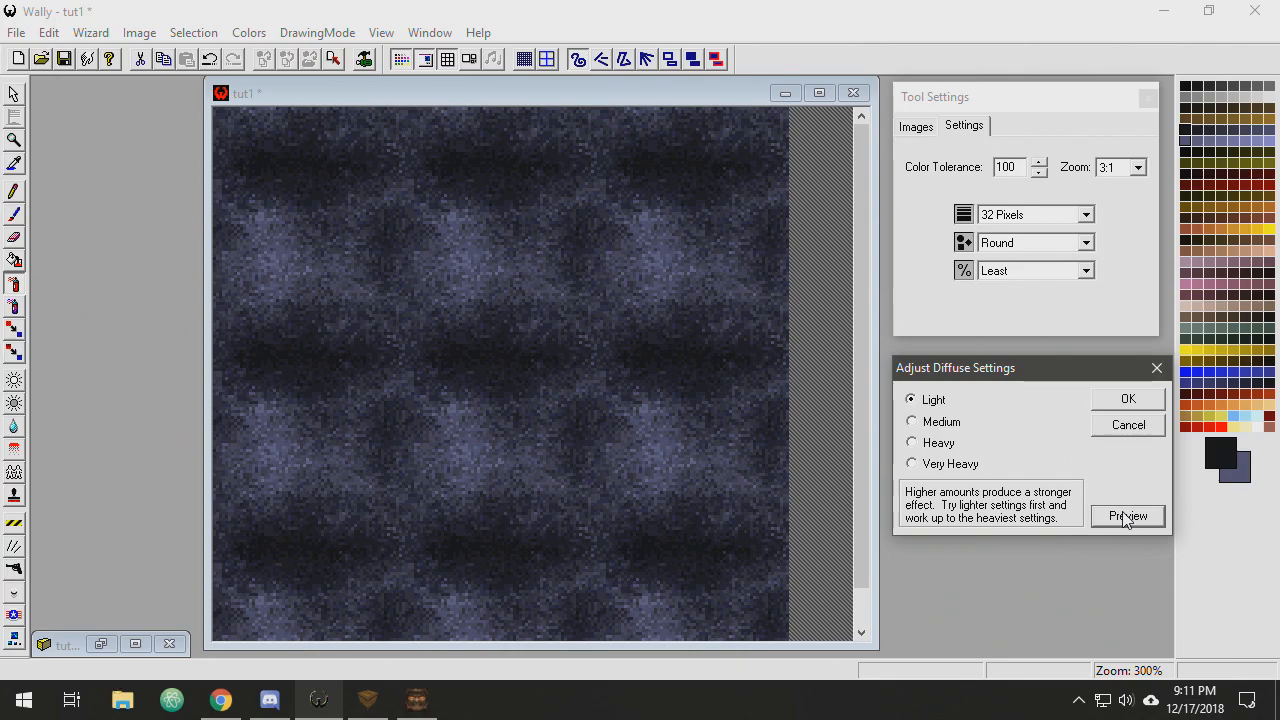
- Compare Medium, Heavy and Very Heavy diffuse strengths and settle on Medium
{"action": "left_click", "coordinate": [912, 420]}
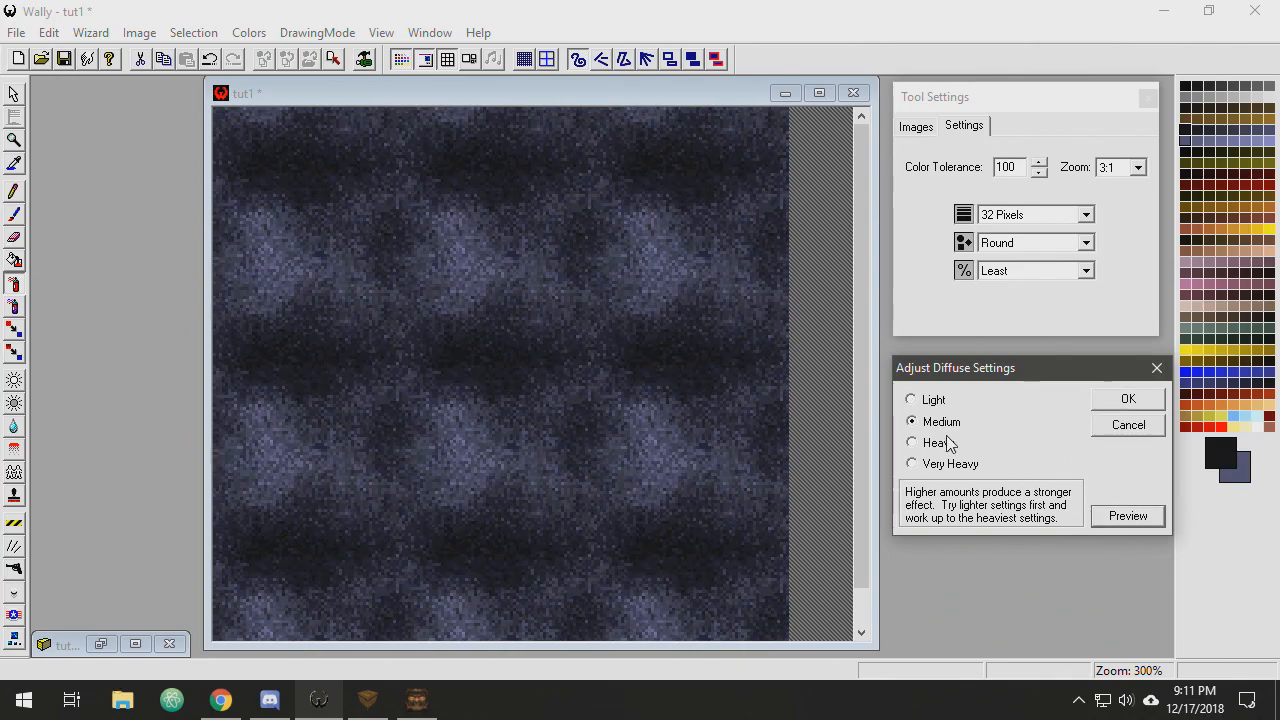
{"action": "left_click", "coordinate": [912, 442]}
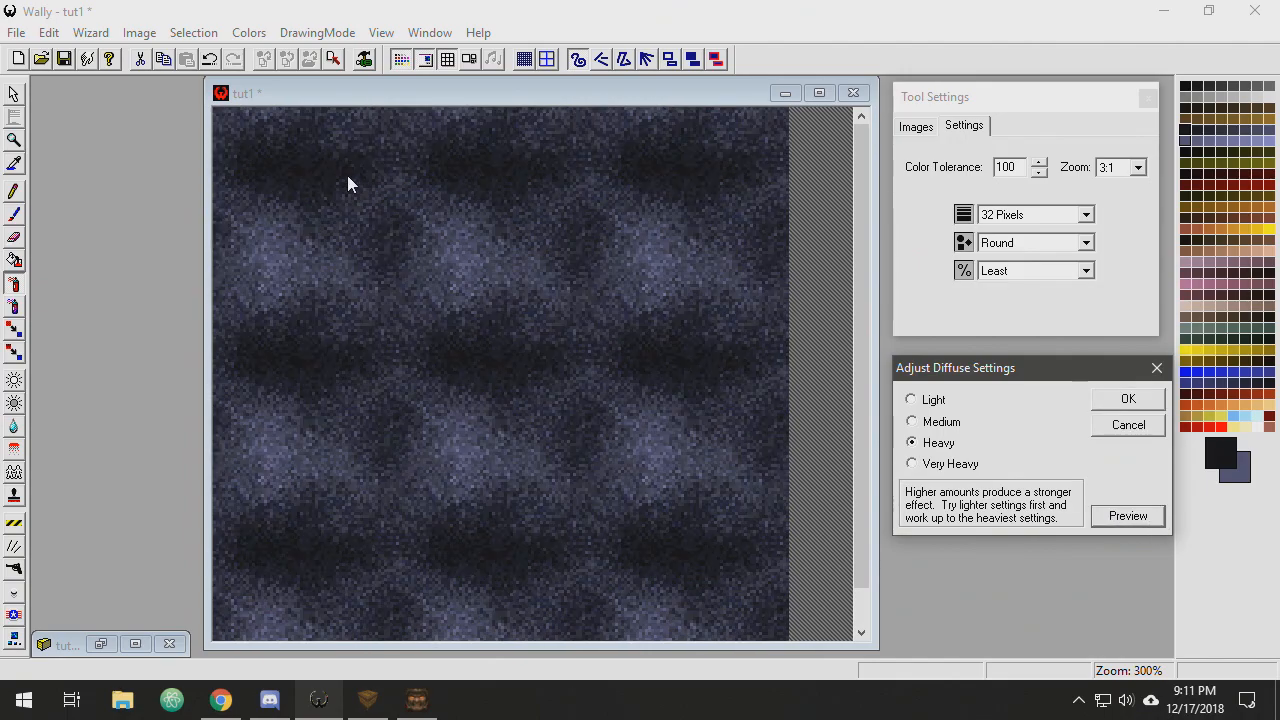
{"action": "left_click", "coordinate": [912, 464]}
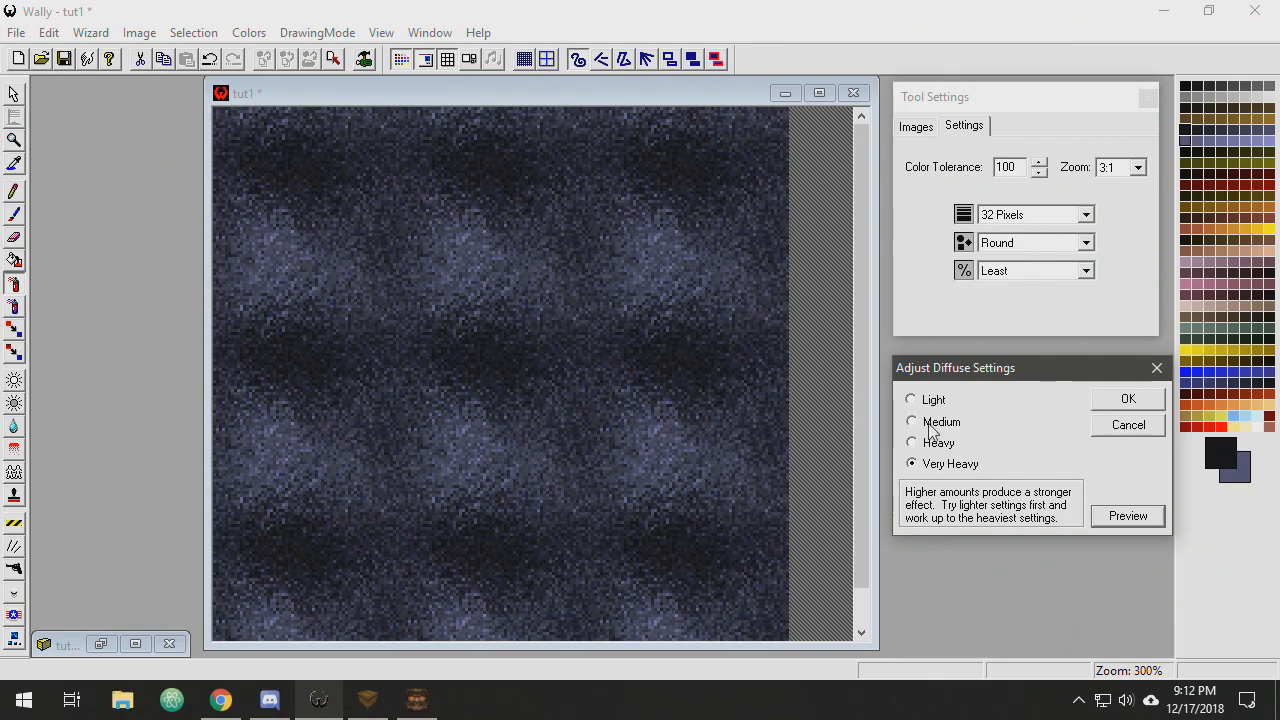
{"action": "left_click", "coordinate": [912, 420]}
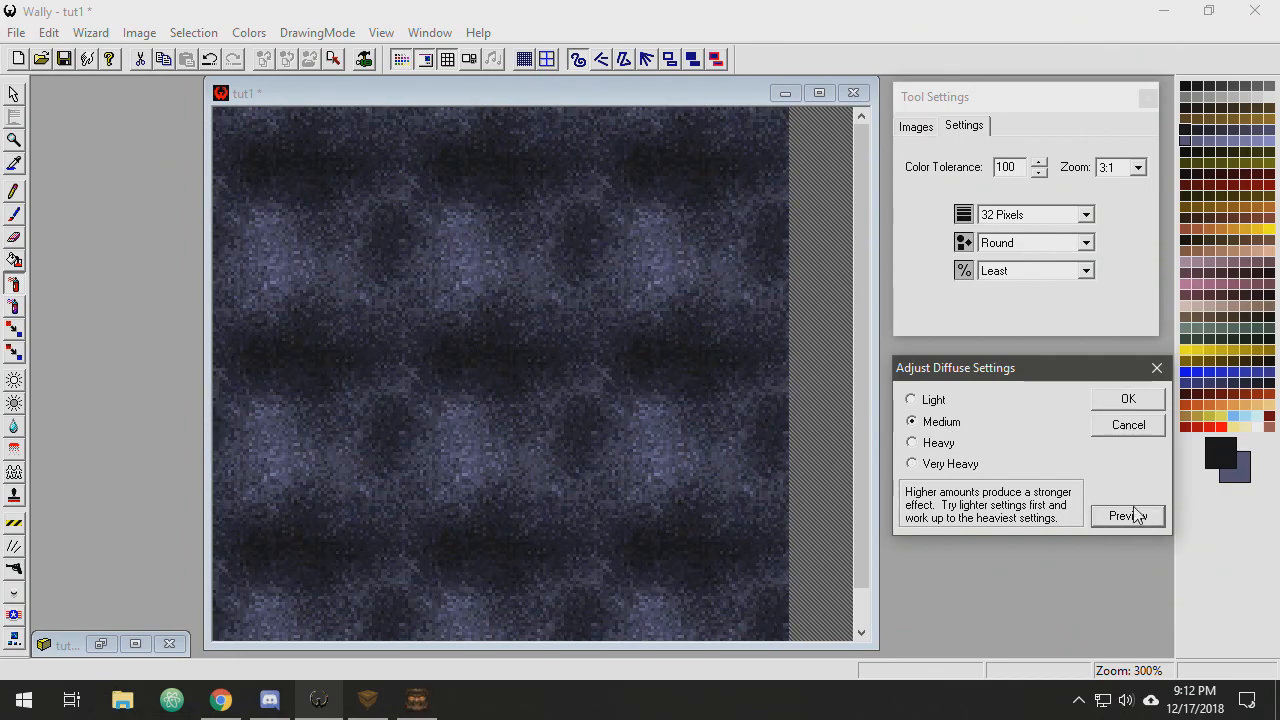
{"action": "left_click", "coordinate": [1128, 398]}
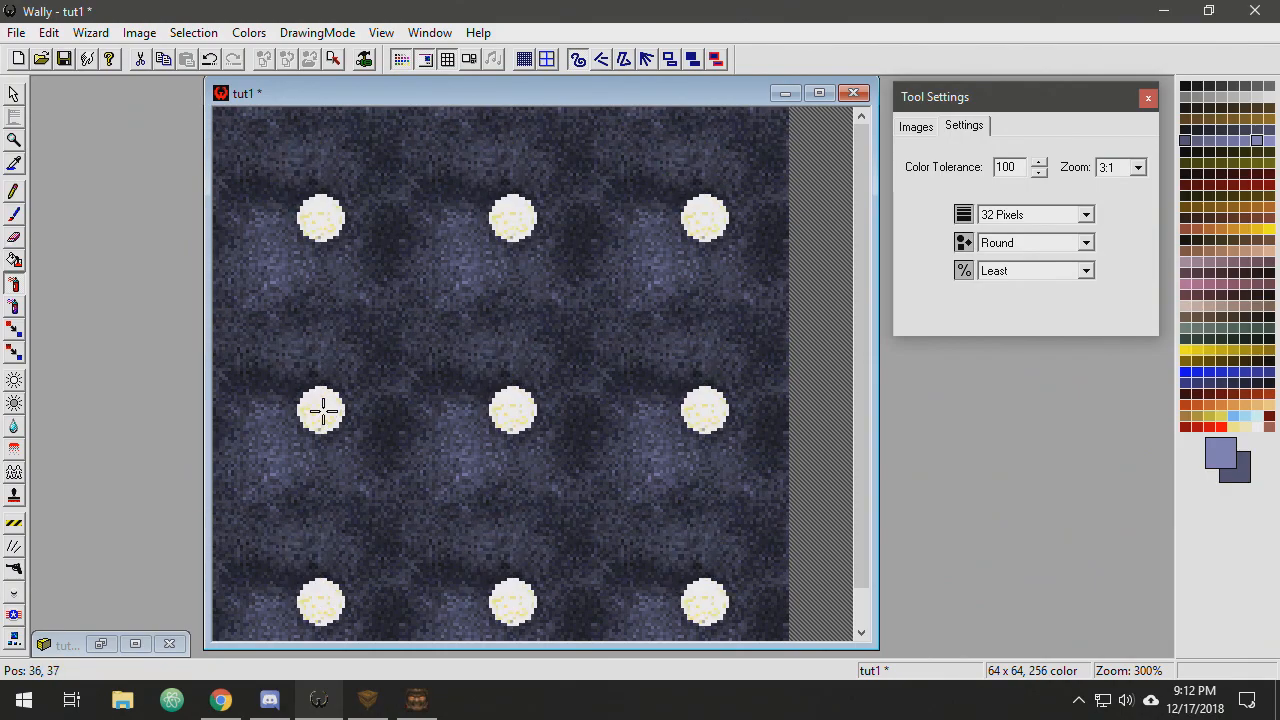
- Apply a Light diffuse to the stone texture and confirm it
{"action": "left_click", "coordinate": [140, 32]}
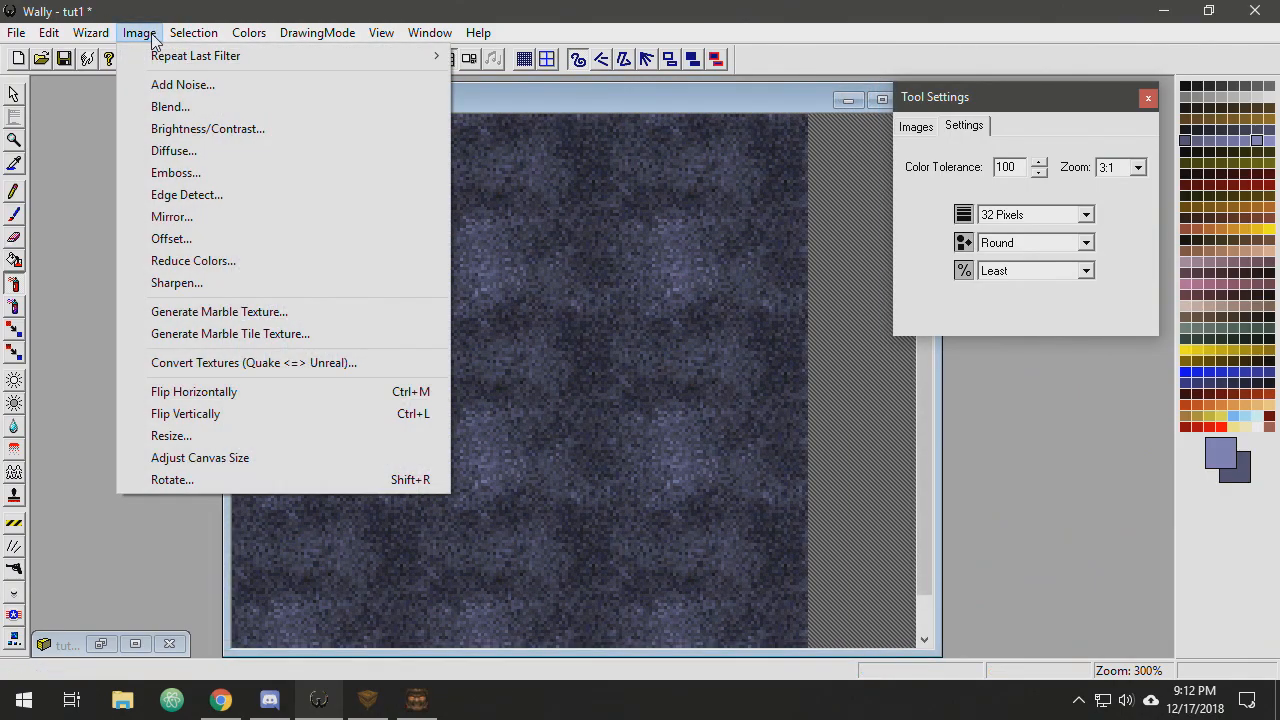
{"action": "left_click", "coordinate": [172, 150]}
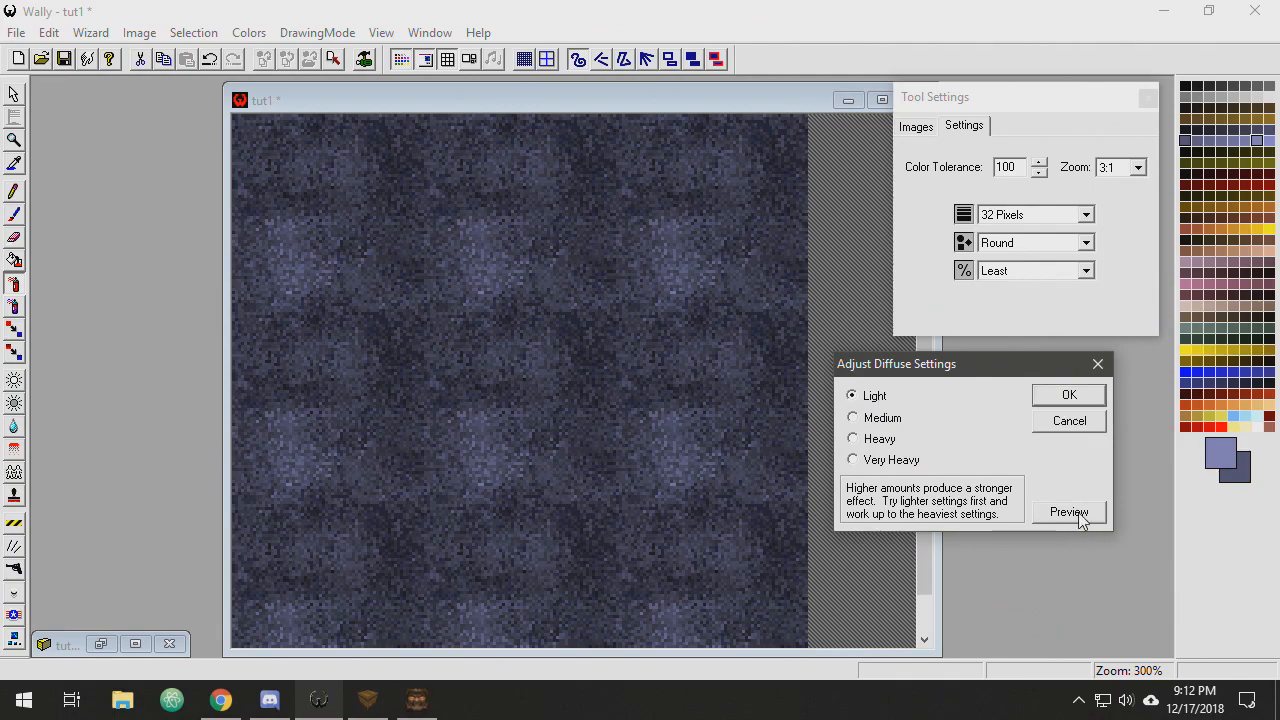
{"action": "left_click", "coordinate": [1068, 512]}
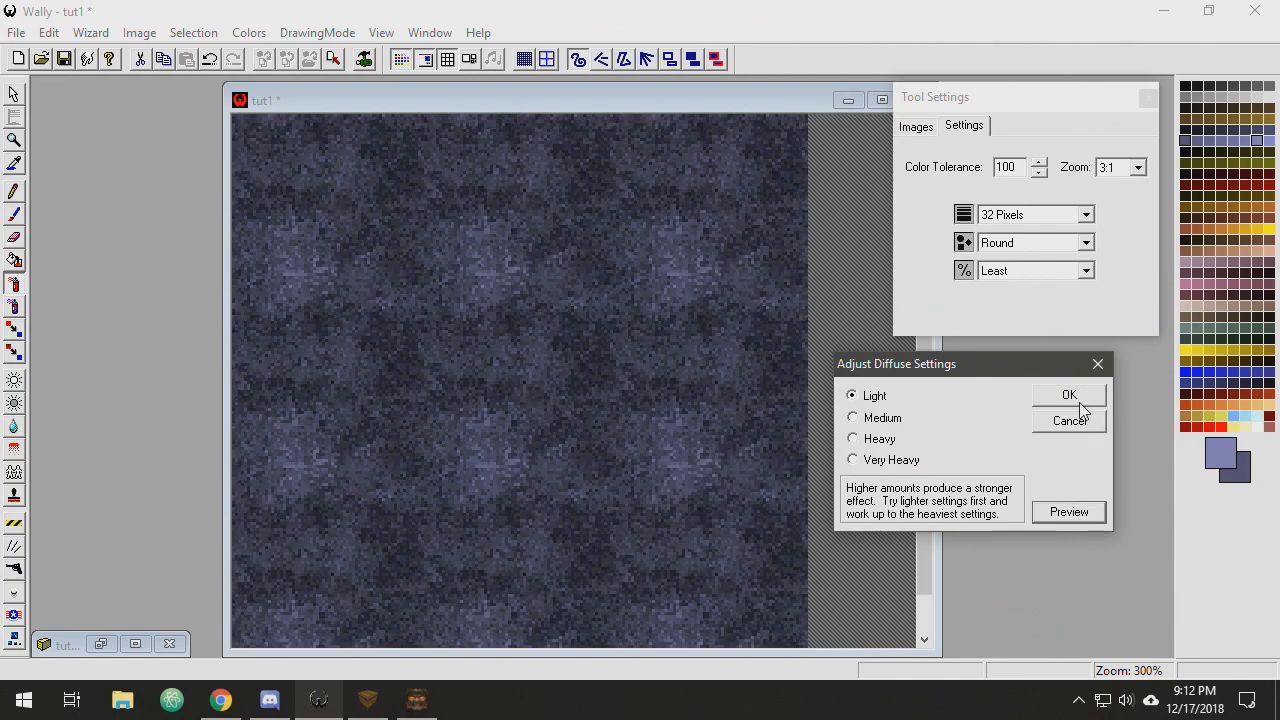
{"action": "left_click", "coordinate": [1068, 394]}
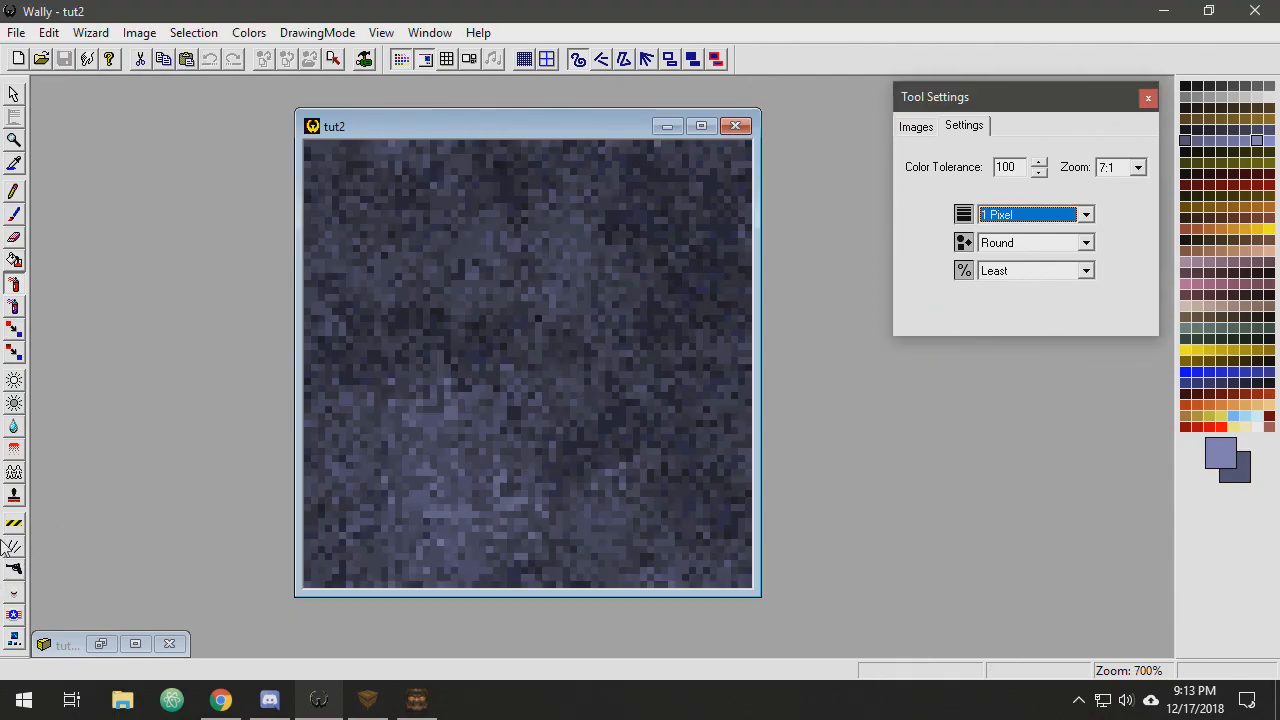
{"action": "mouse_move", "coordinate": [32, 532]}
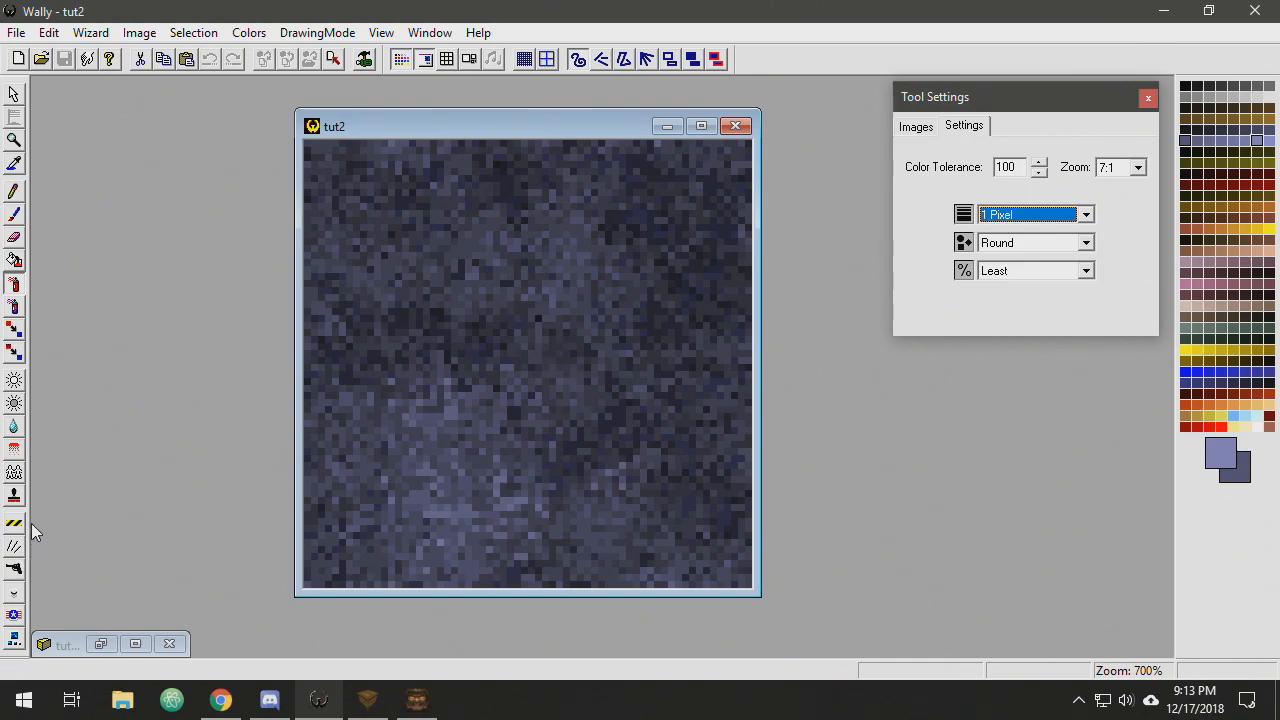
{"action": "left_click", "coordinate": [14, 544]}
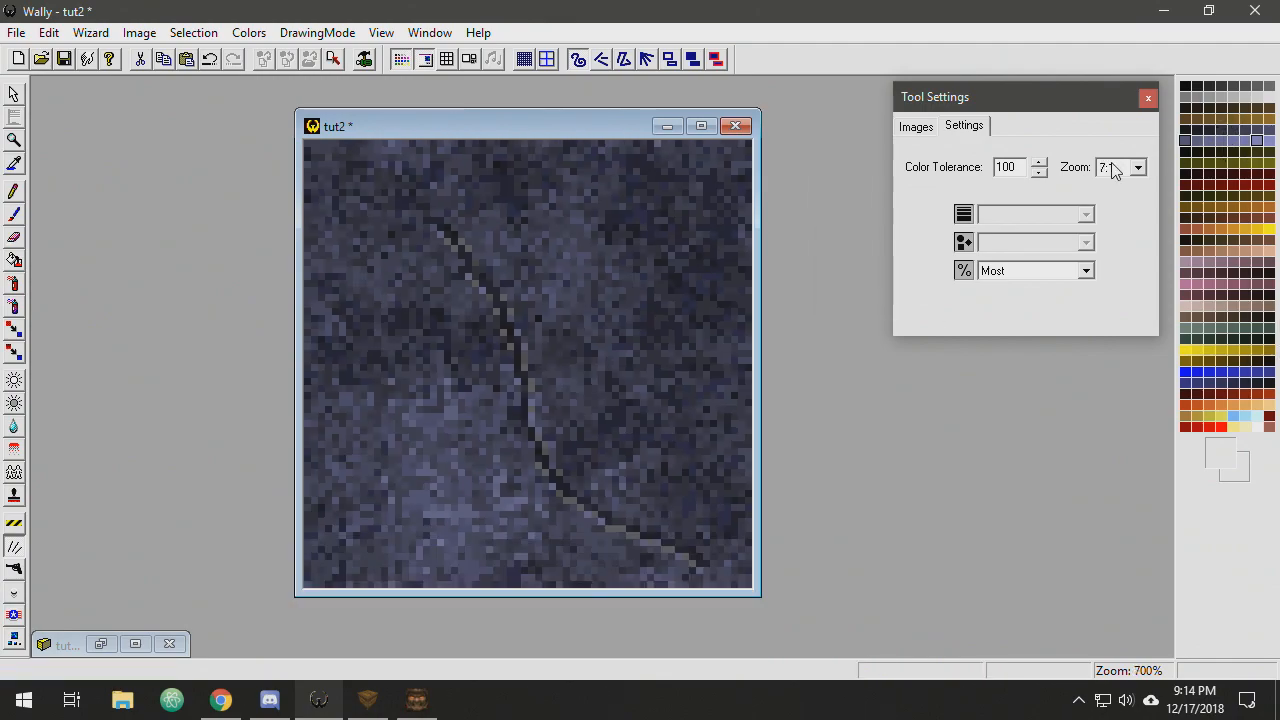
{"action": "left_click", "coordinate": [1138, 168]}
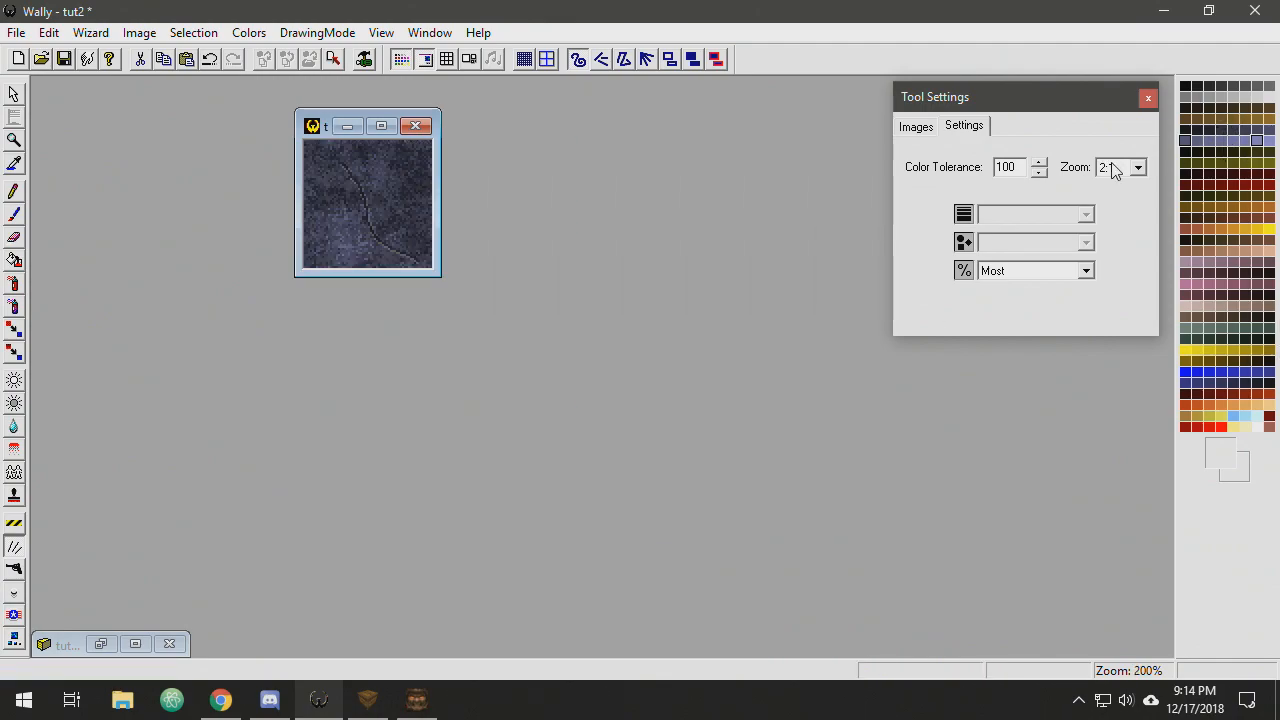
{"action": "left_click", "coordinate": [1136, 168]}
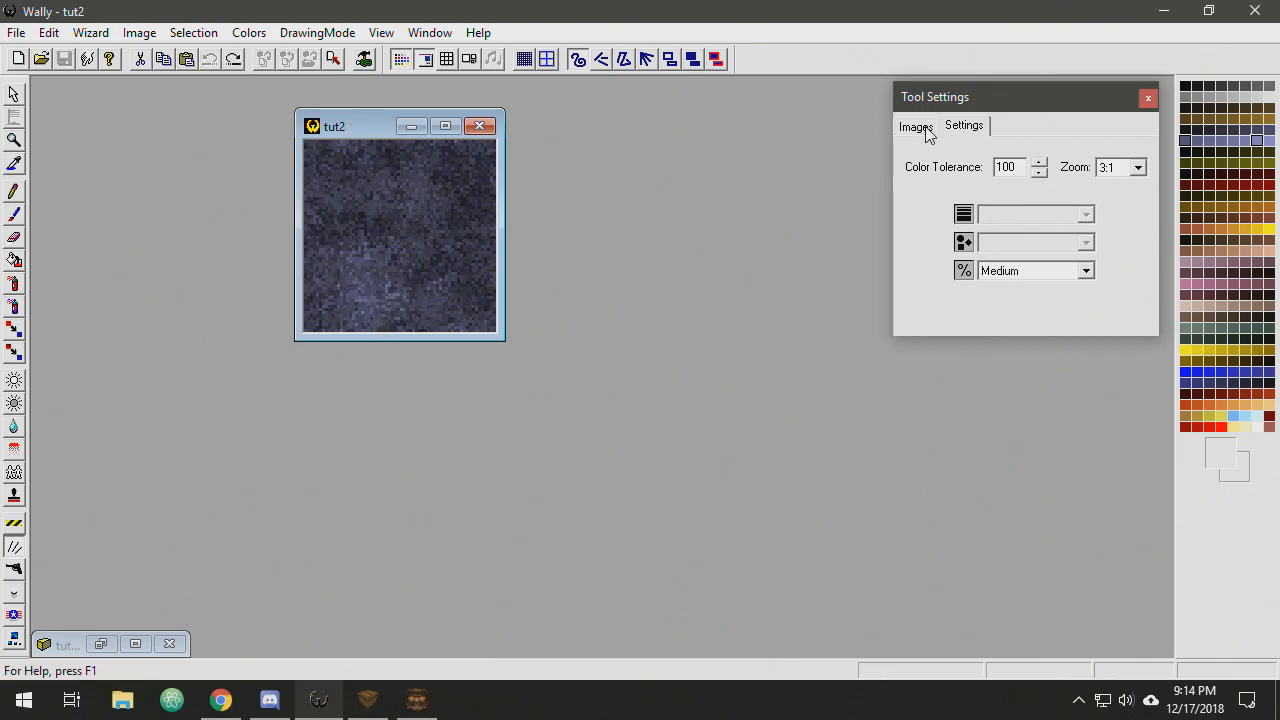
{"action": "mouse_move", "coordinate": [528, 276]}
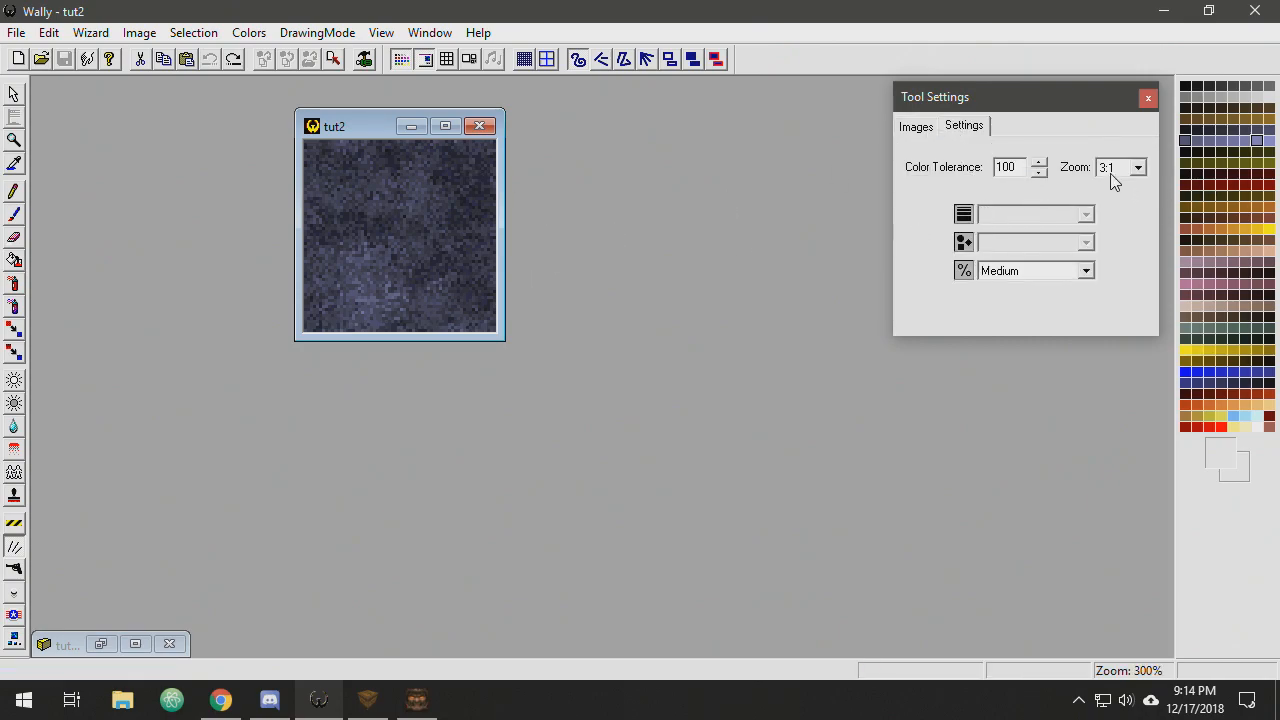
- Pick the BulletHoles chips_medium decal and stamp bullet chips across the middle of tut2
{"action": "left_click", "coordinate": [916, 126]}
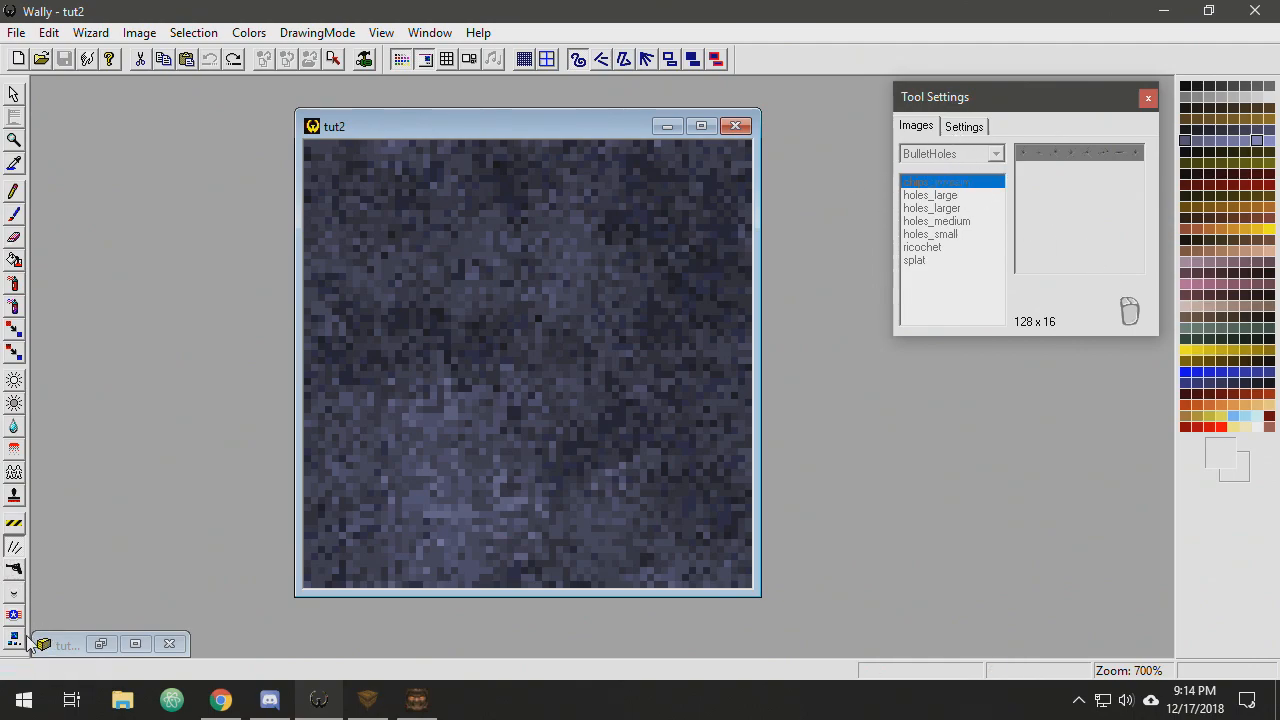
{"action": "mouse_move", "coordinate": [16, 568]}
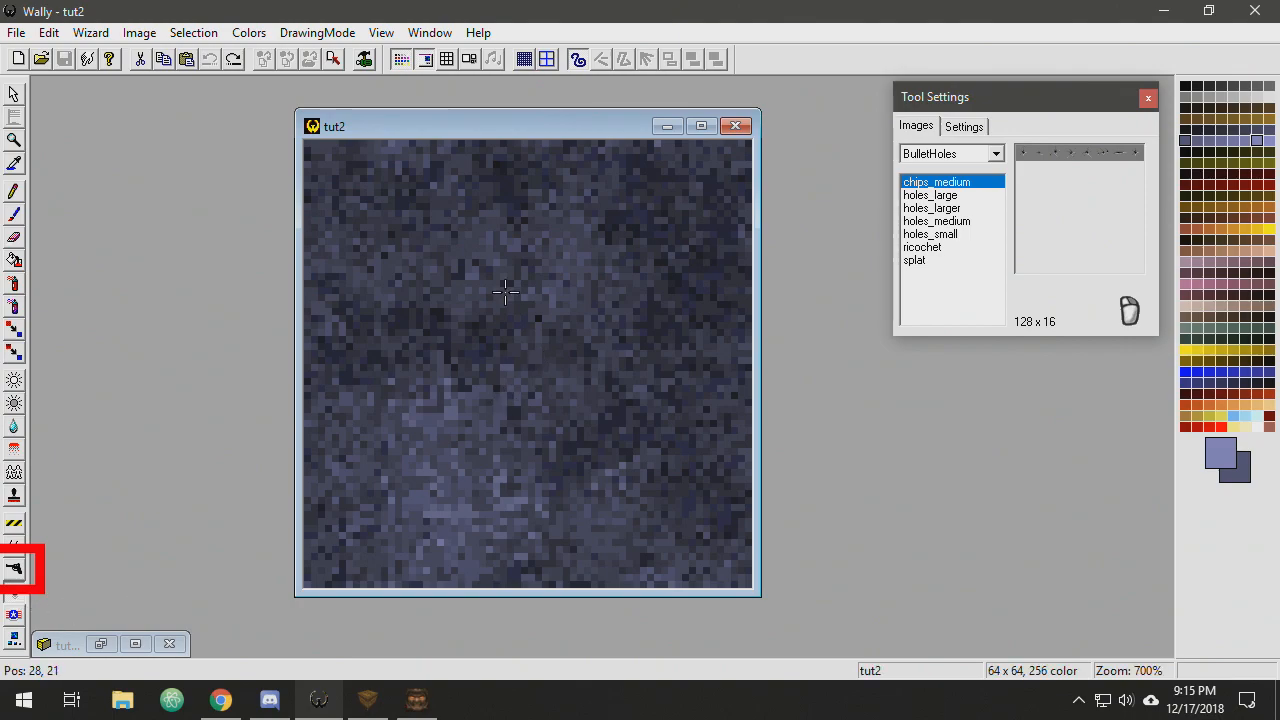
{"action": "mouse_move", "coordinate": [444, 244]}
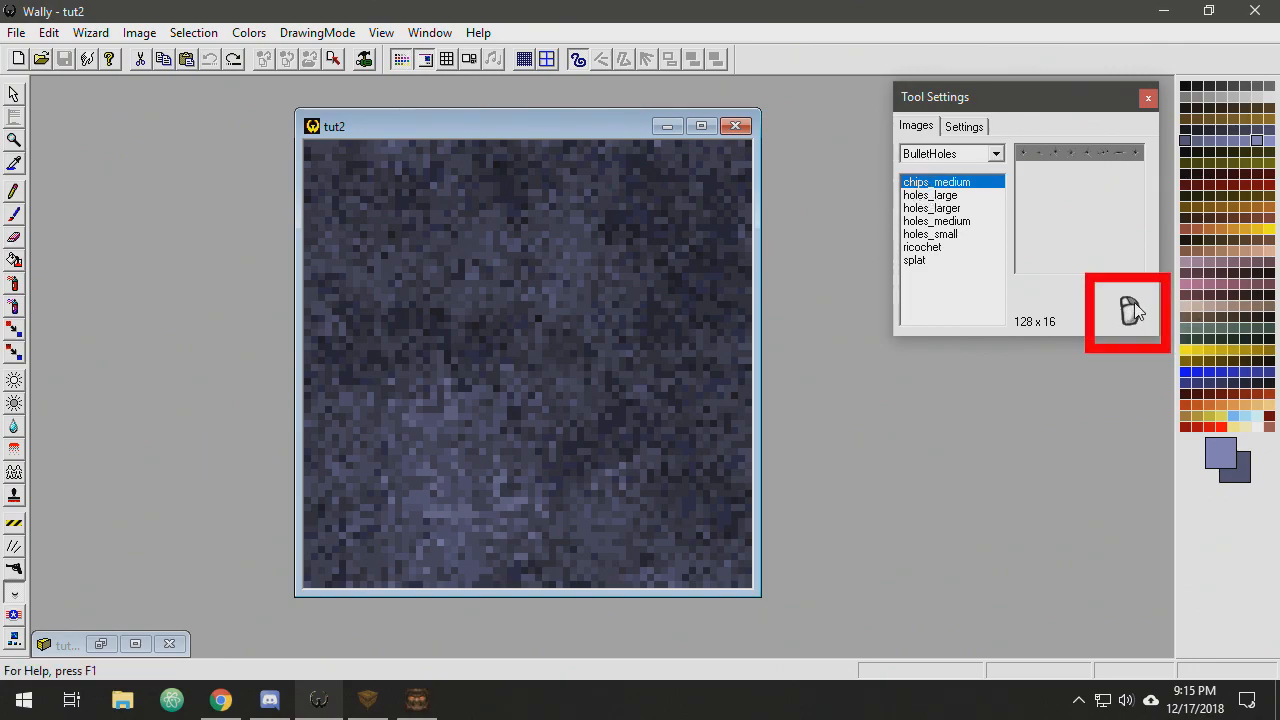
{"action": "mouse_move", "coordinate": [1128, 310]}
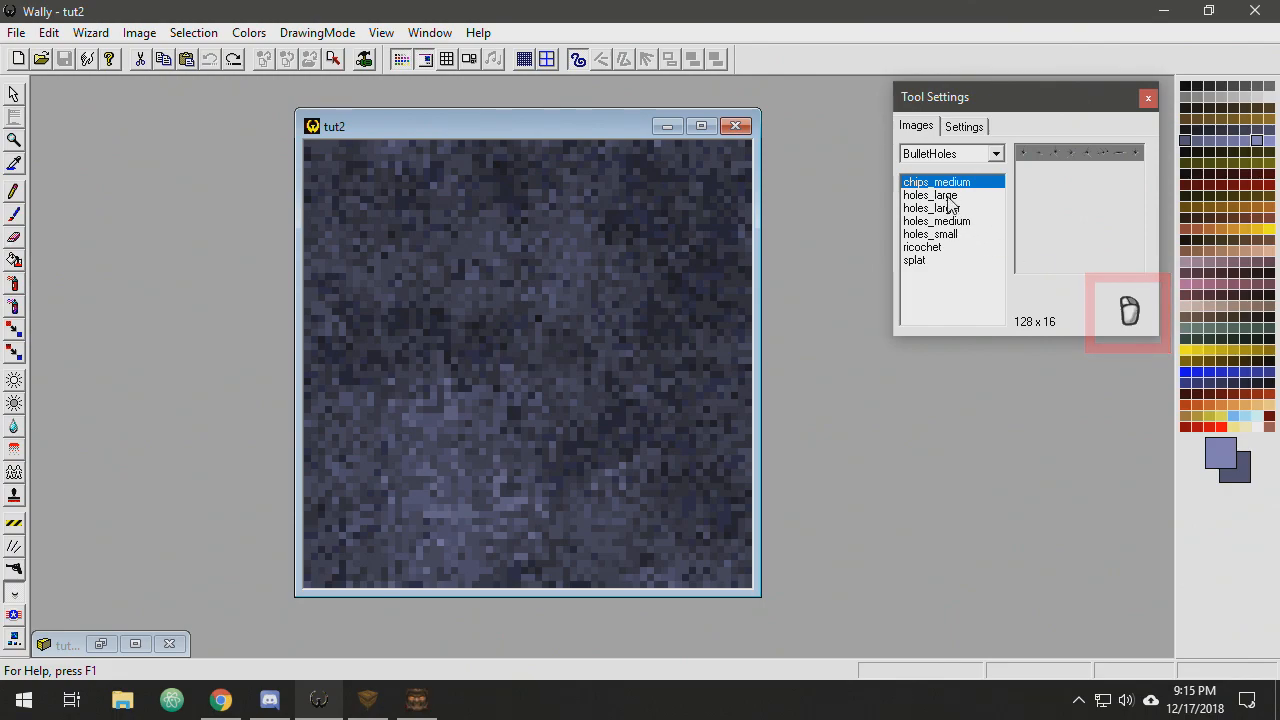
{"action": "left_click", "coordinate": [930, 234]}
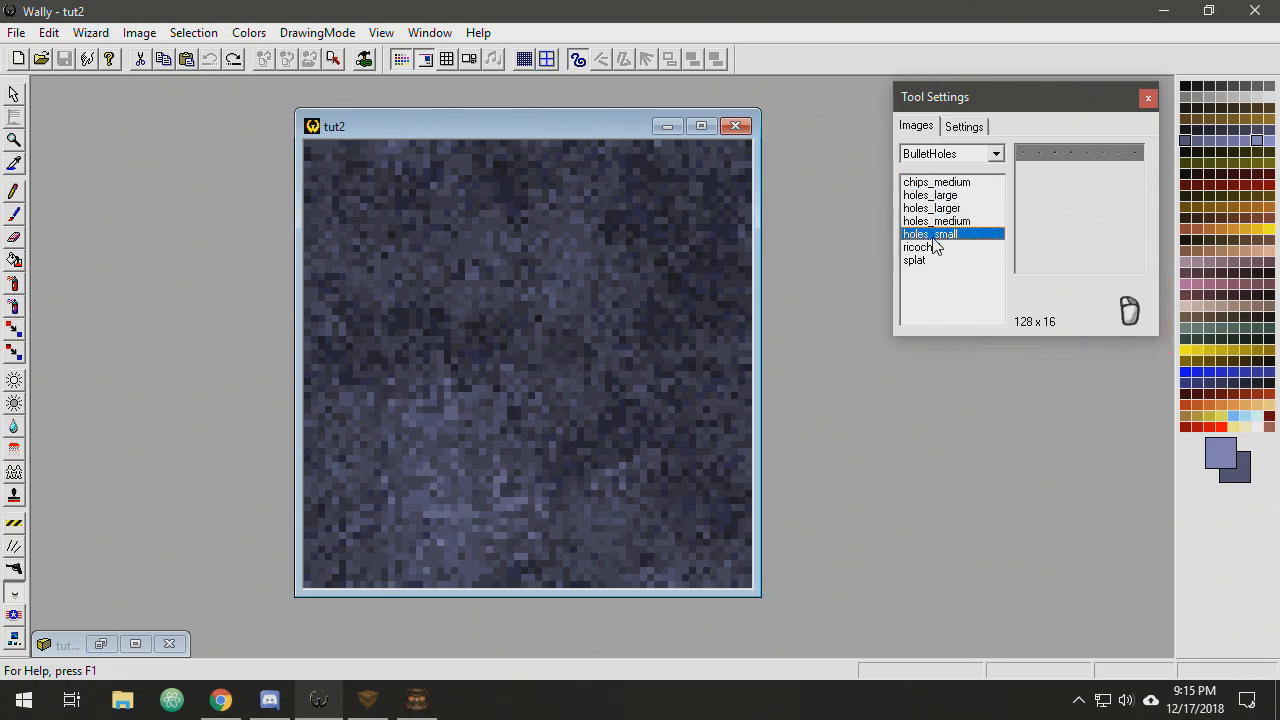
{"action": "left_click", "coordinate": [920, 248]}
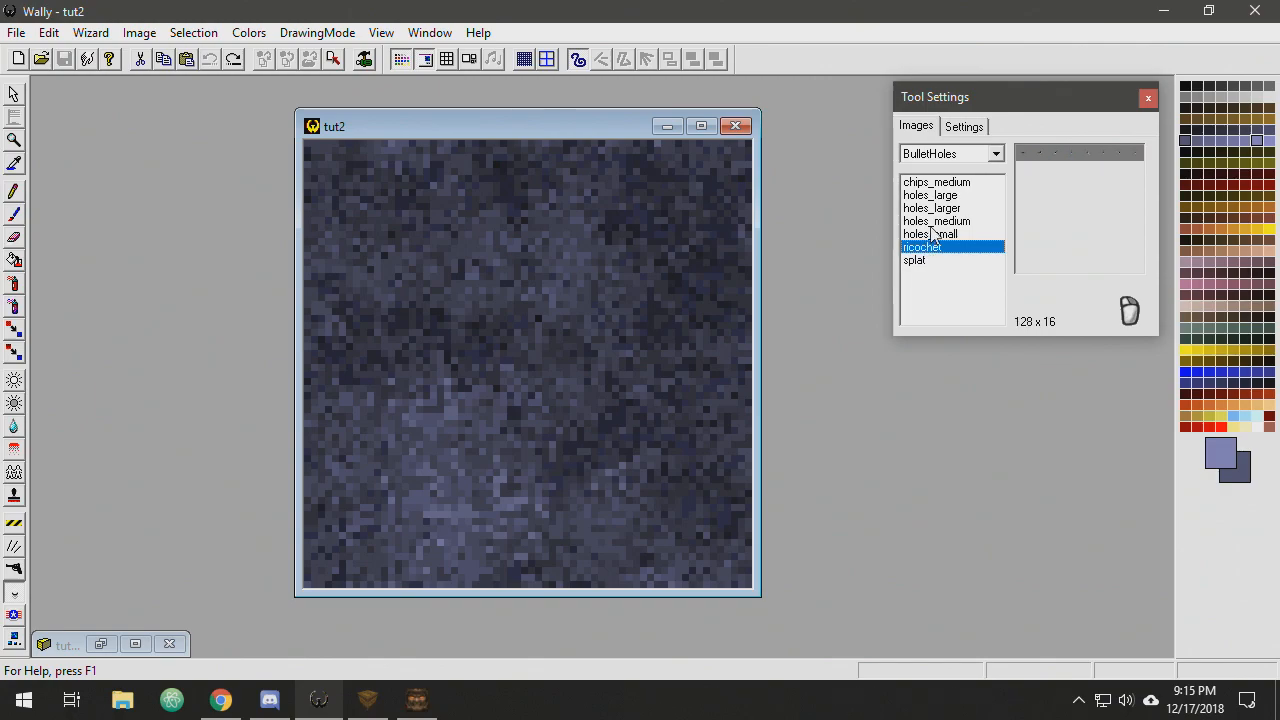
{"action": "left_click", "coordinate": [930, 196]}
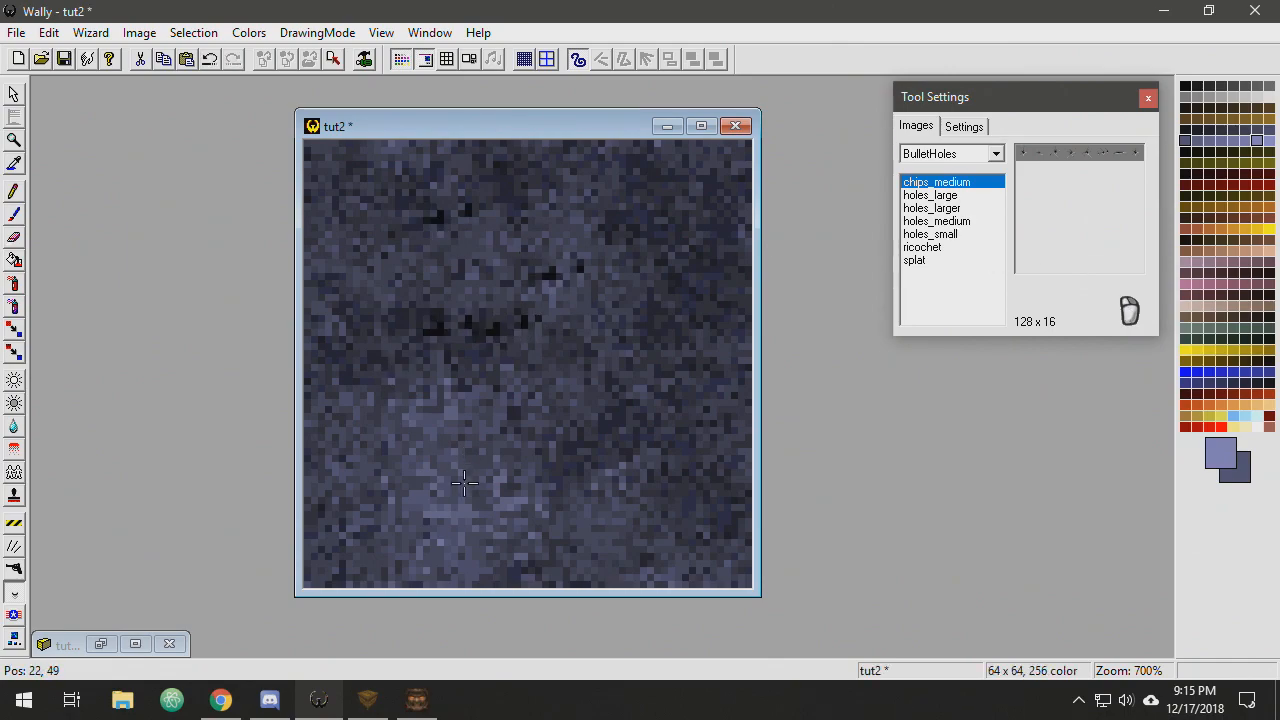
{"action": "left_click", "coordinate": [656, 244]}
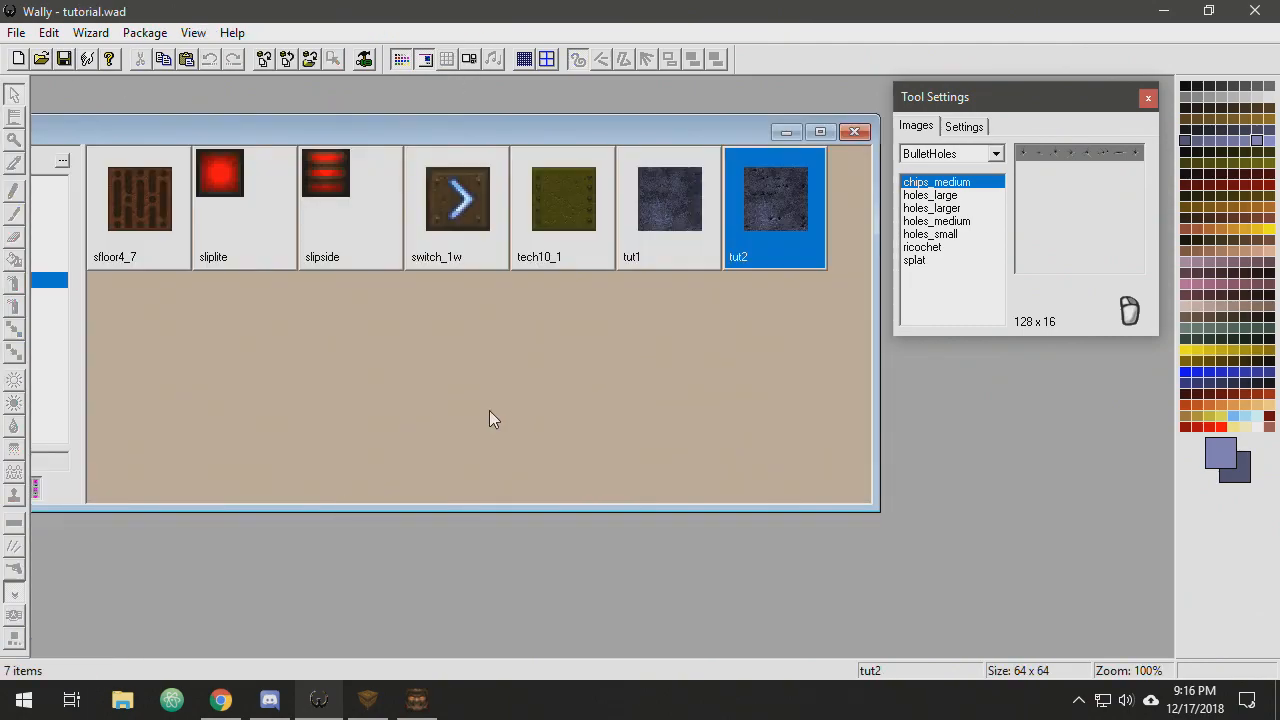
{"action": "mouse_move", "coordinate": [770, 204]}
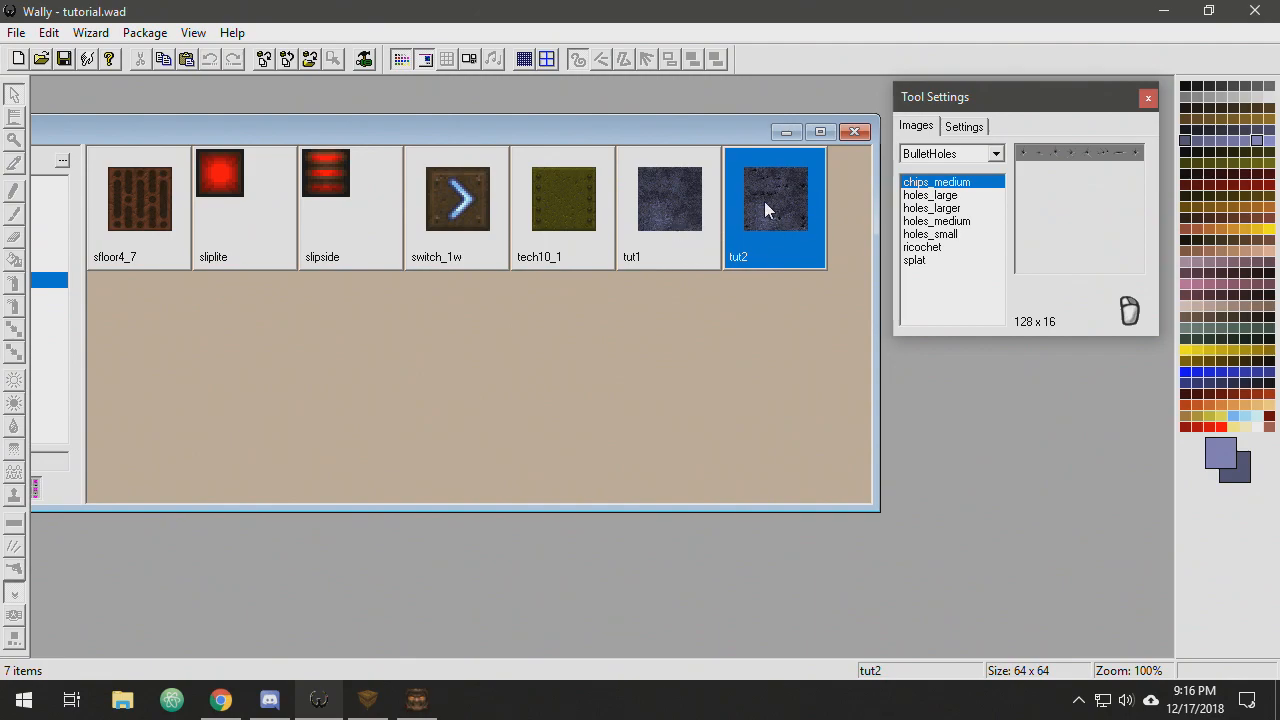
- Open the tut3 stone texture from the tutorial.wad package for editing
{"action": "double_click", "coordinate": [776, 198]}
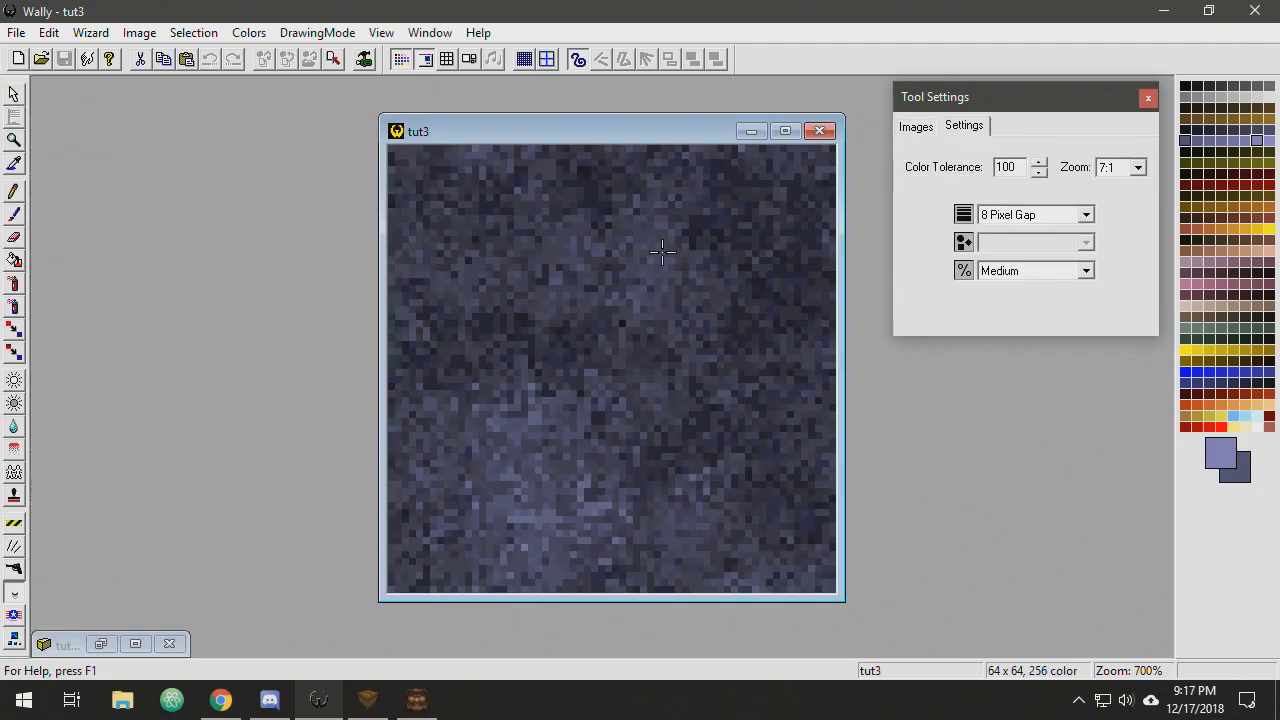
{"action": "mouse_move", "coordinate": [528, 358]}
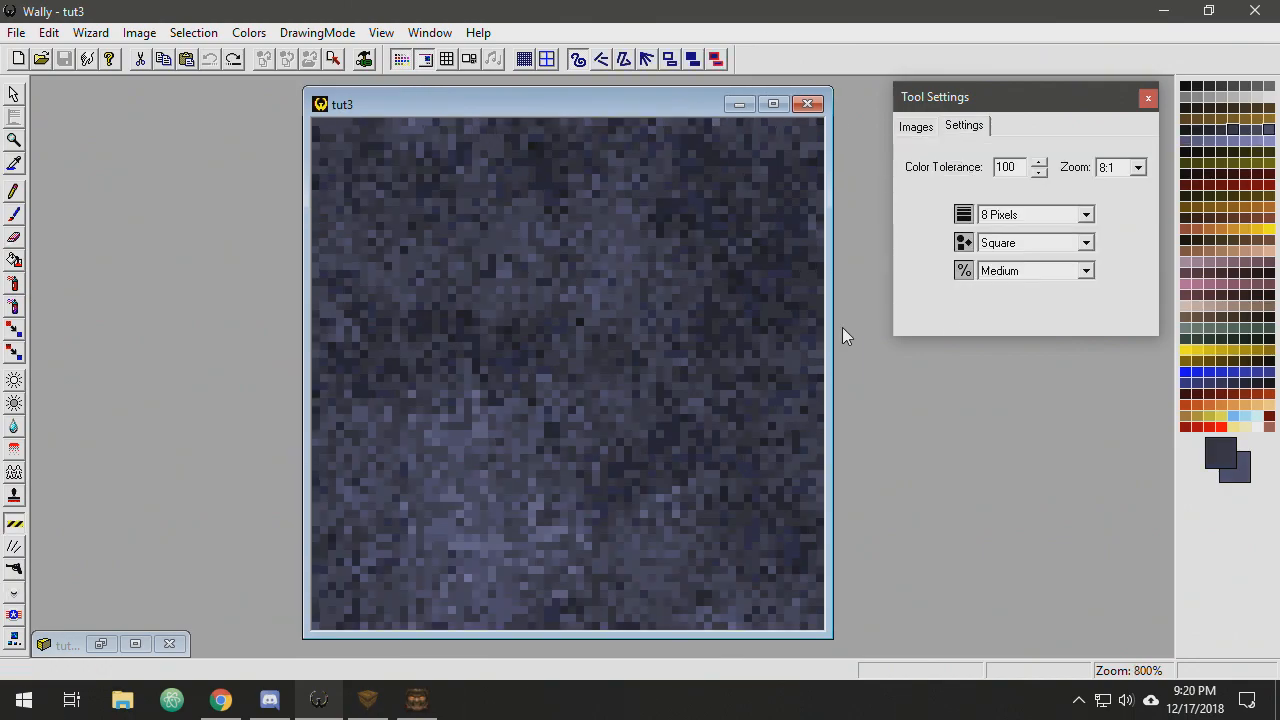
{"action": "mouse_move", "coordinate": [18, 528]}
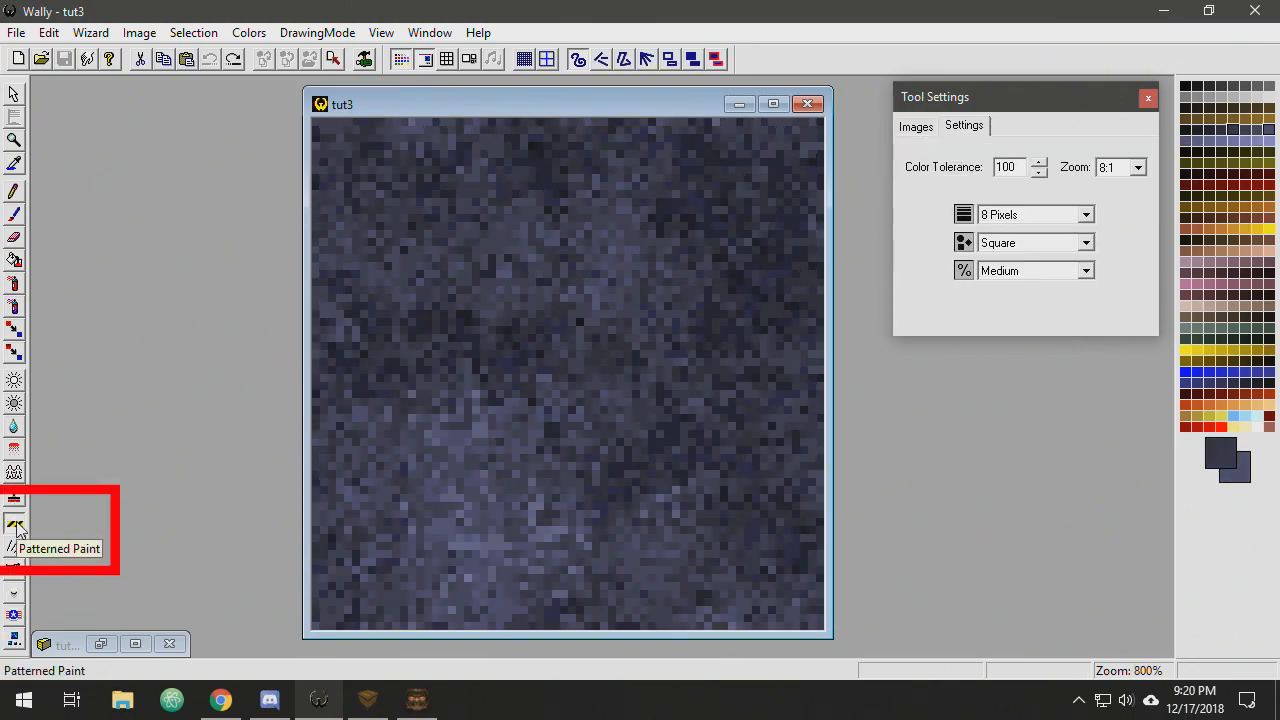
{"action": "mouse_move", "coordinate": [938, 136]}
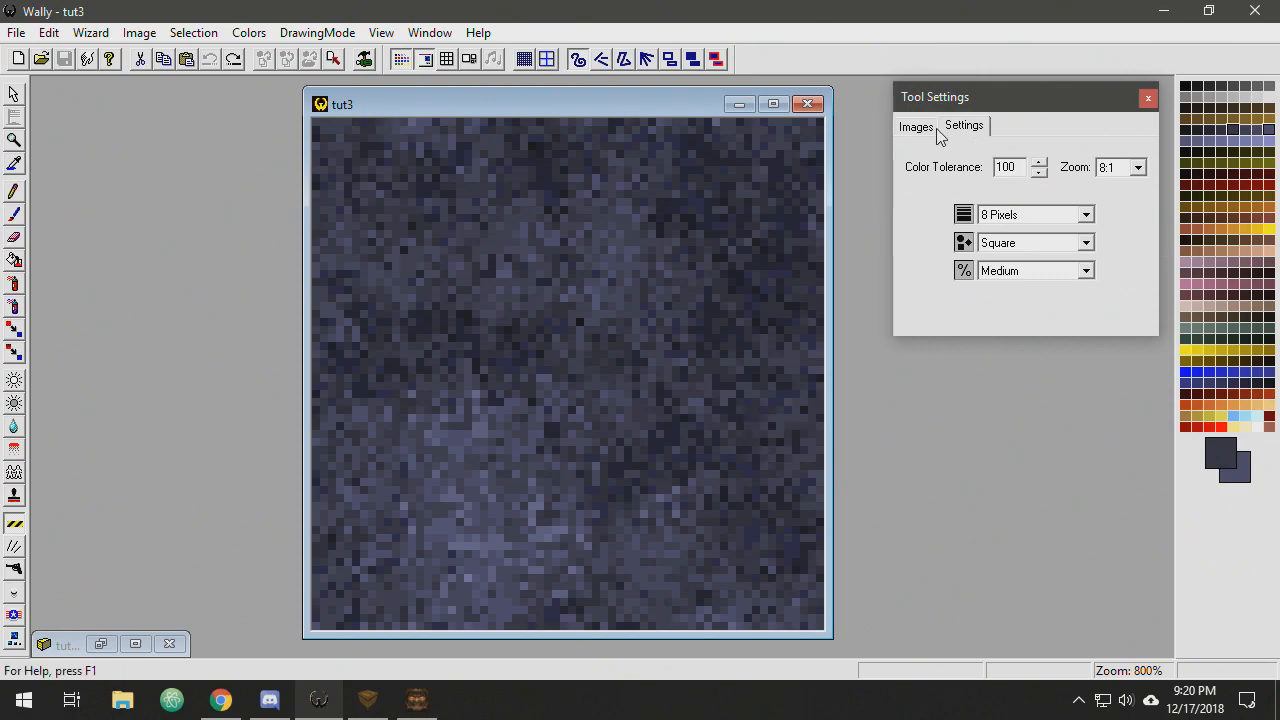
- Choose the horizontal pattern from Patterns and paint a striped band along tut3's top edge
{"action": "left_click", "coordinate": [916, 124]}
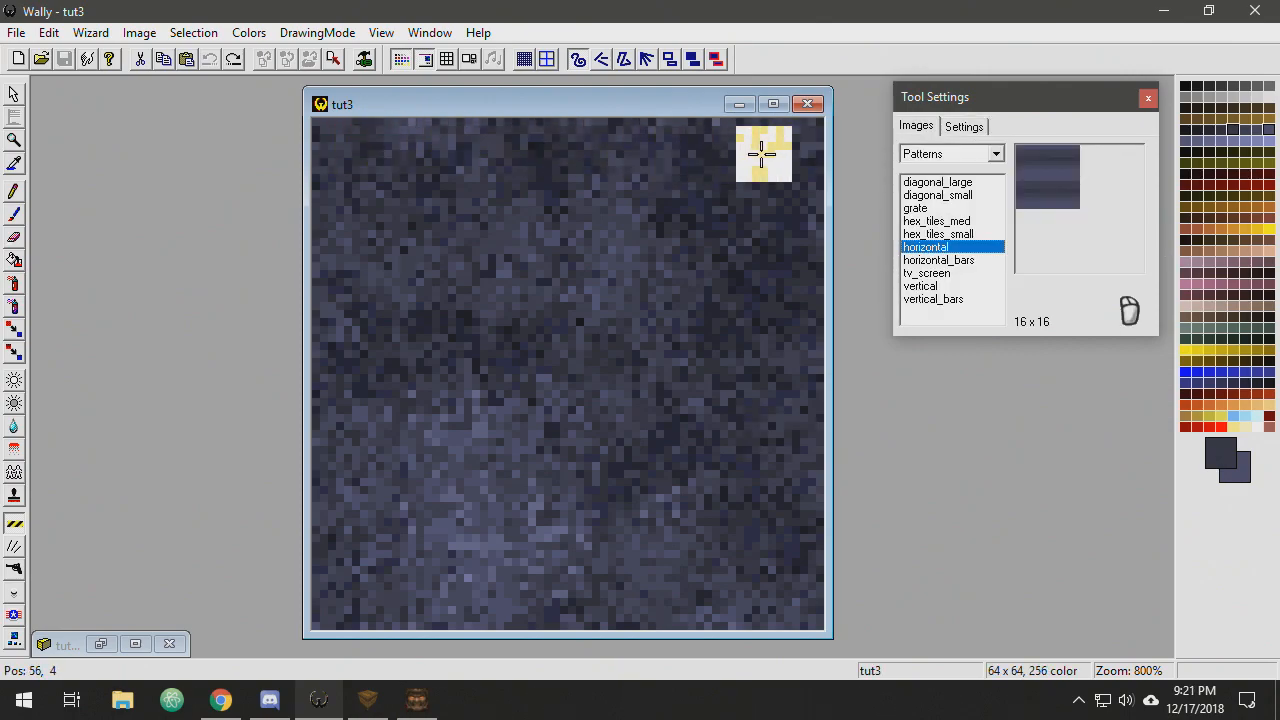
{"action": "mouse_move", "coordinate": [348, 148]}
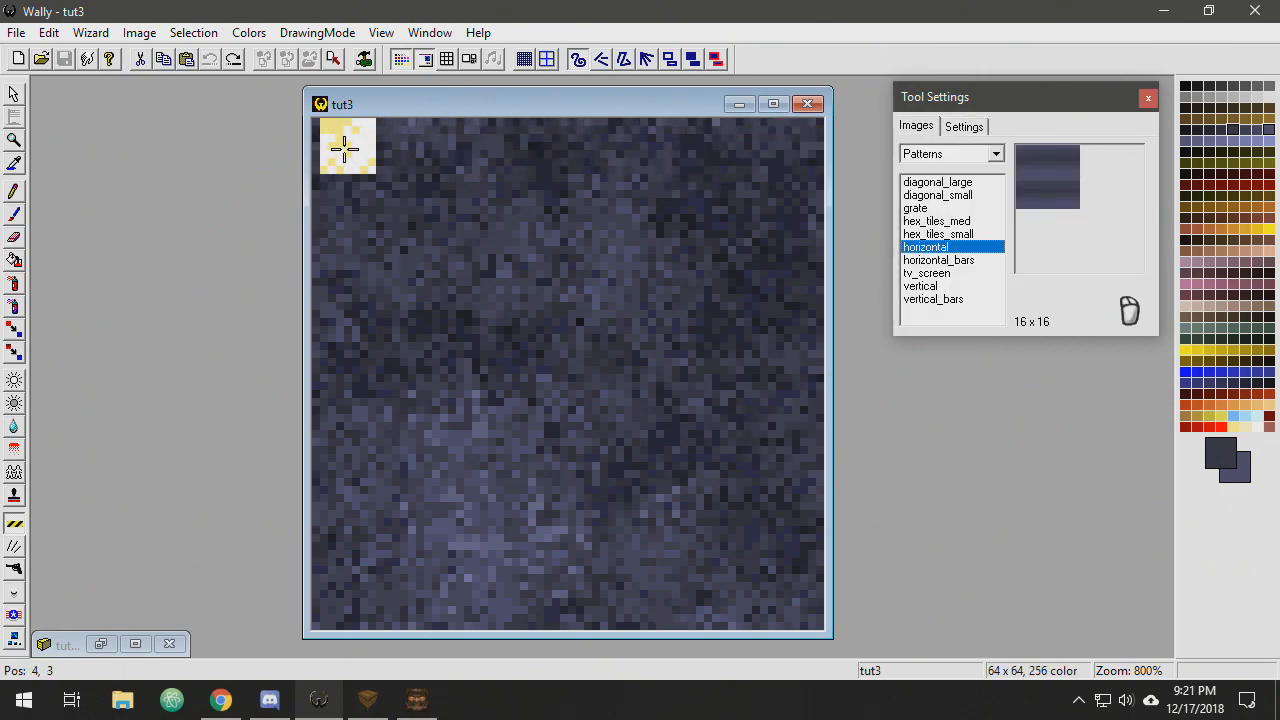
{"action": "key", "text": "shift"}
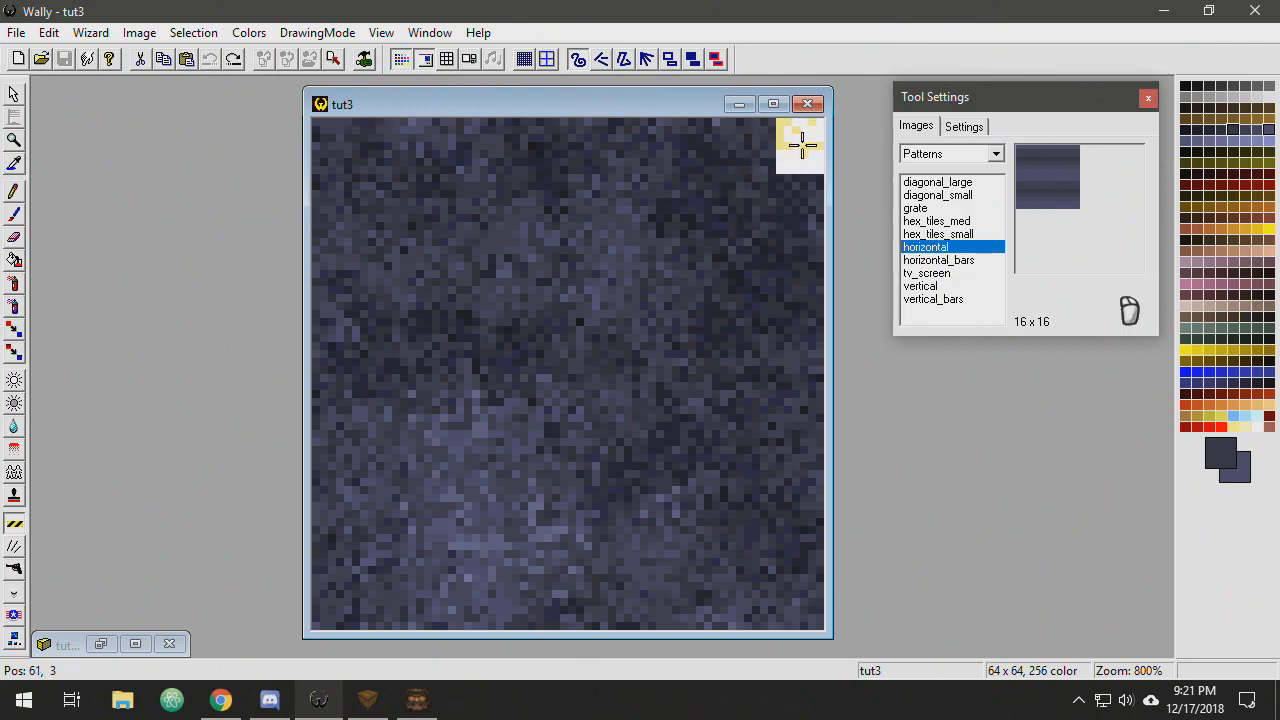
{"action": "key", "text": "shift+space"}
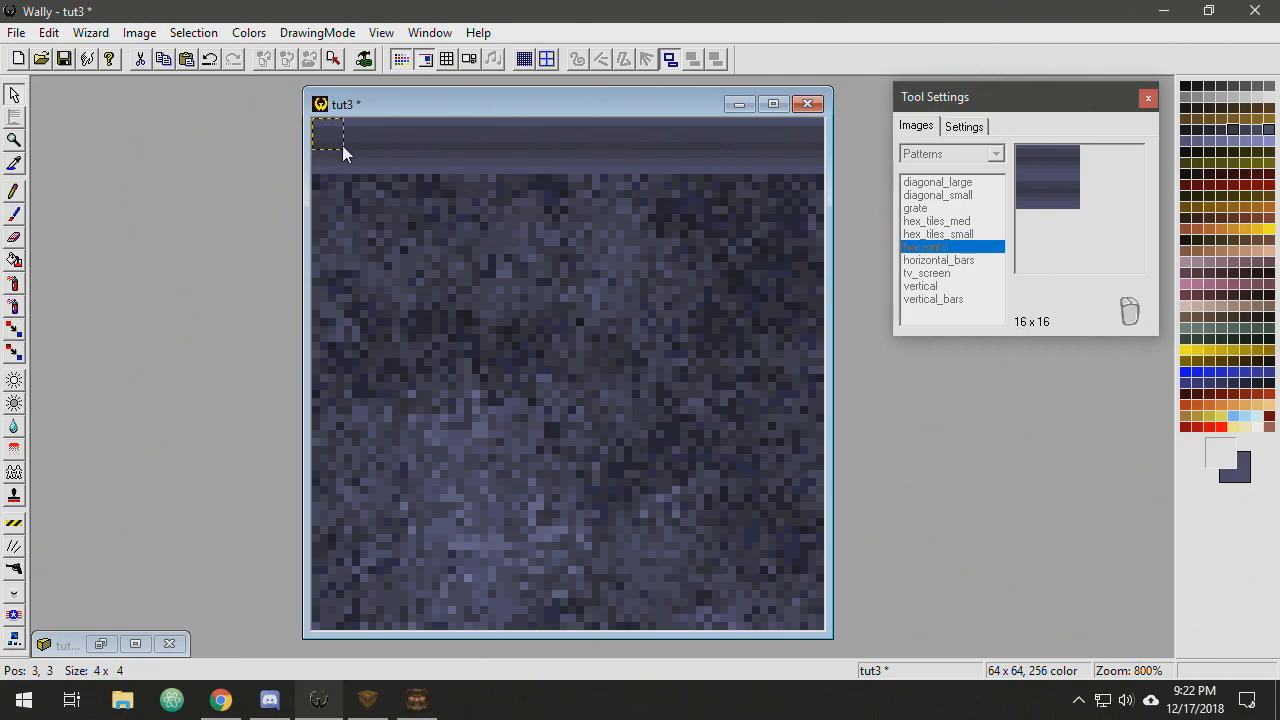
- Select tut3's top band and add Very Light monochrome uniform single-pixel noise to it
{"action": "left_click_drag", "start_coordinate": [330, 136], "coordinate": [820, 178]}
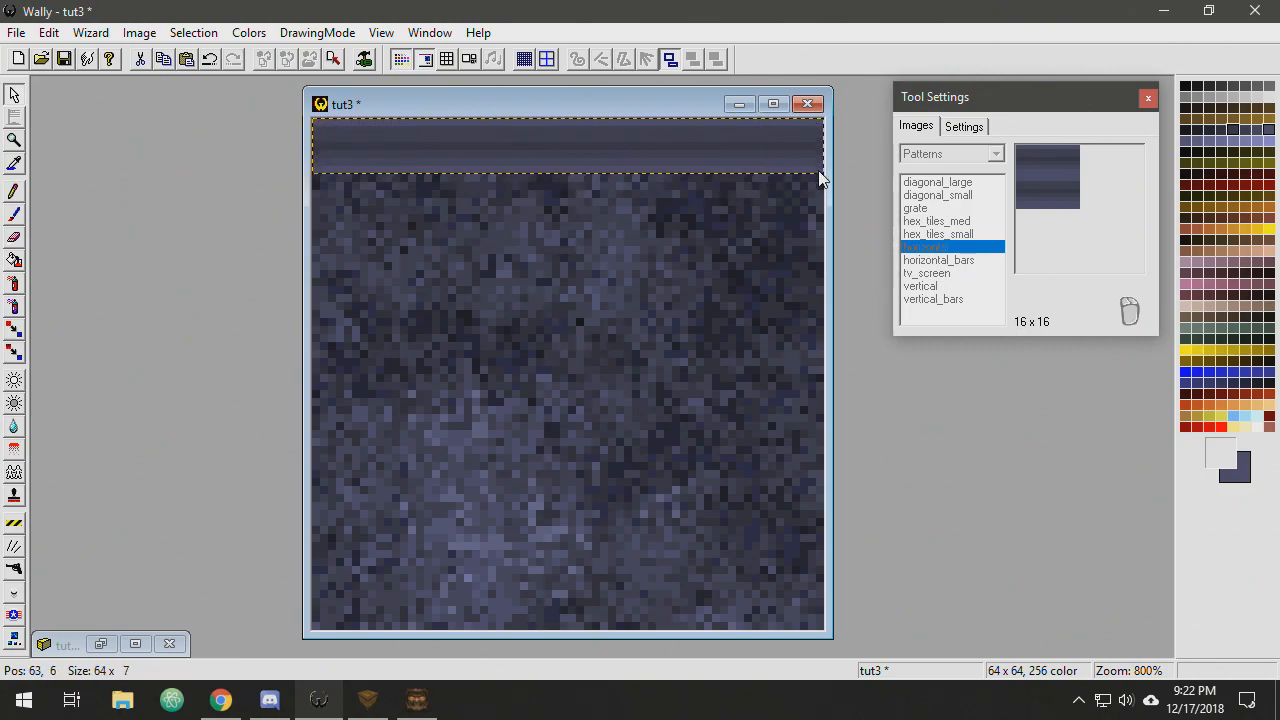
{"action": "mouse_move", "coordinate": [492, 172]}
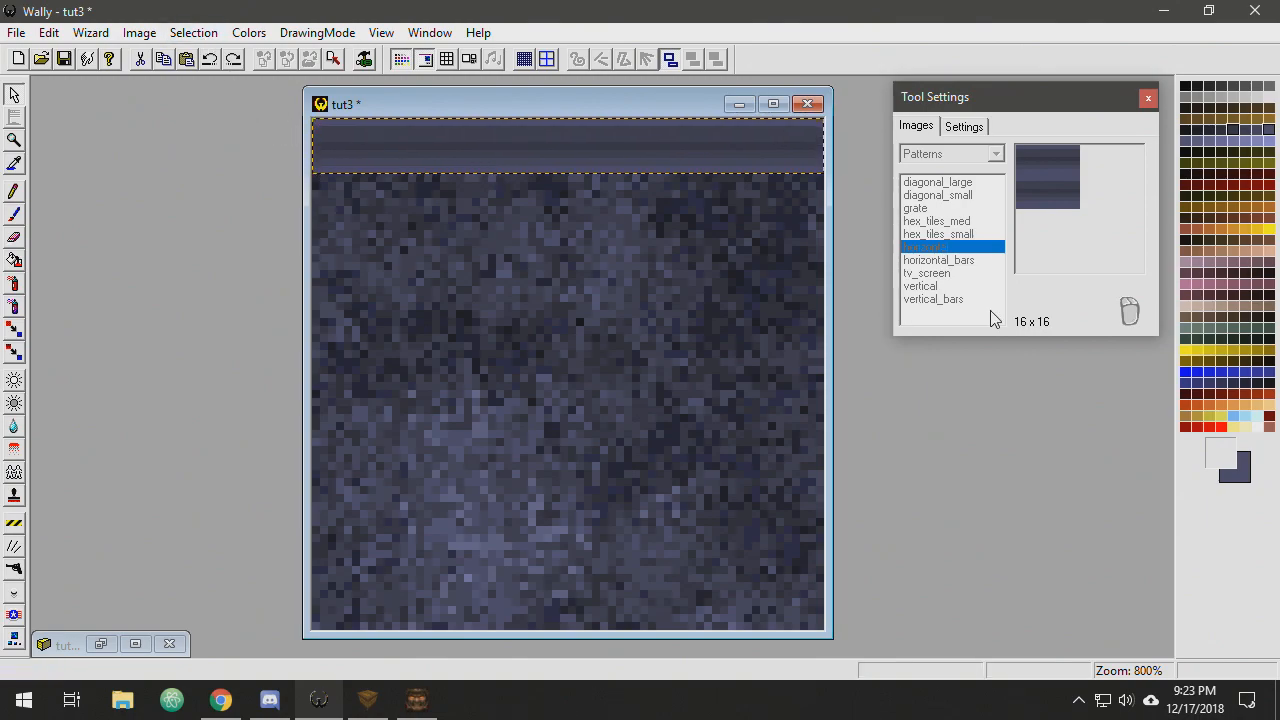
{"action": "mouse_move", "coordinate": [180, 138]}
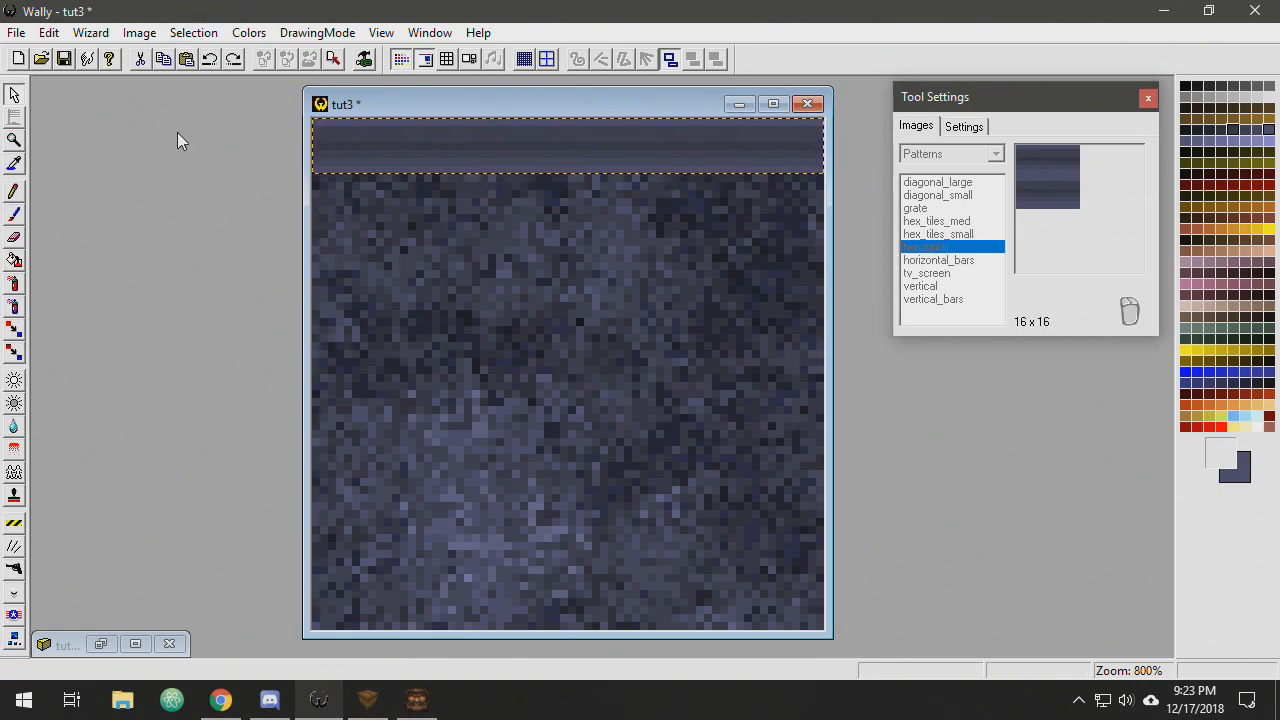
{"action": "left_click", "coordinate": [180, 84]}
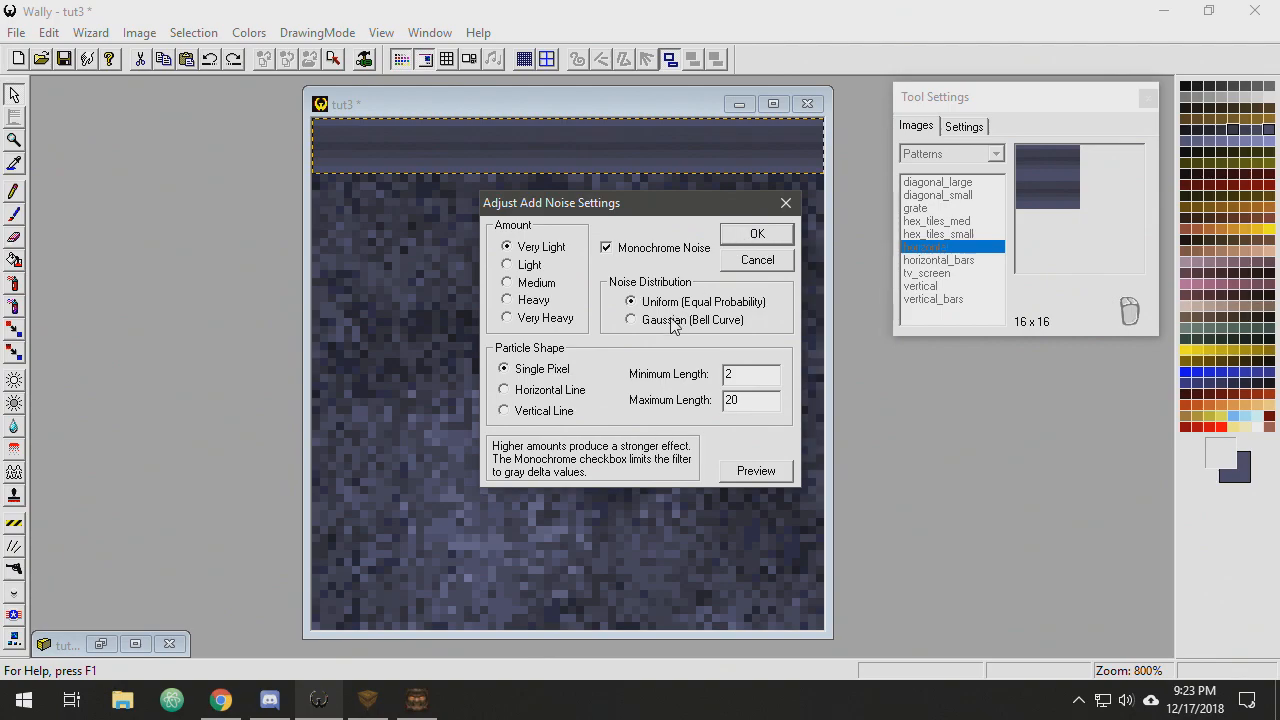
{"action": "left_click", "coordinate": [756, 232]}
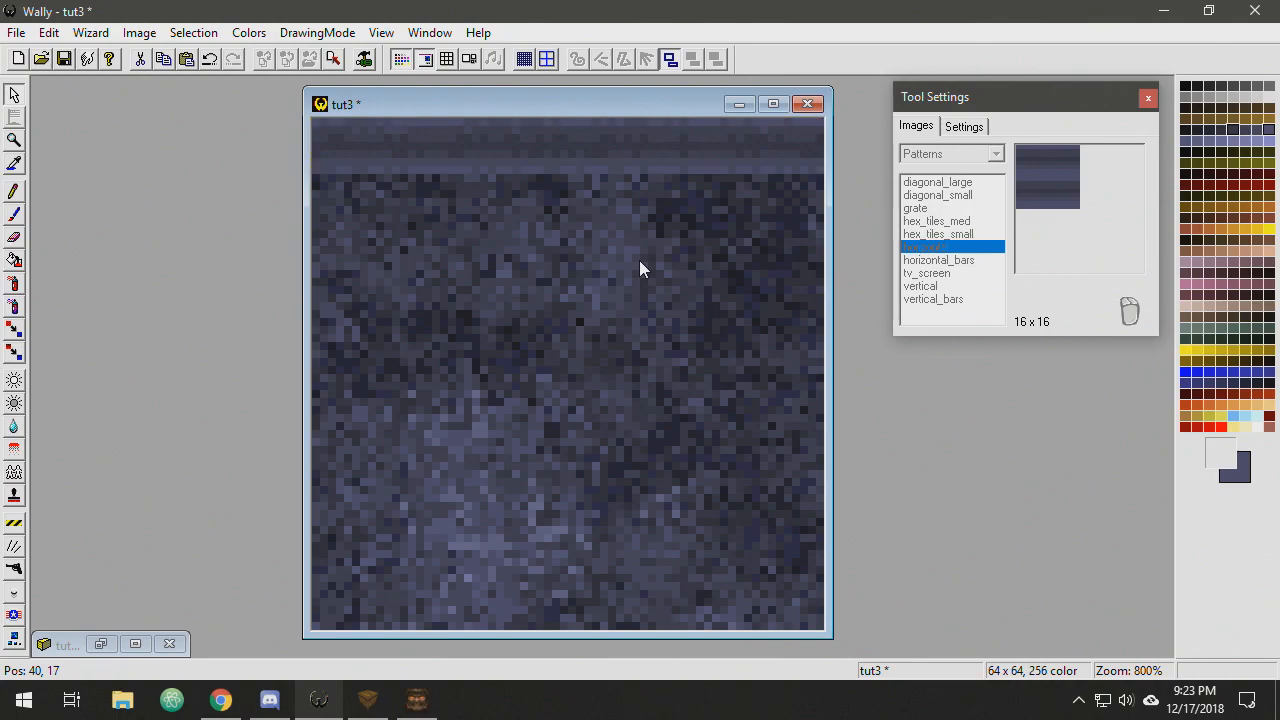
{"action": "mouse_move", "coordinate": [698, 168]}
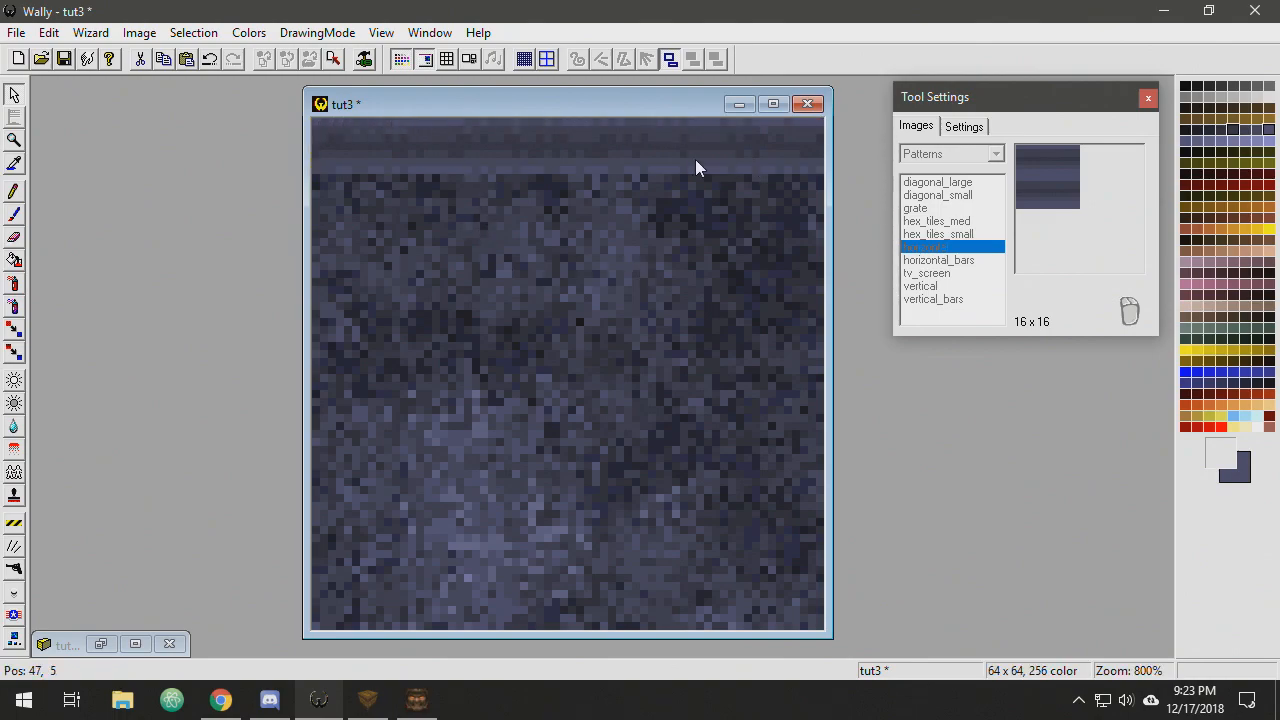
{"action": "mouse_move", "coordinate": [258, 110]}
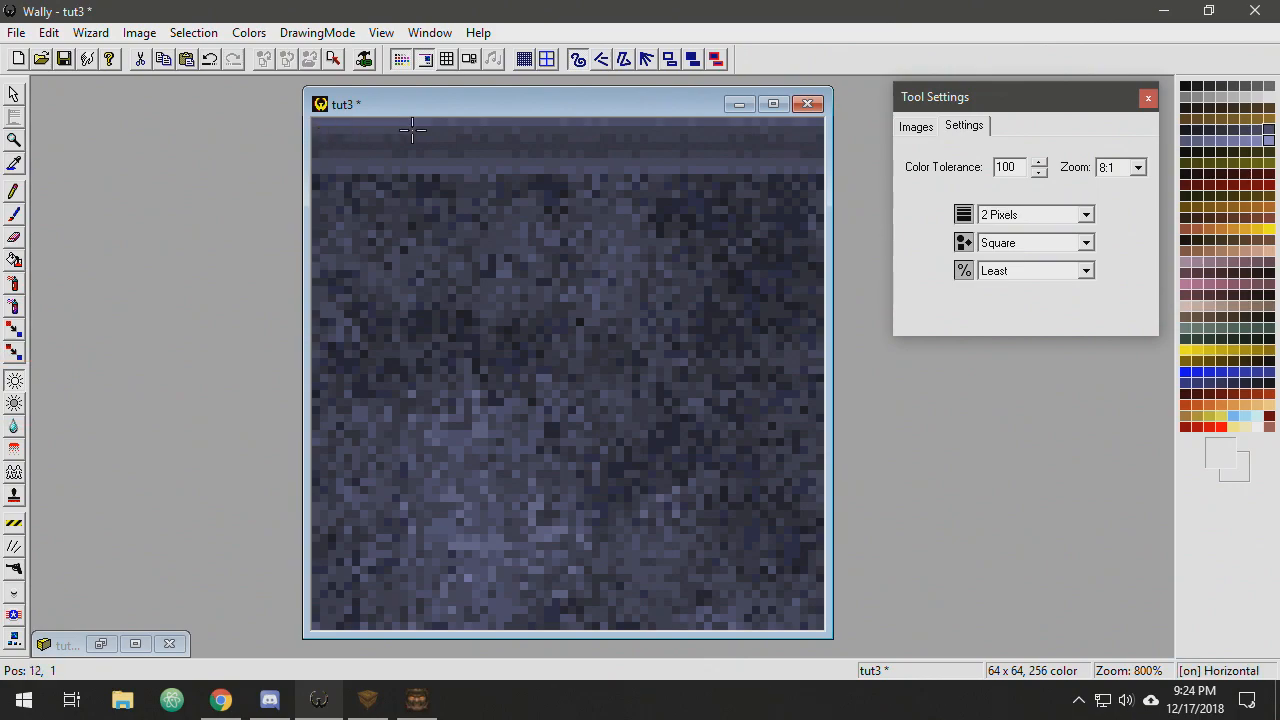
{"action": "mouse_move", "coordinate": [996, 248]}
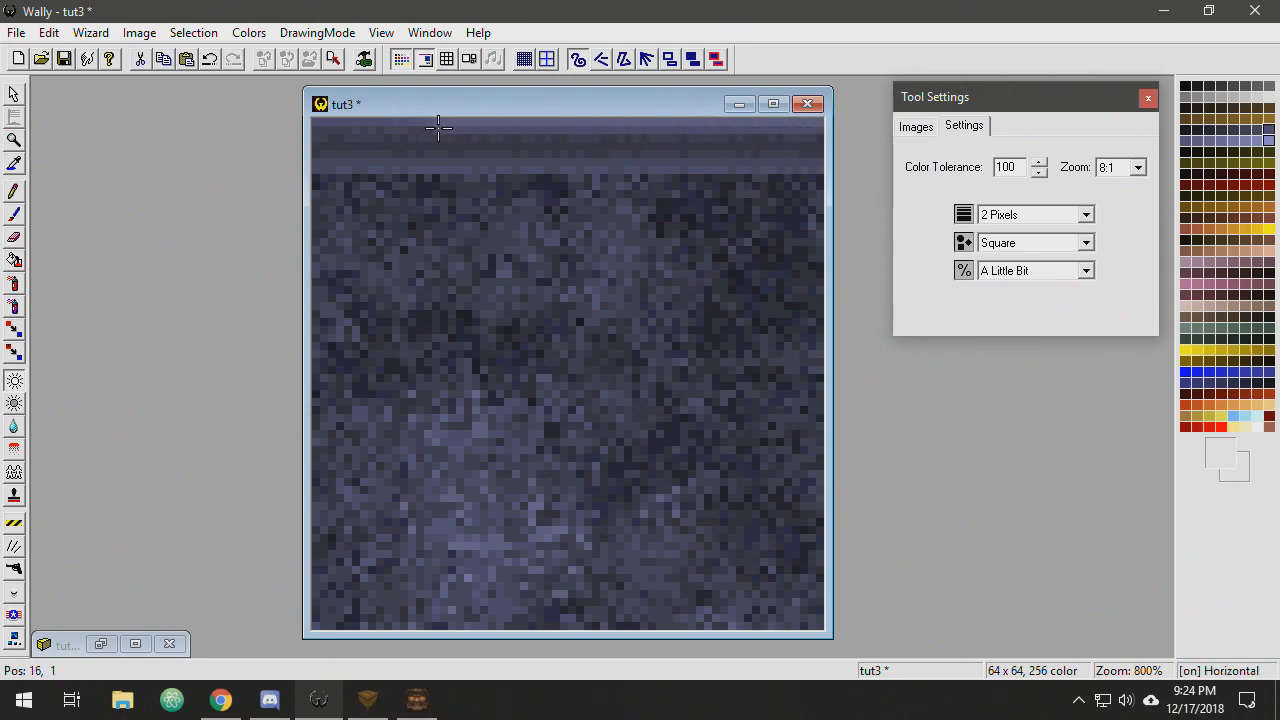
{"action": "mouse_move", "coordinate": [618, 328]}
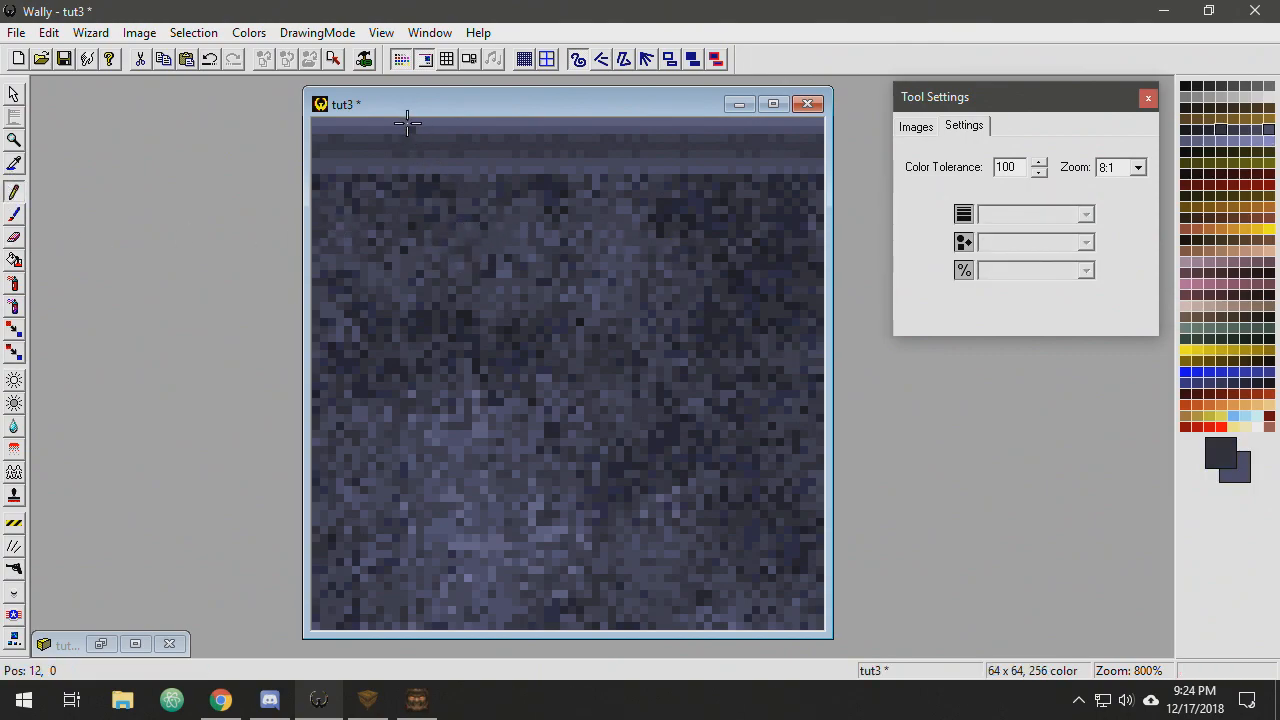
{"action": "mouse_move", "coordinate": [422, 144]}
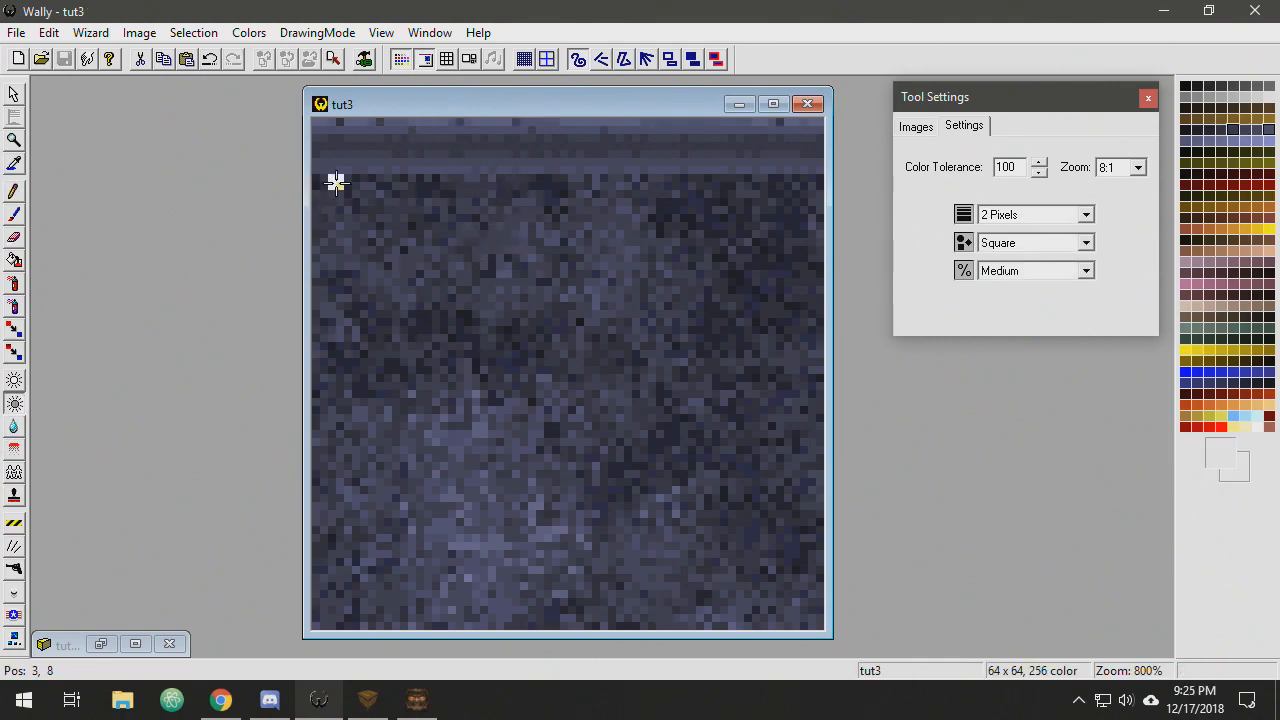
{"action": "mouse_move", "coordinate": [344, 178]}
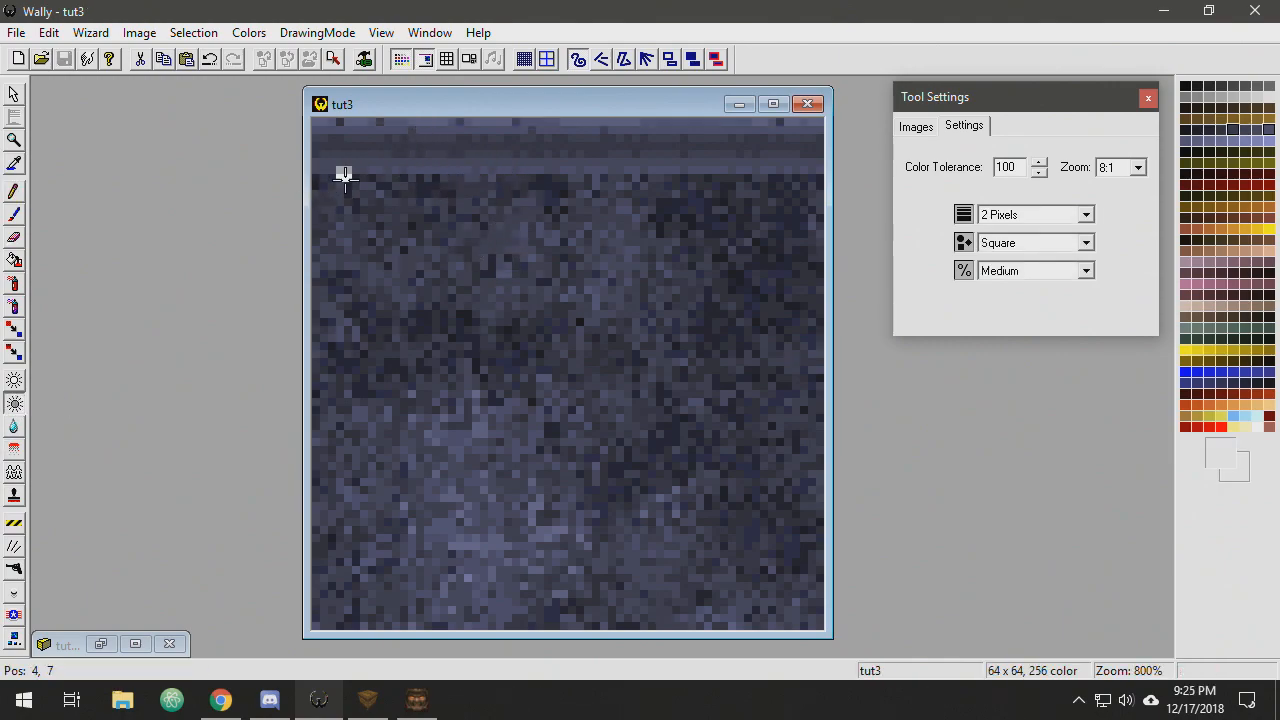
{"action": "mouse_move", "coordinate": [1064, 236]}
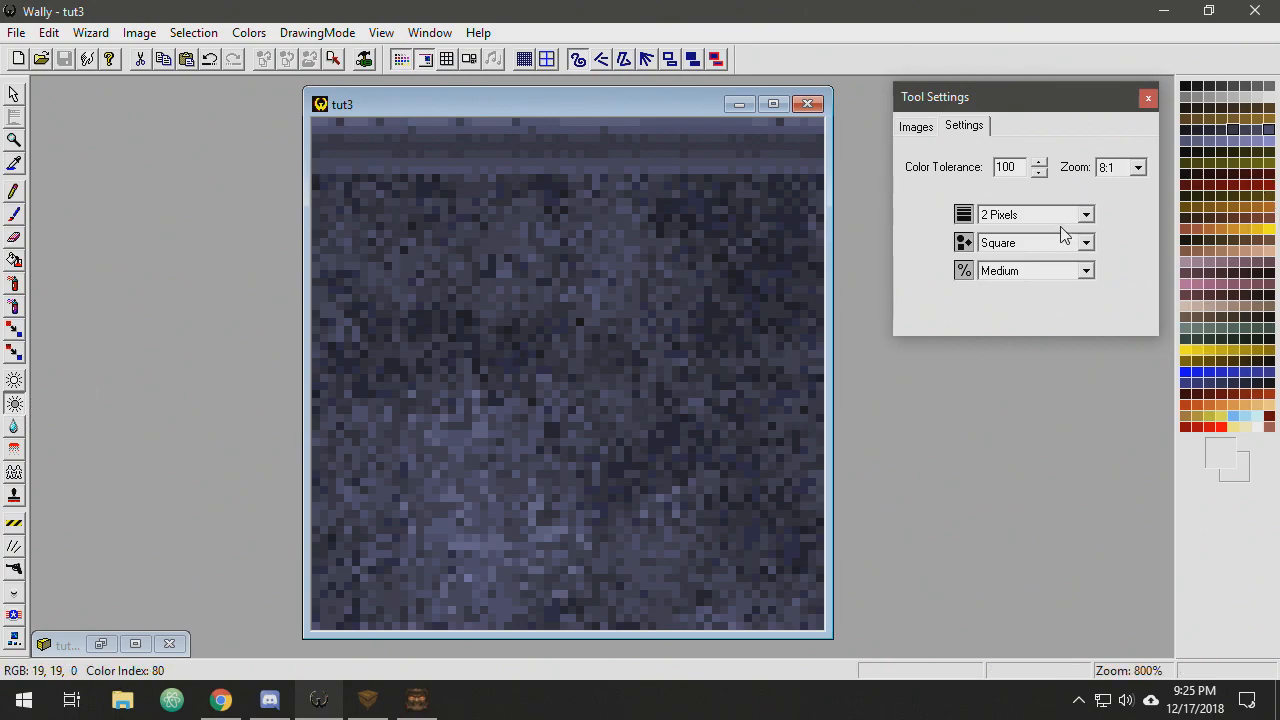
- Draw a 2-pixel square shaded horizontal edge line beneath tut3's striped top band
{"action": "left_click", "coordinate": [324, 180]}
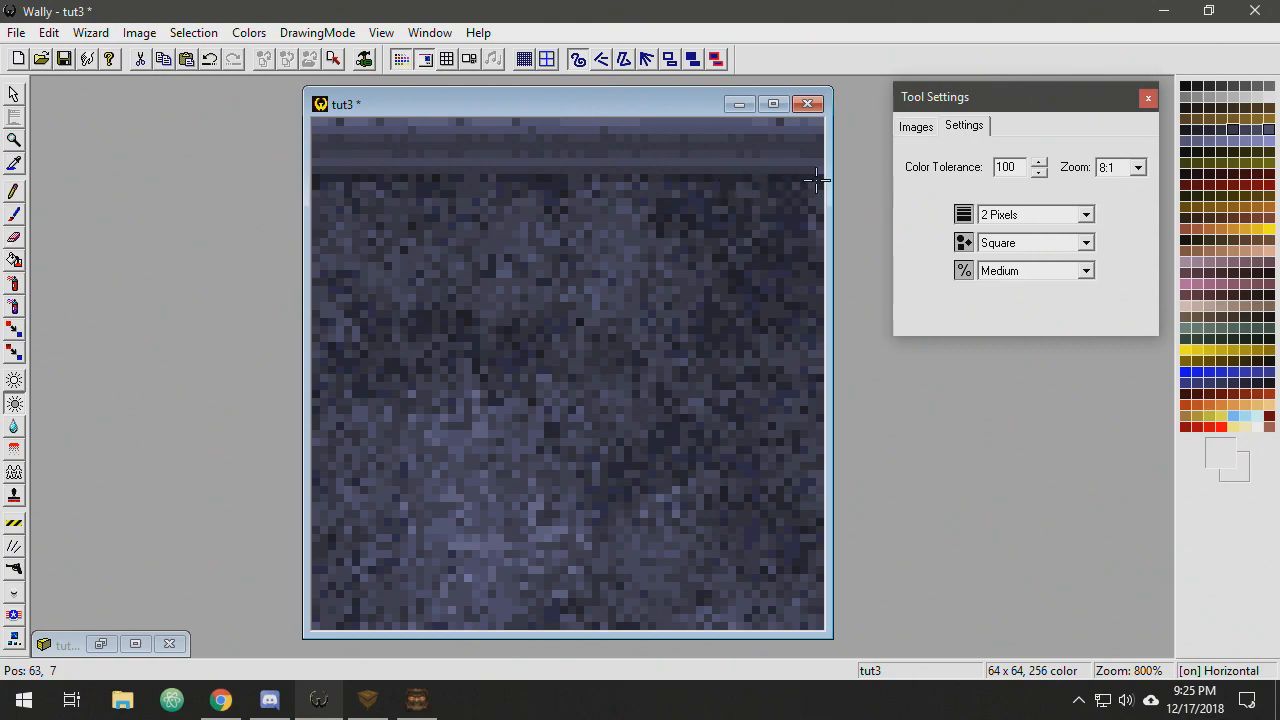
{"action": "mouse_move", "coordinate": [378, 138]}
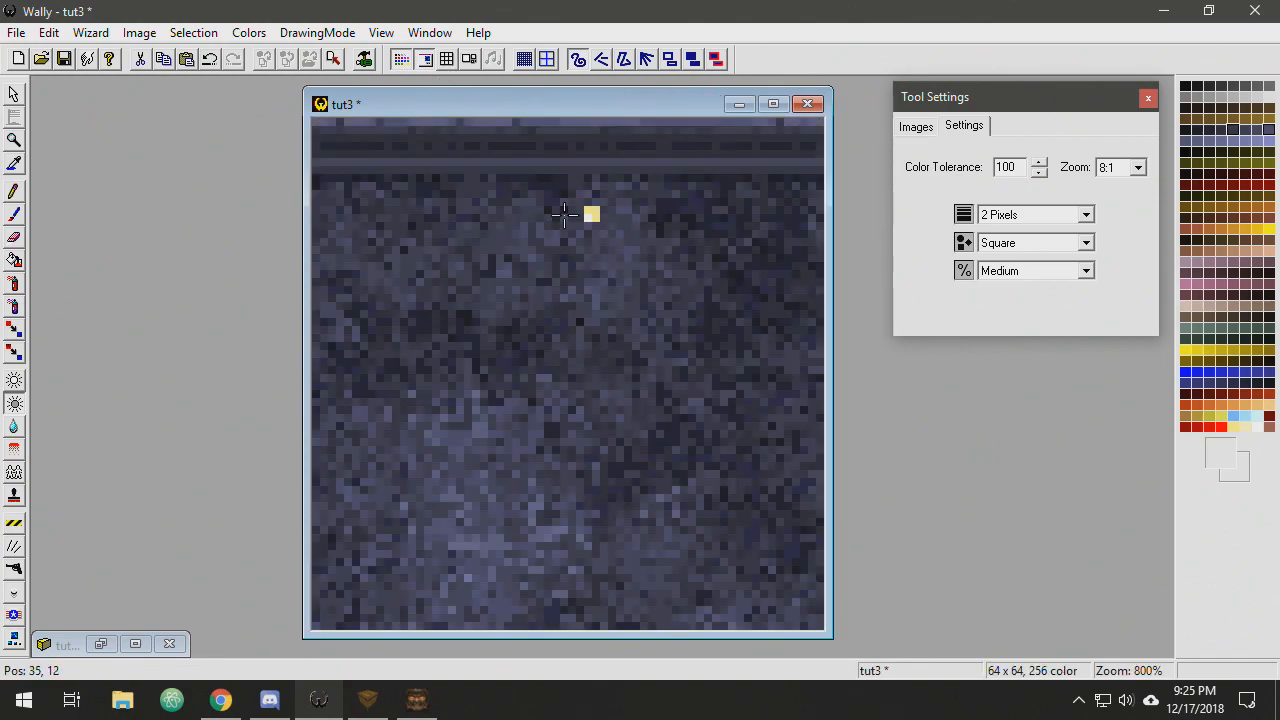
{"action": "left_click", "coordinate": [14, 308]}
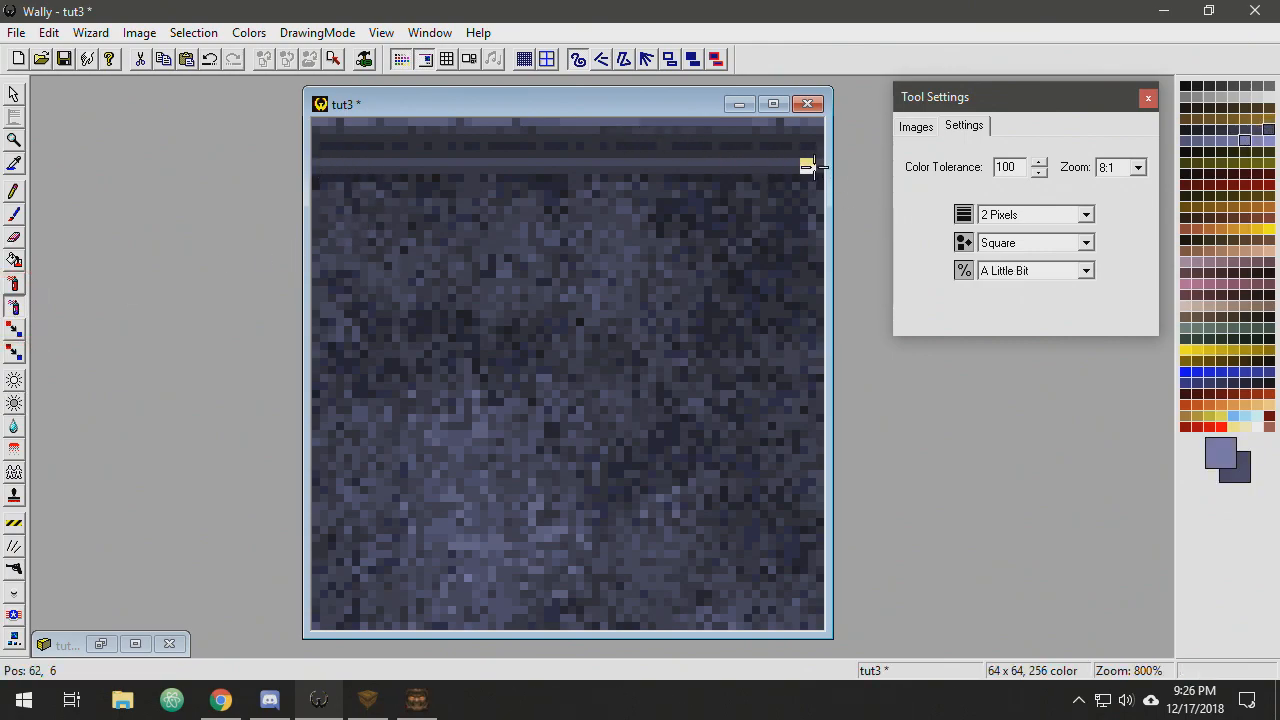
{"action": "mouse_move", "coordinate": [418, 166]}
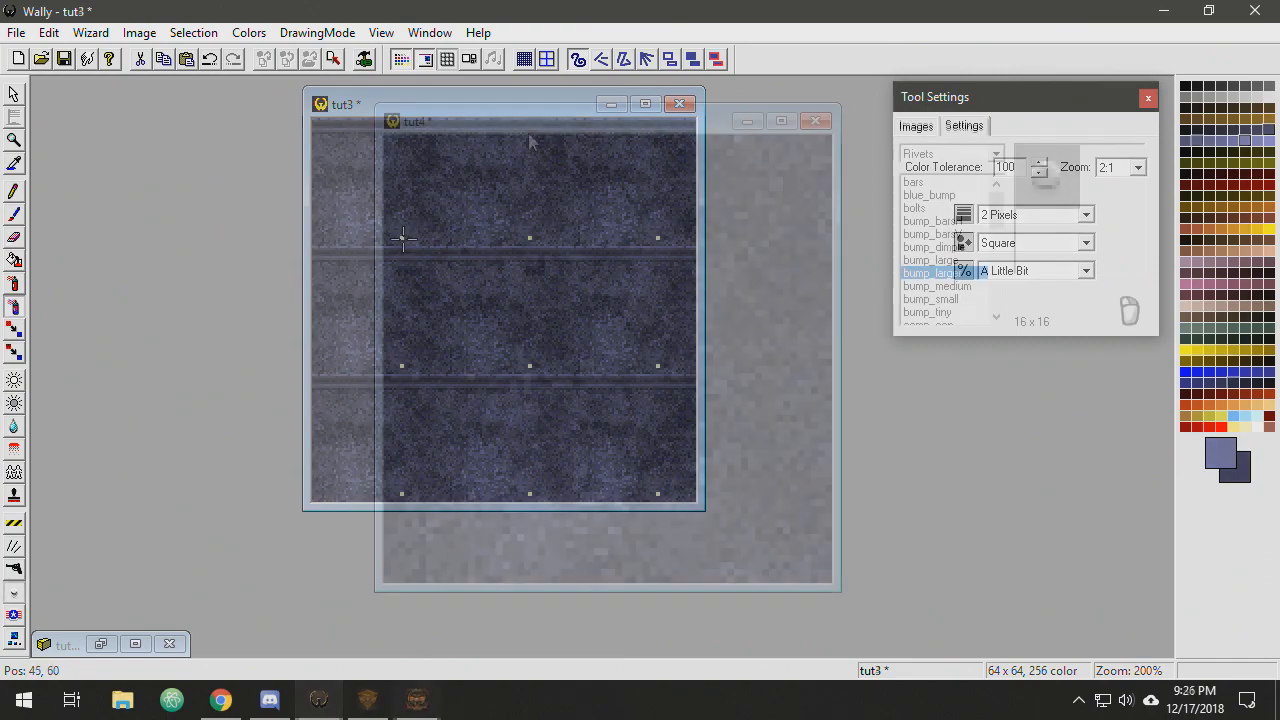
- Switch to tut4 and stamp small bump rivets from the Rivets collection near its four corners
{"action": "left_click", "coordinate": [680, 104]}
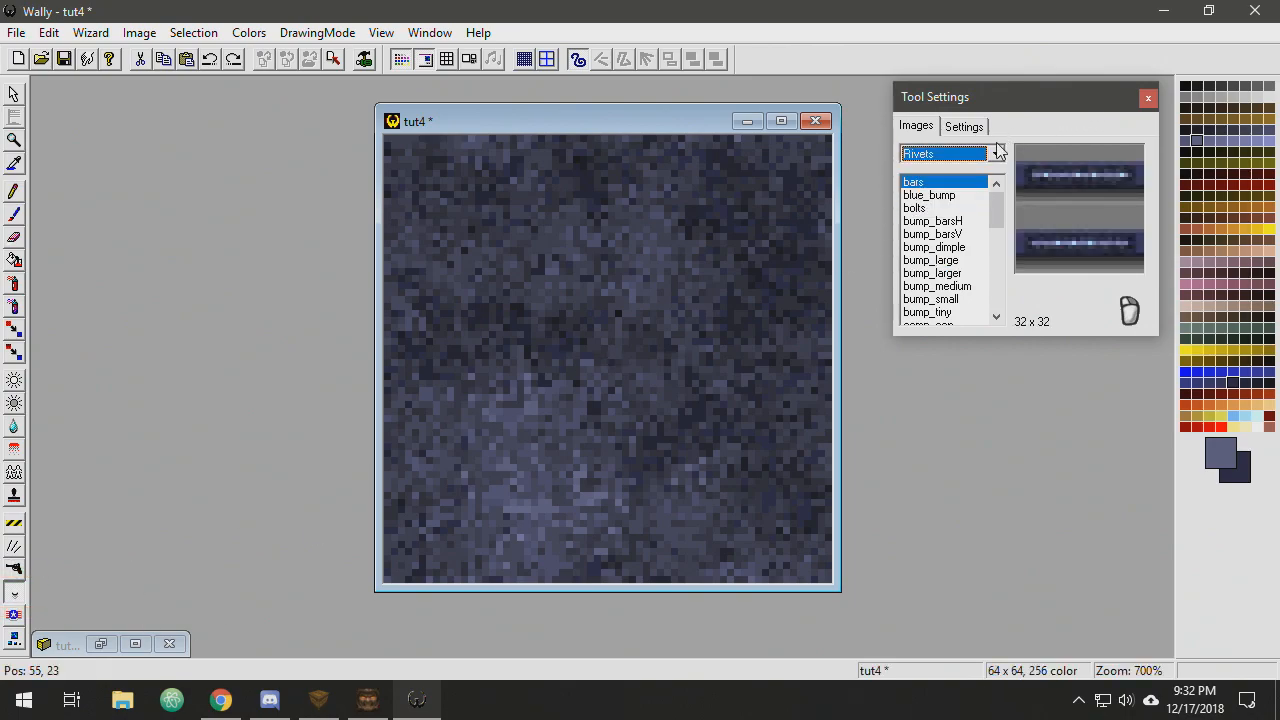
{"action": "left_click", "coordinate": [928, 260]}
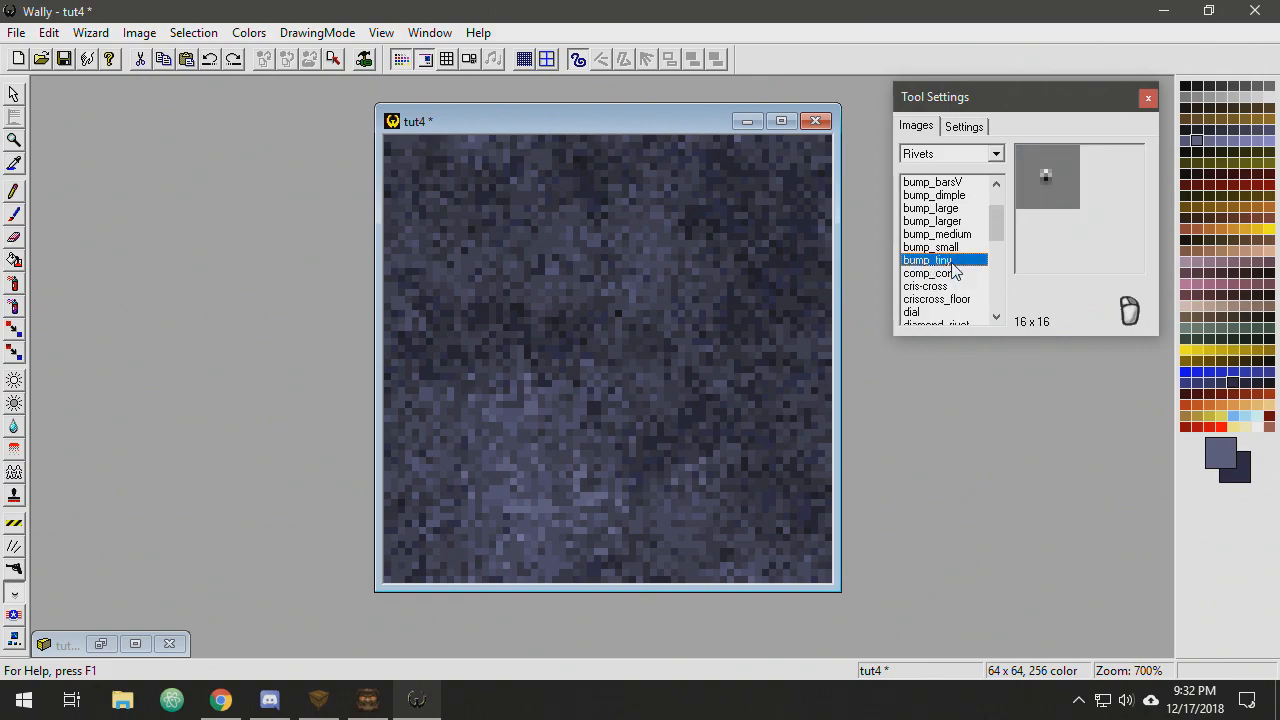
{"action": "left_click", "coordinate": [930, 248]}
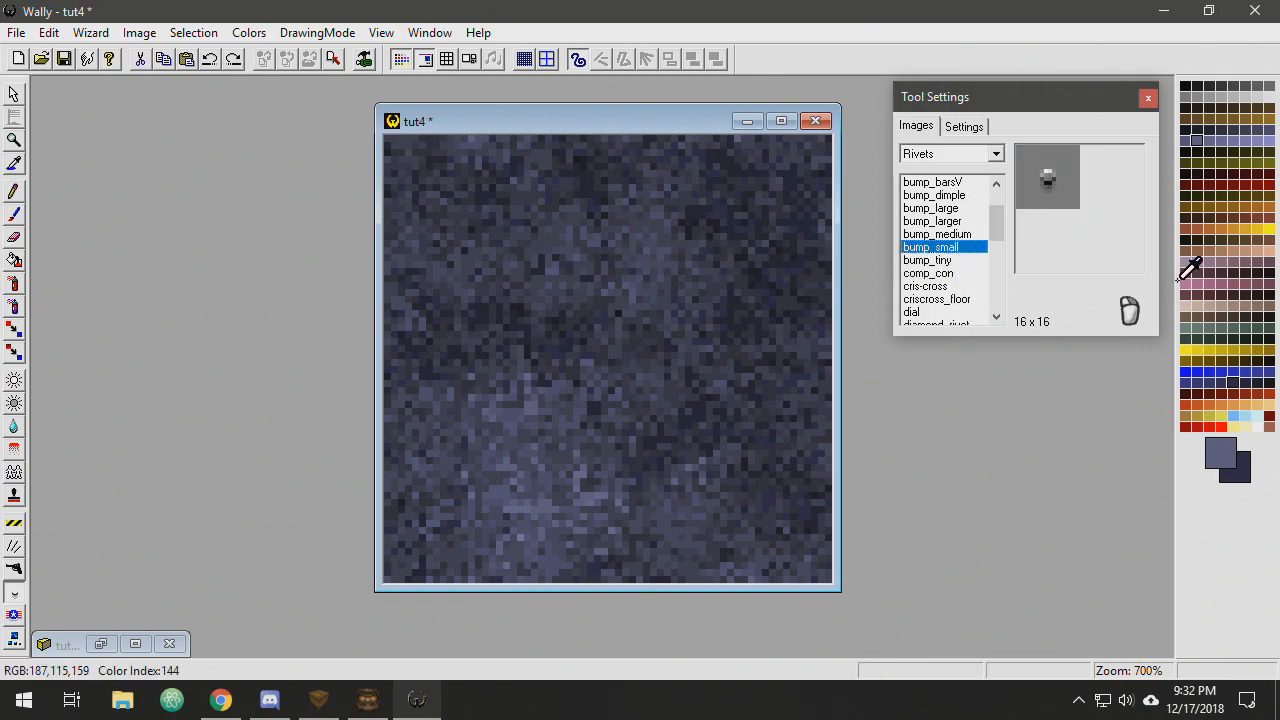
{"action": "left_click", "coordinate": [914, 208]}
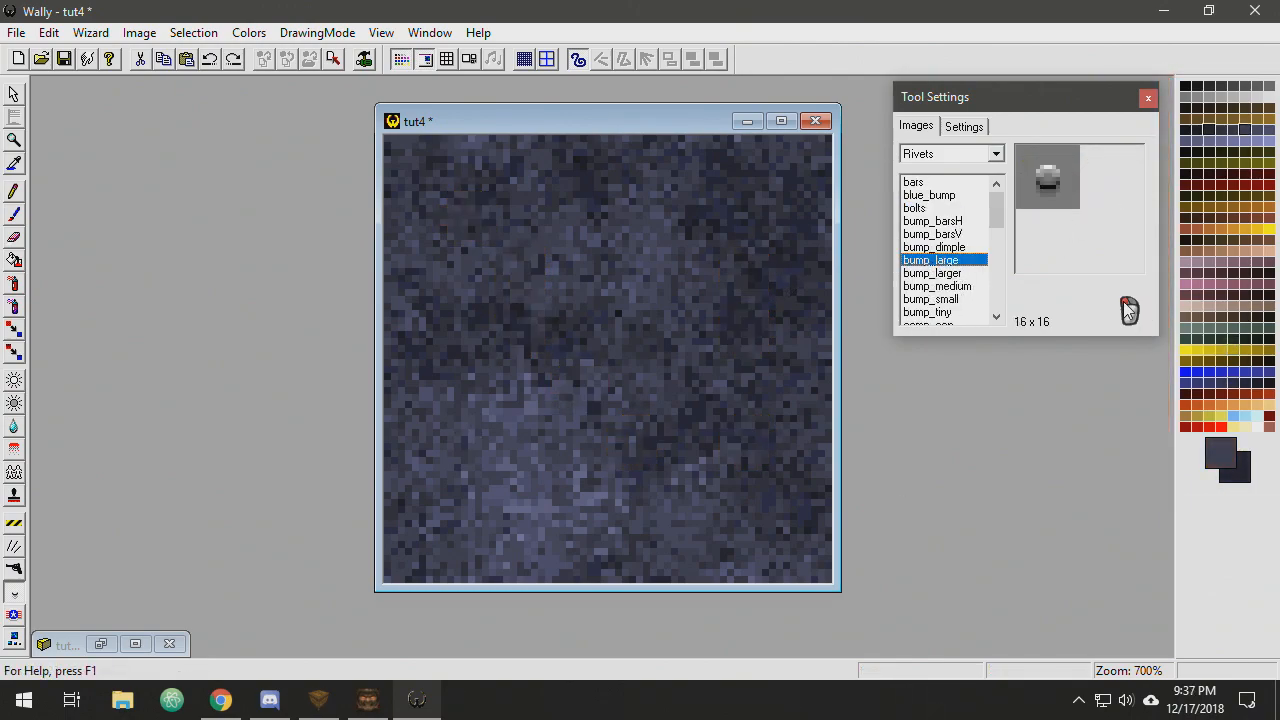
{"action": "left_click", "coordinate": [470, 218]}
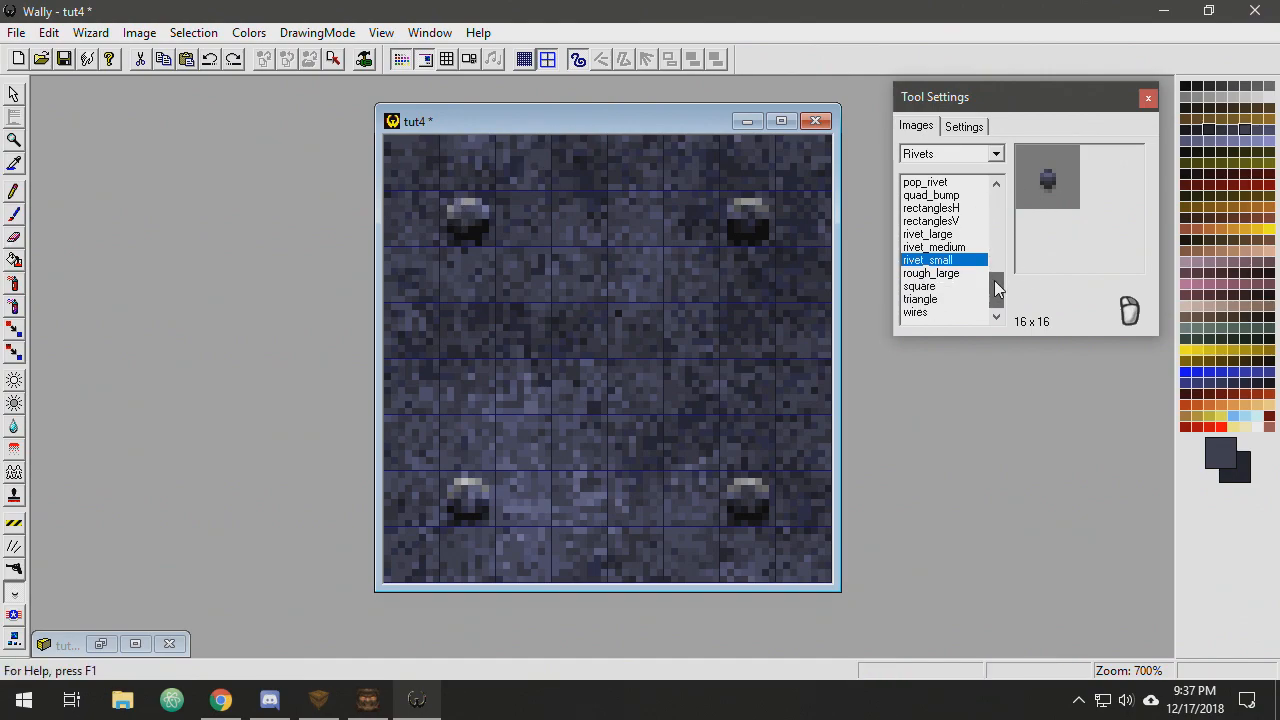
{"action": "left_click", "coordinate": [920, 286]}
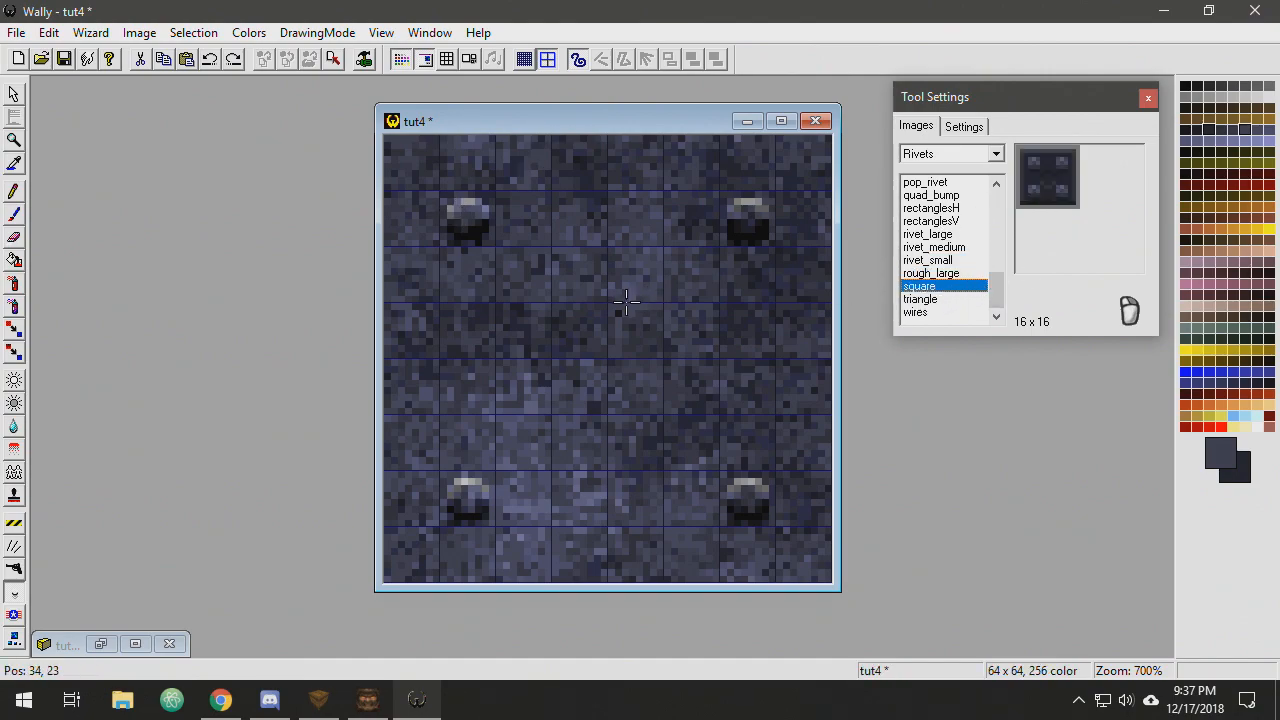
- Set the rivet stamp spacing to 32 Pixel Gap and reapply the rivets to tut4
{"action": "left_click", "coordinate": [964, 126]}
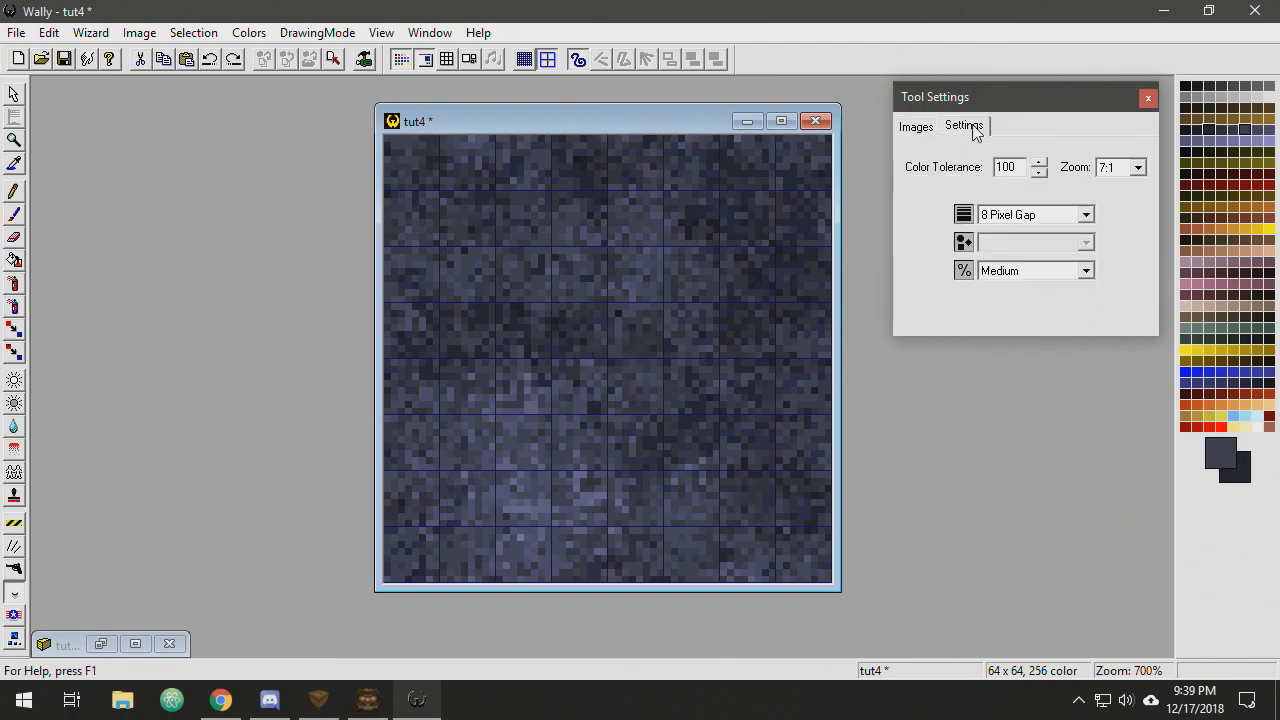
{"action": "left_click", "coordinate": [1086, 214]}
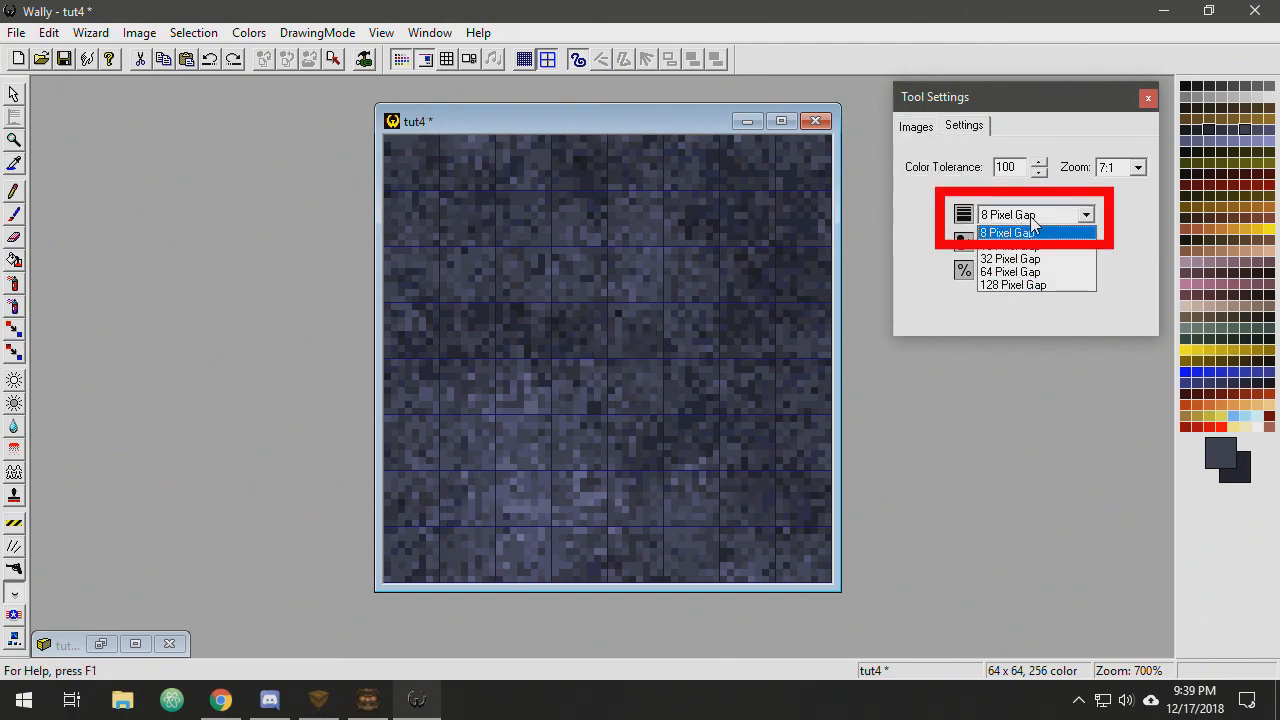
{"action": "left_click", "coordinate": [1008, 258]}
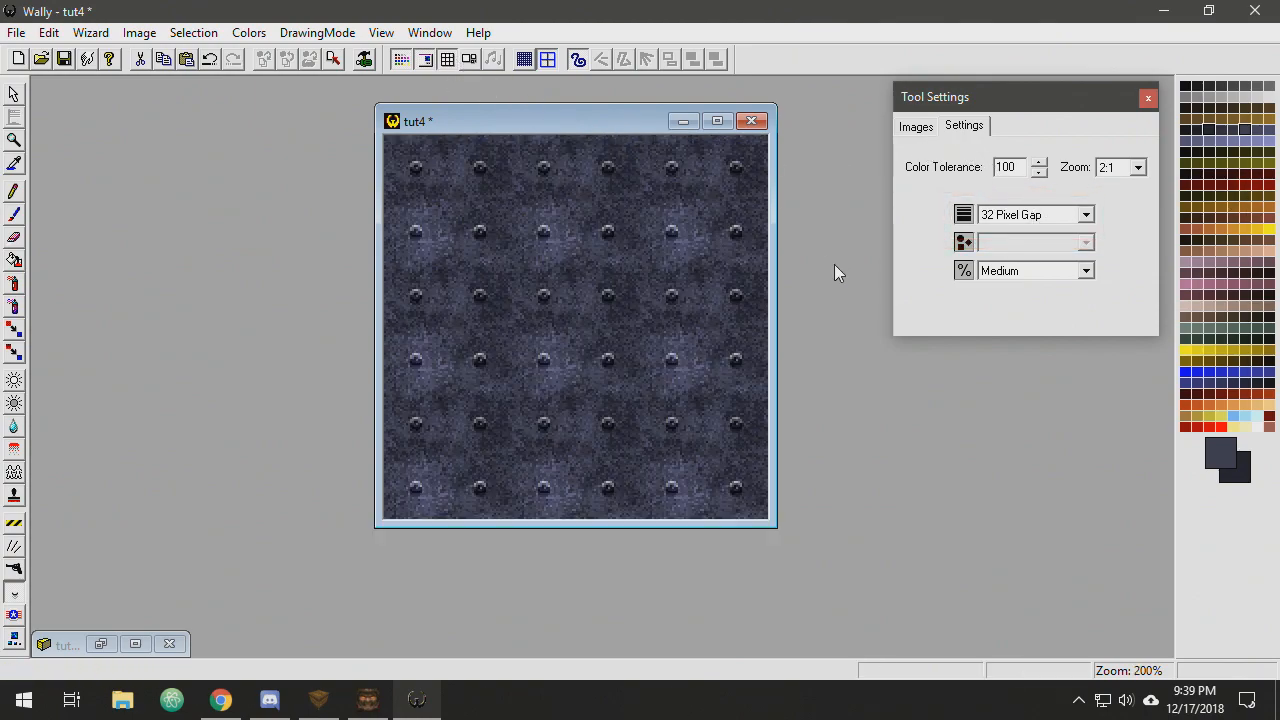
{"action": "mouse_move", "coordinate": [630, 292]}
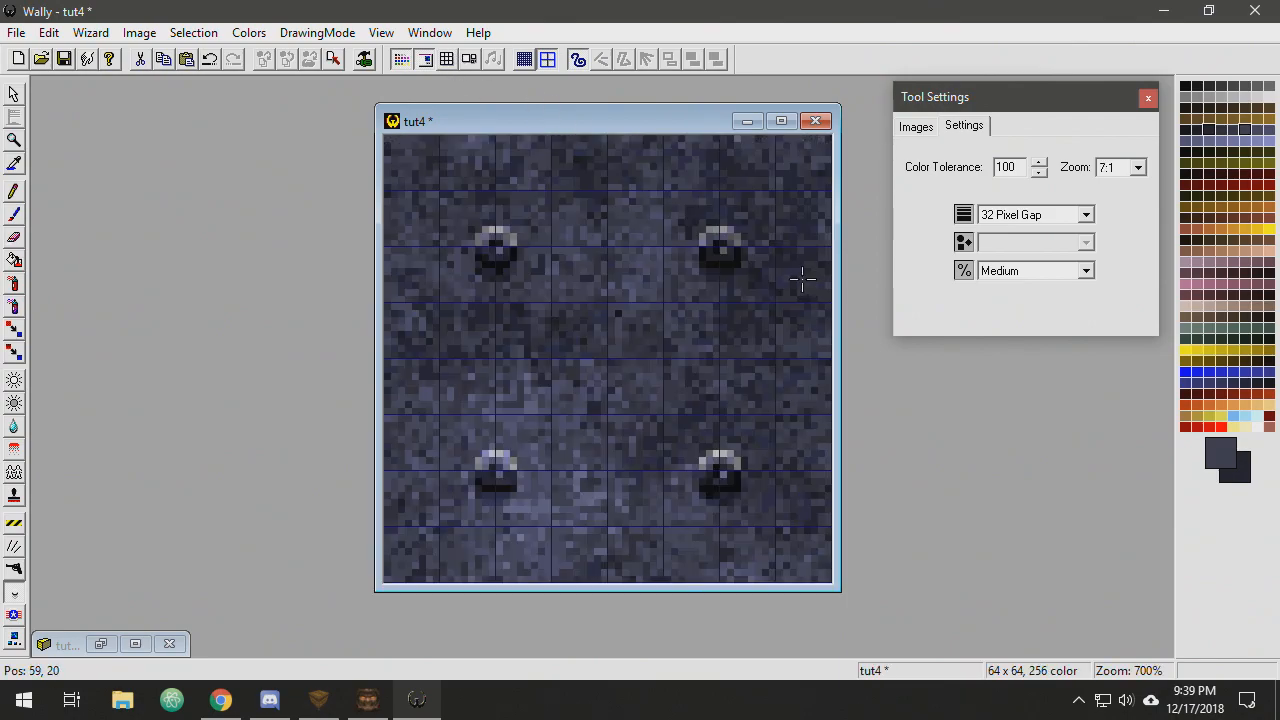
{"action": "left_click", "coordinate": [546, 60]}
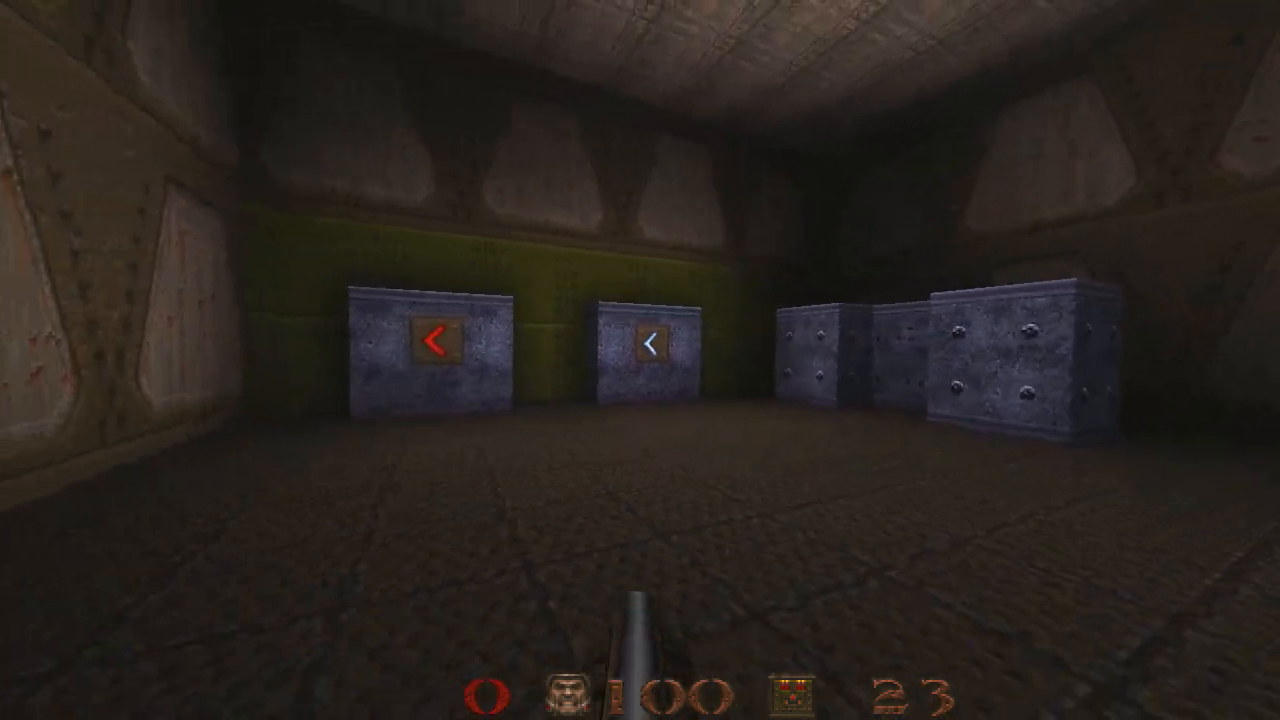
- Walk forward toward the textured stone blocks in the Quake test room
{"action": "key", "text": "w"}
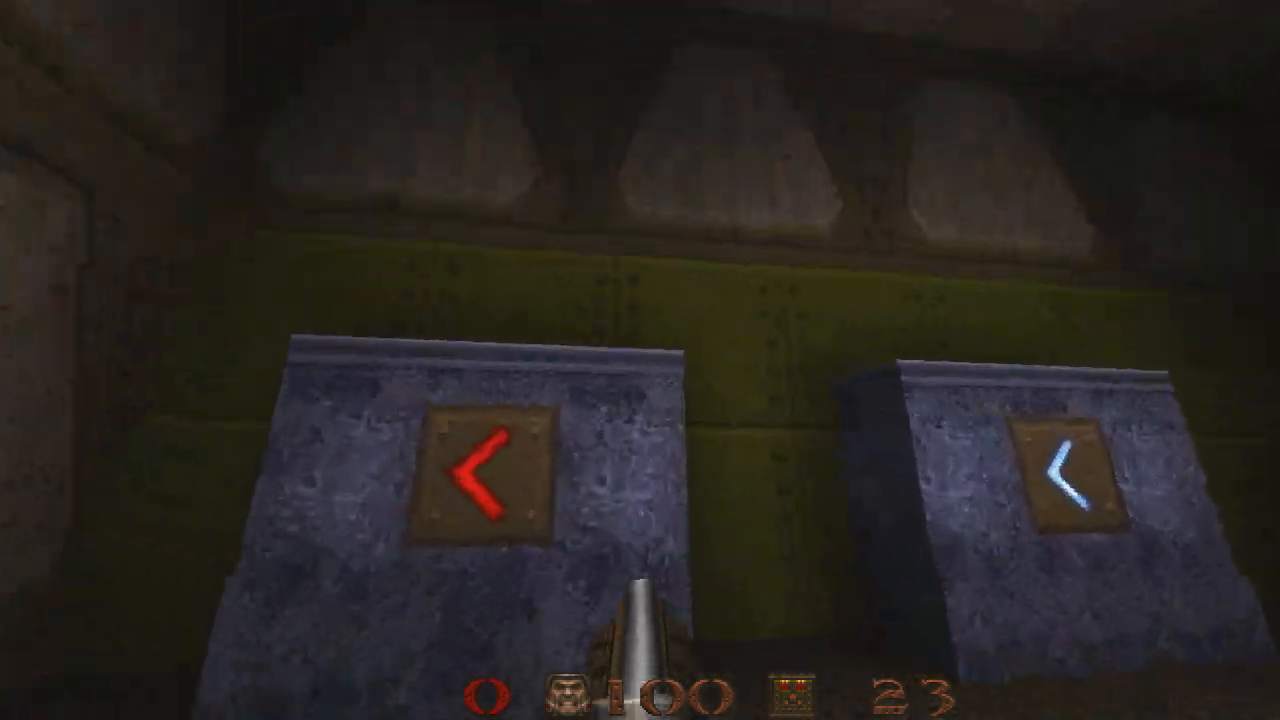